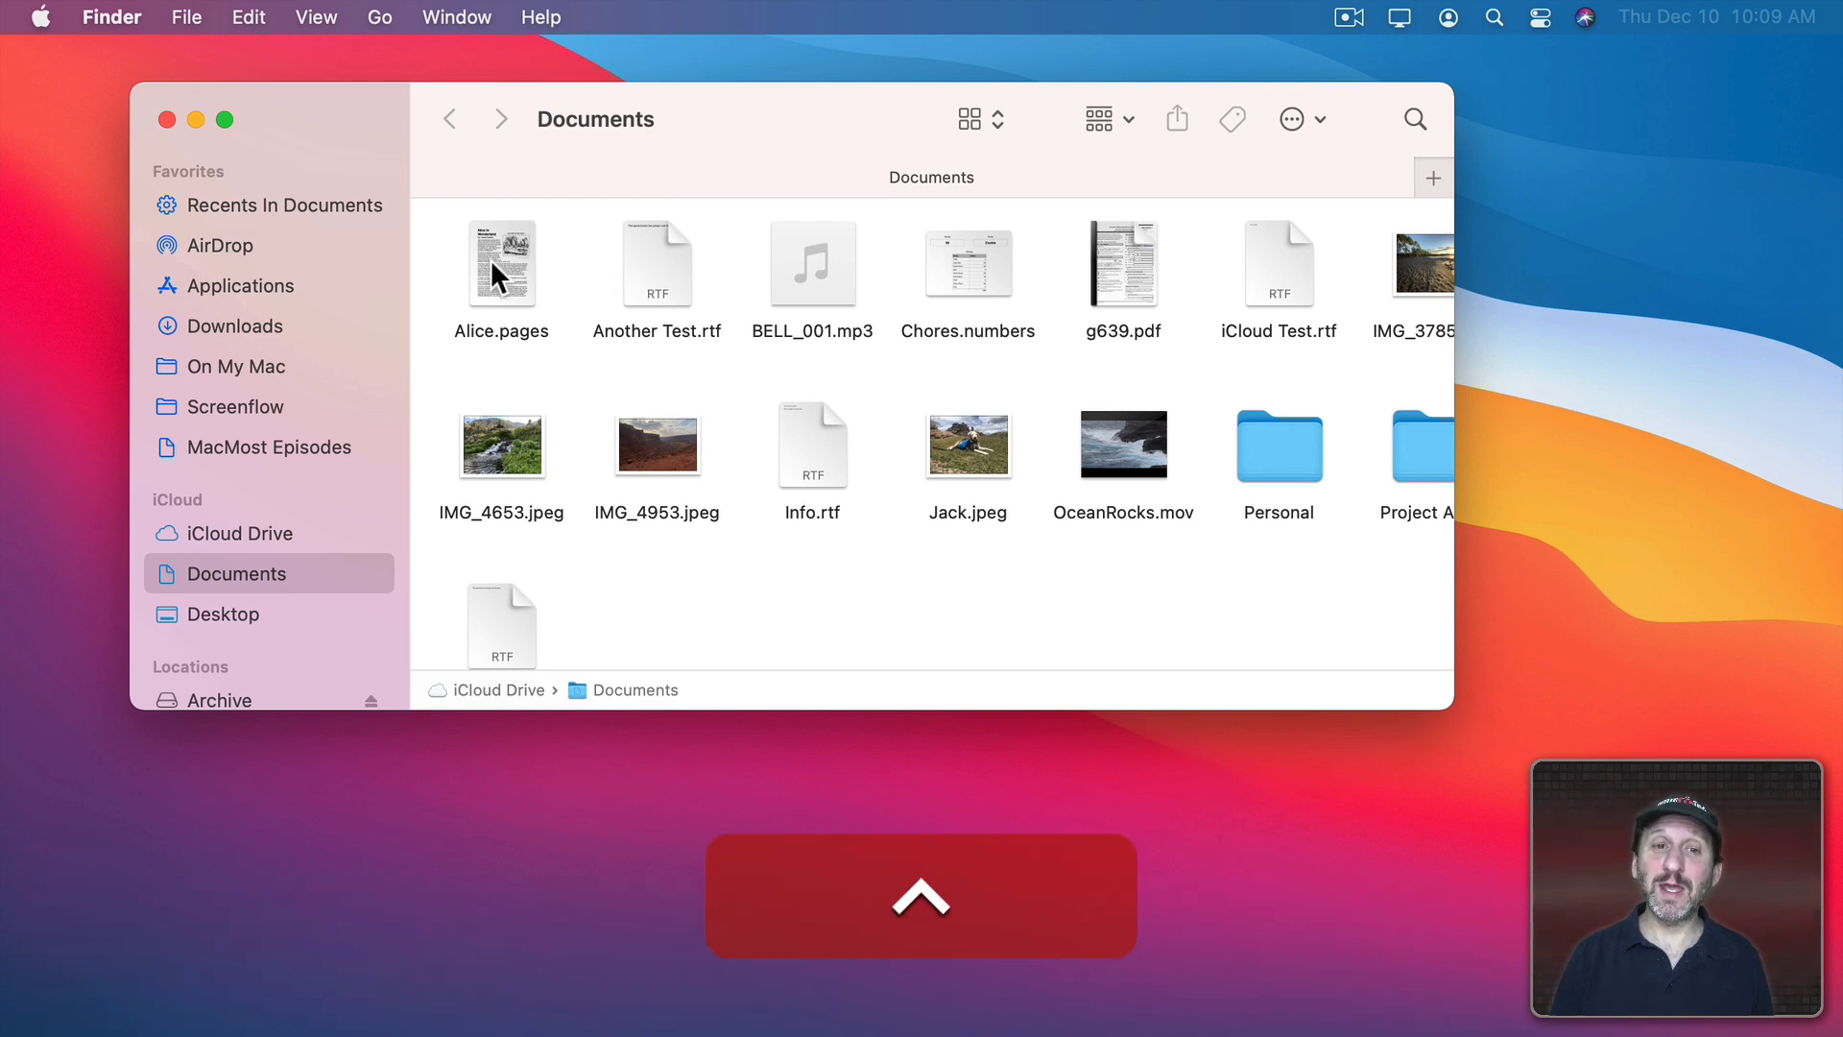
# - Show context menus for Alice.pages, the folder's empty space, and the Screenflow folder
pyautogui.rightClick(501, 256)
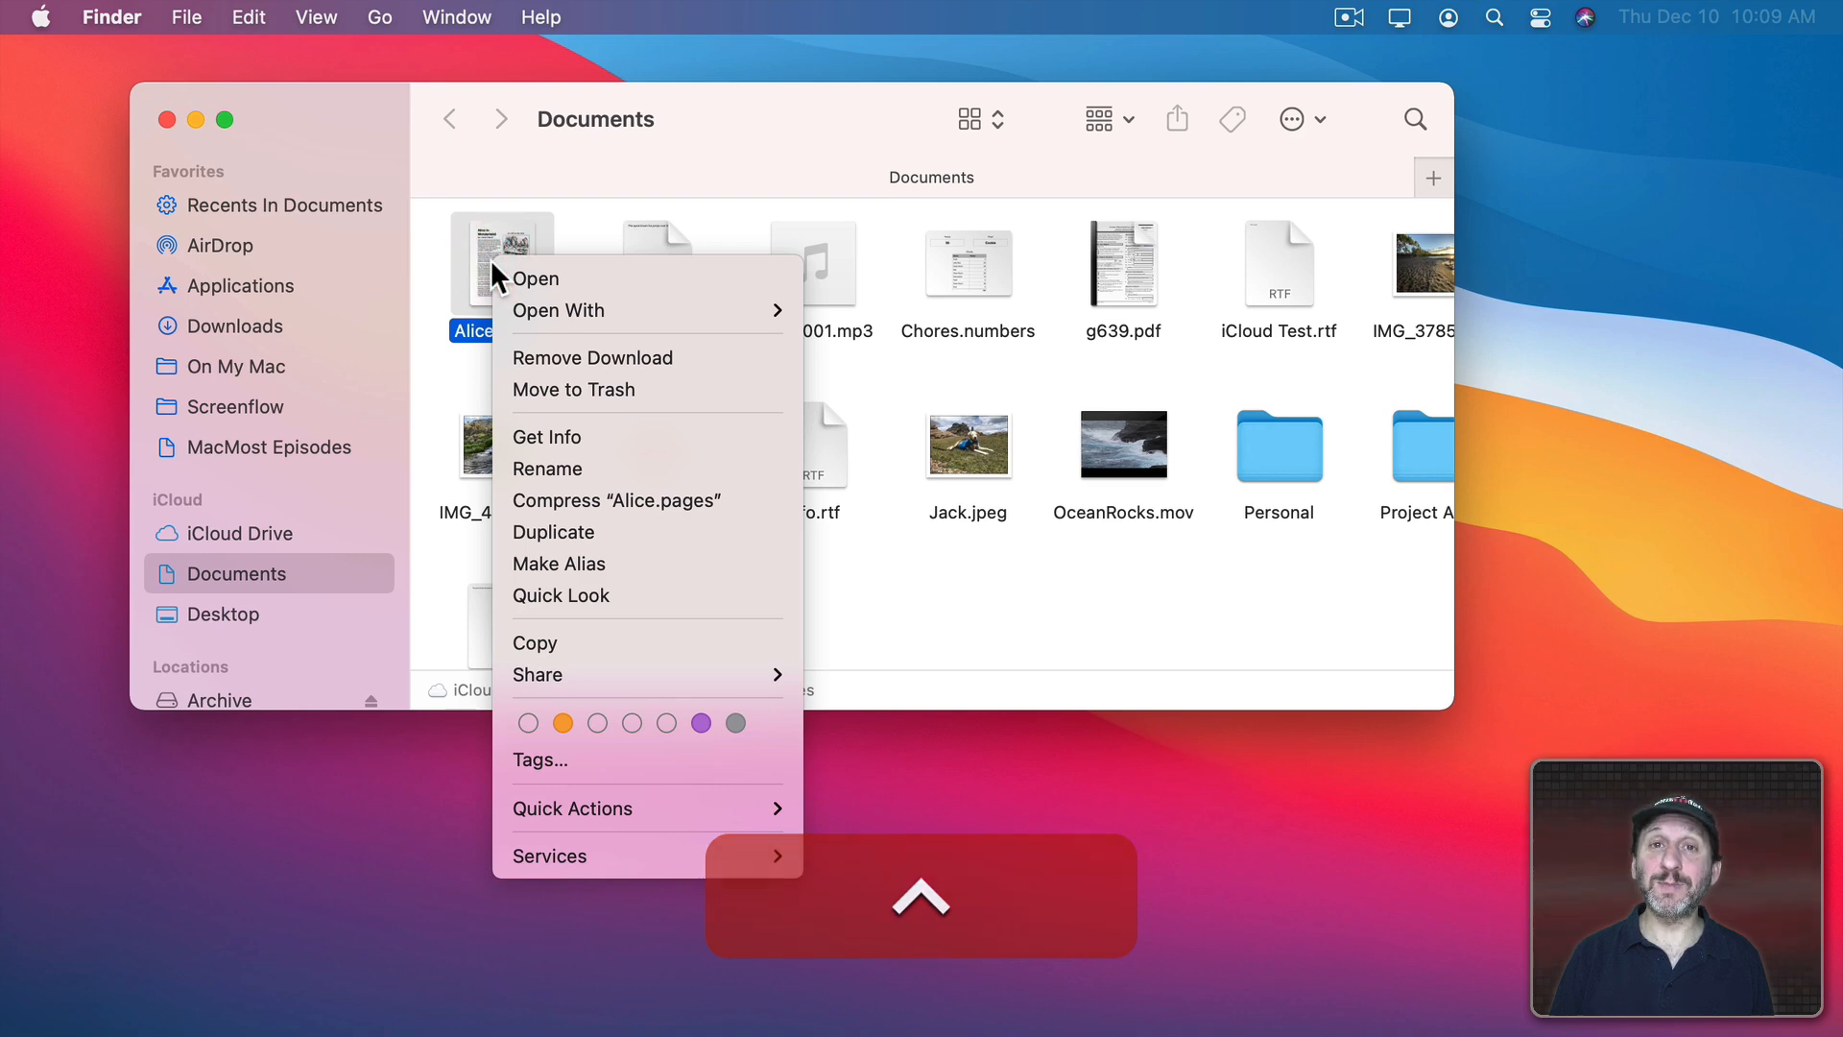
pyautogui.moveTo(553, 310)
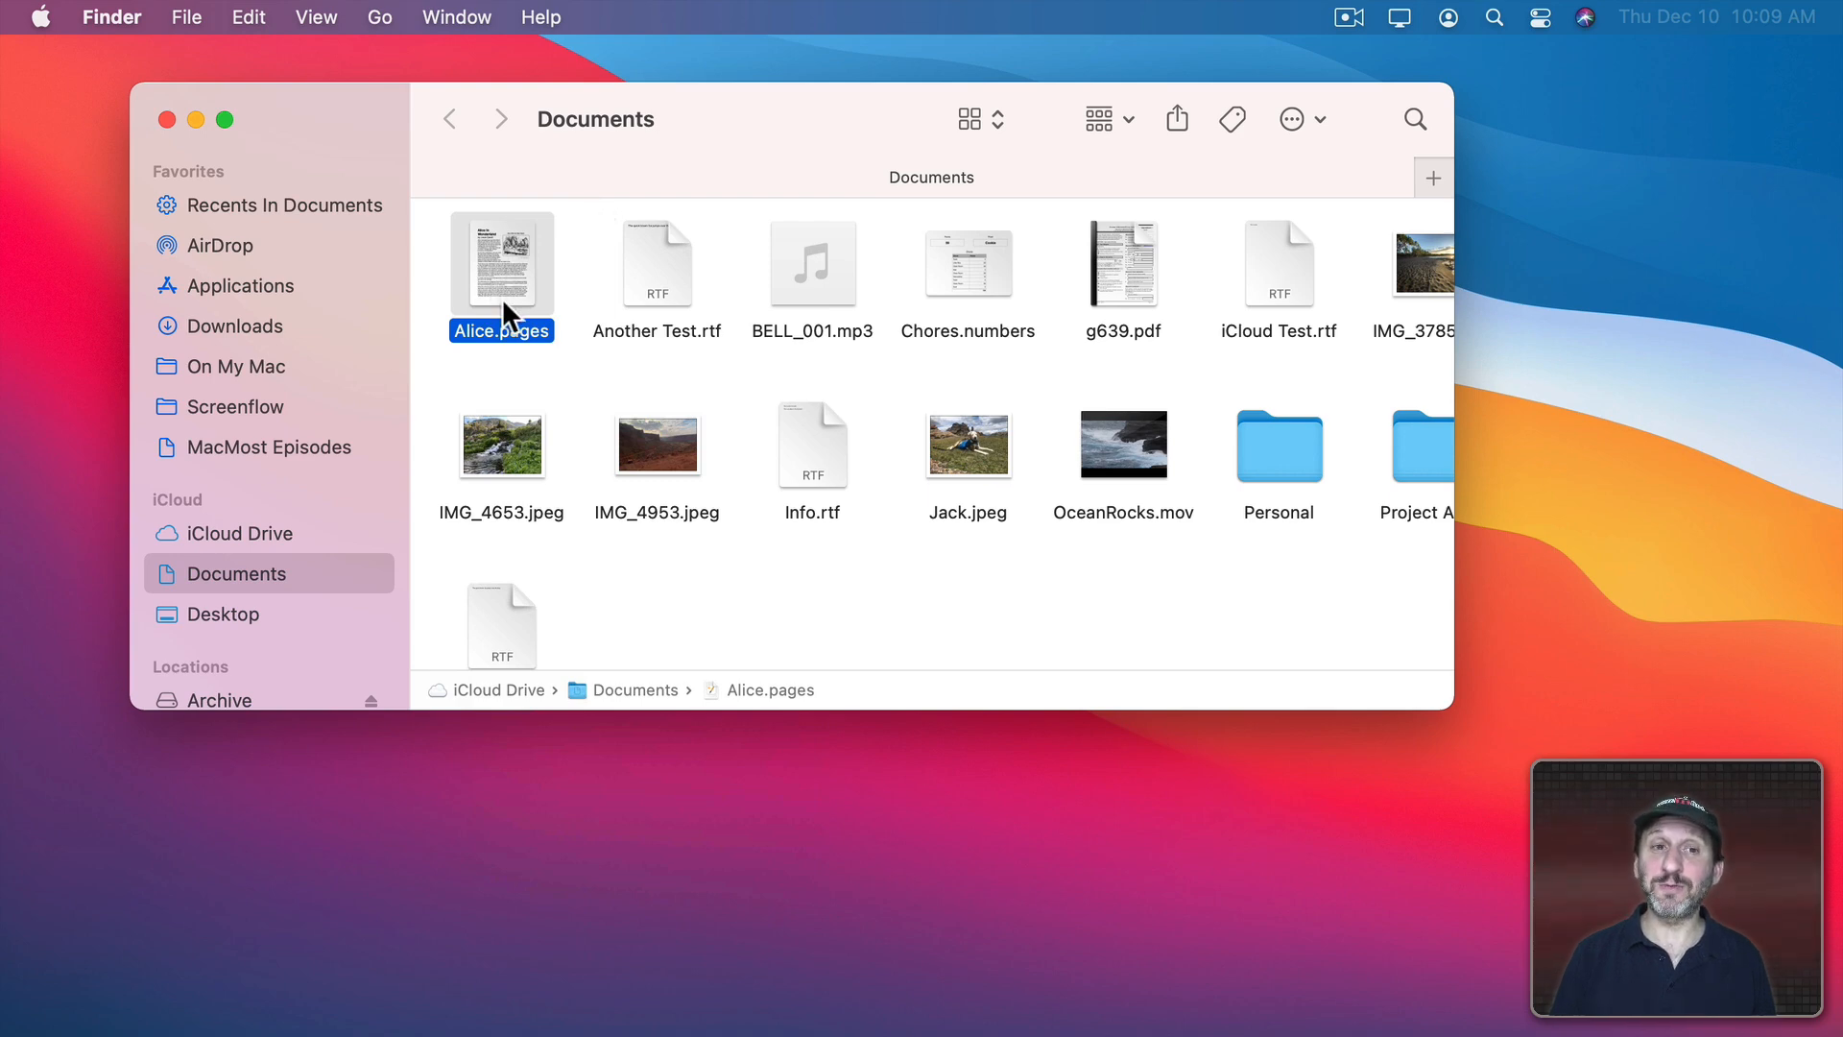
pyautogui.moveTo(749, 138)
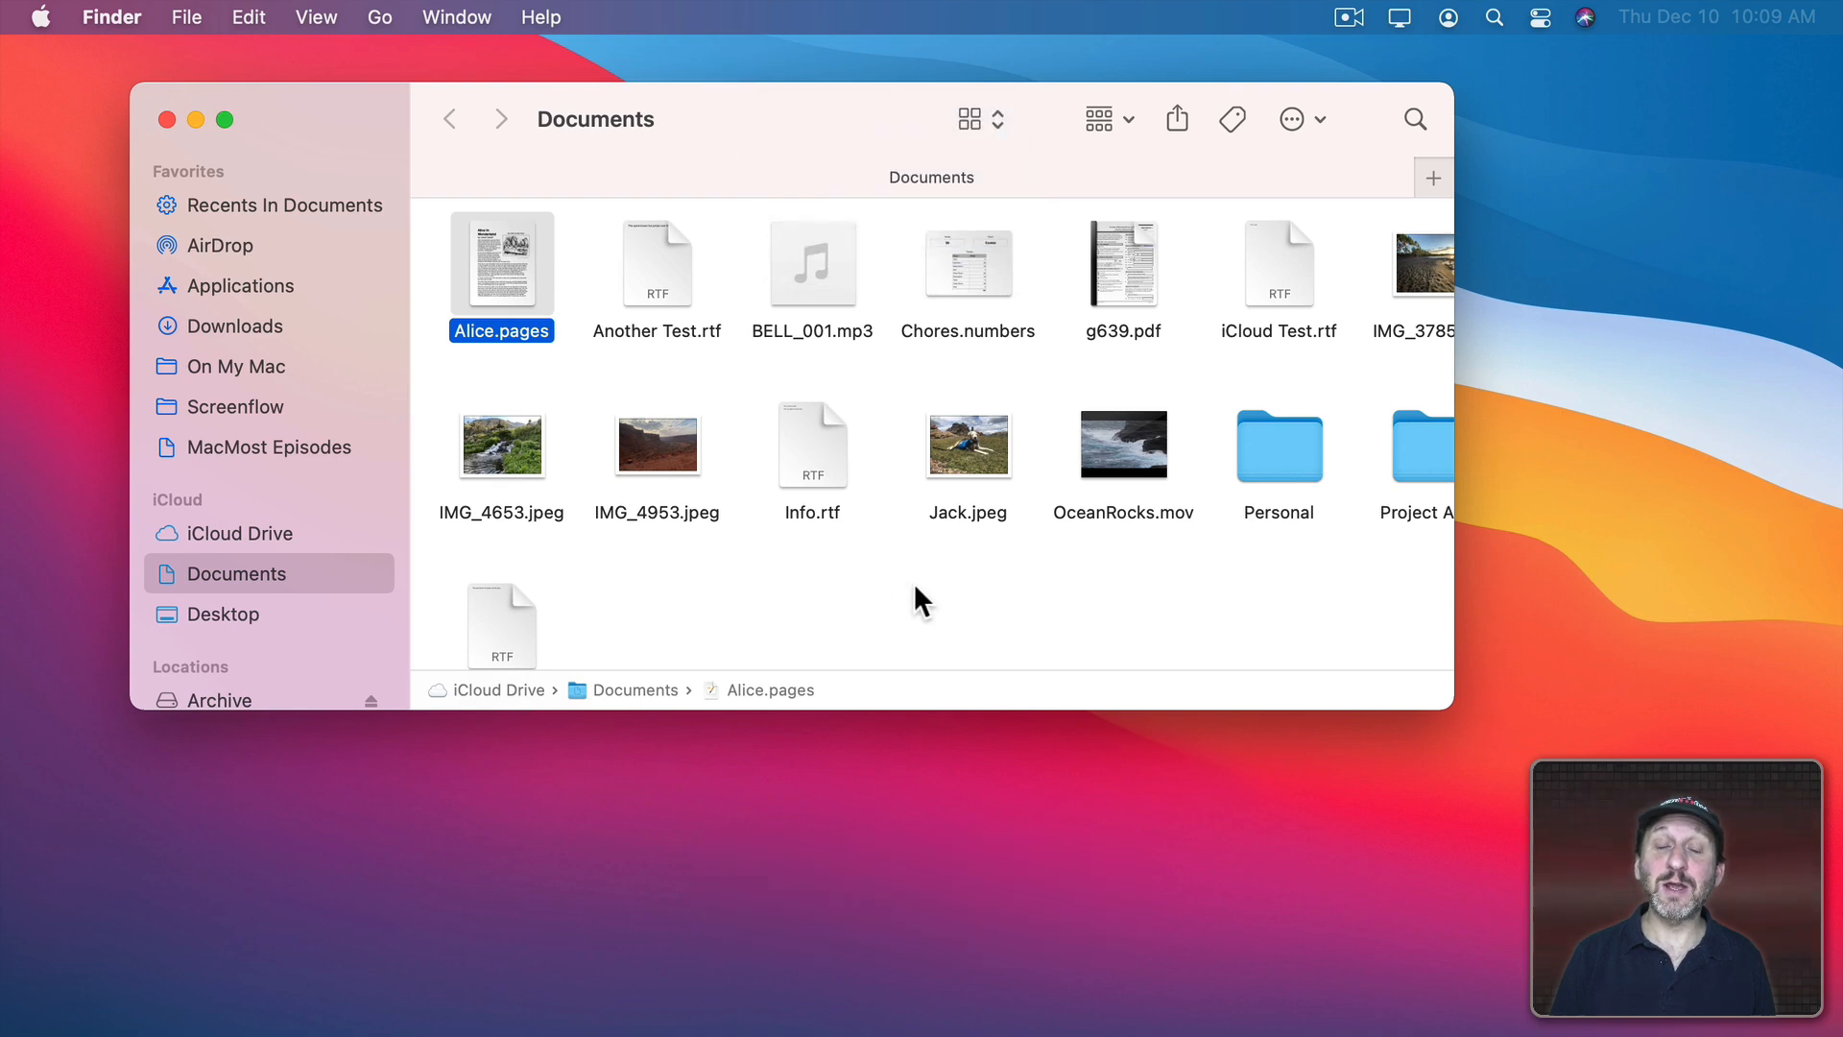
pyautogui.rightClick(921, 599)
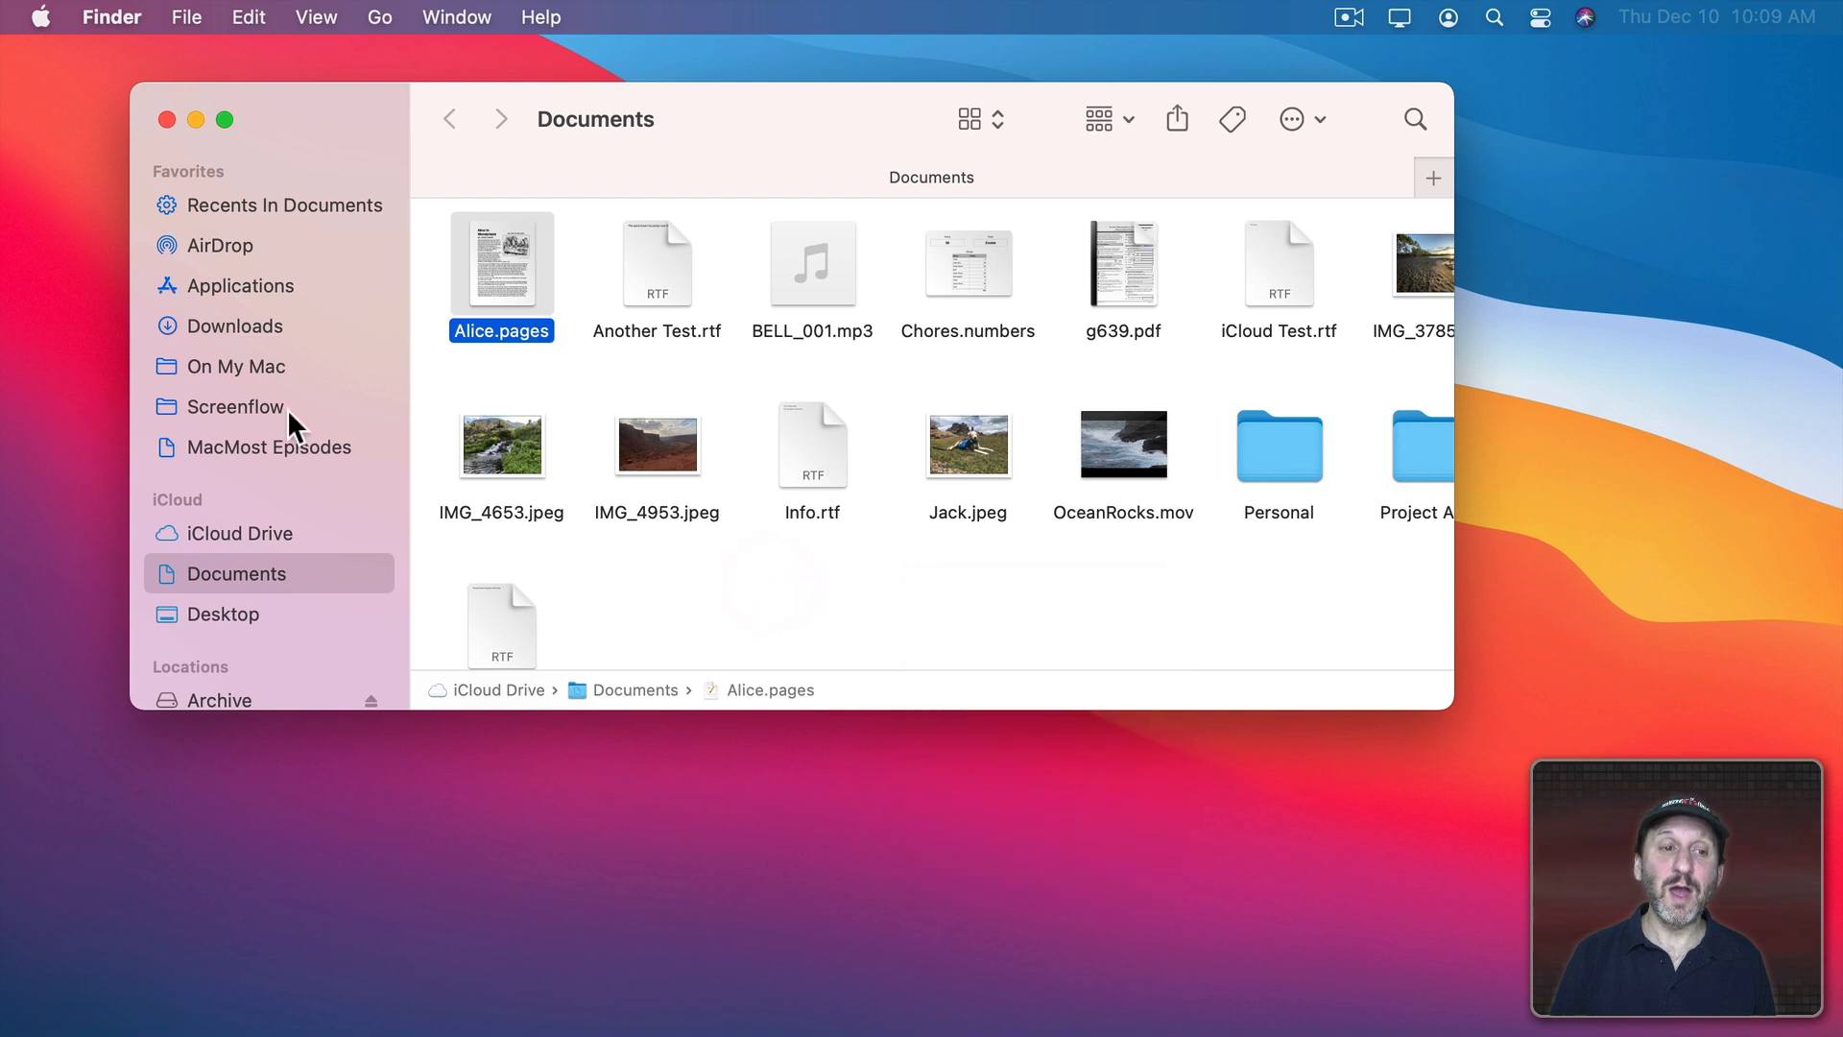
pyautogui.rightClick(287, 205)
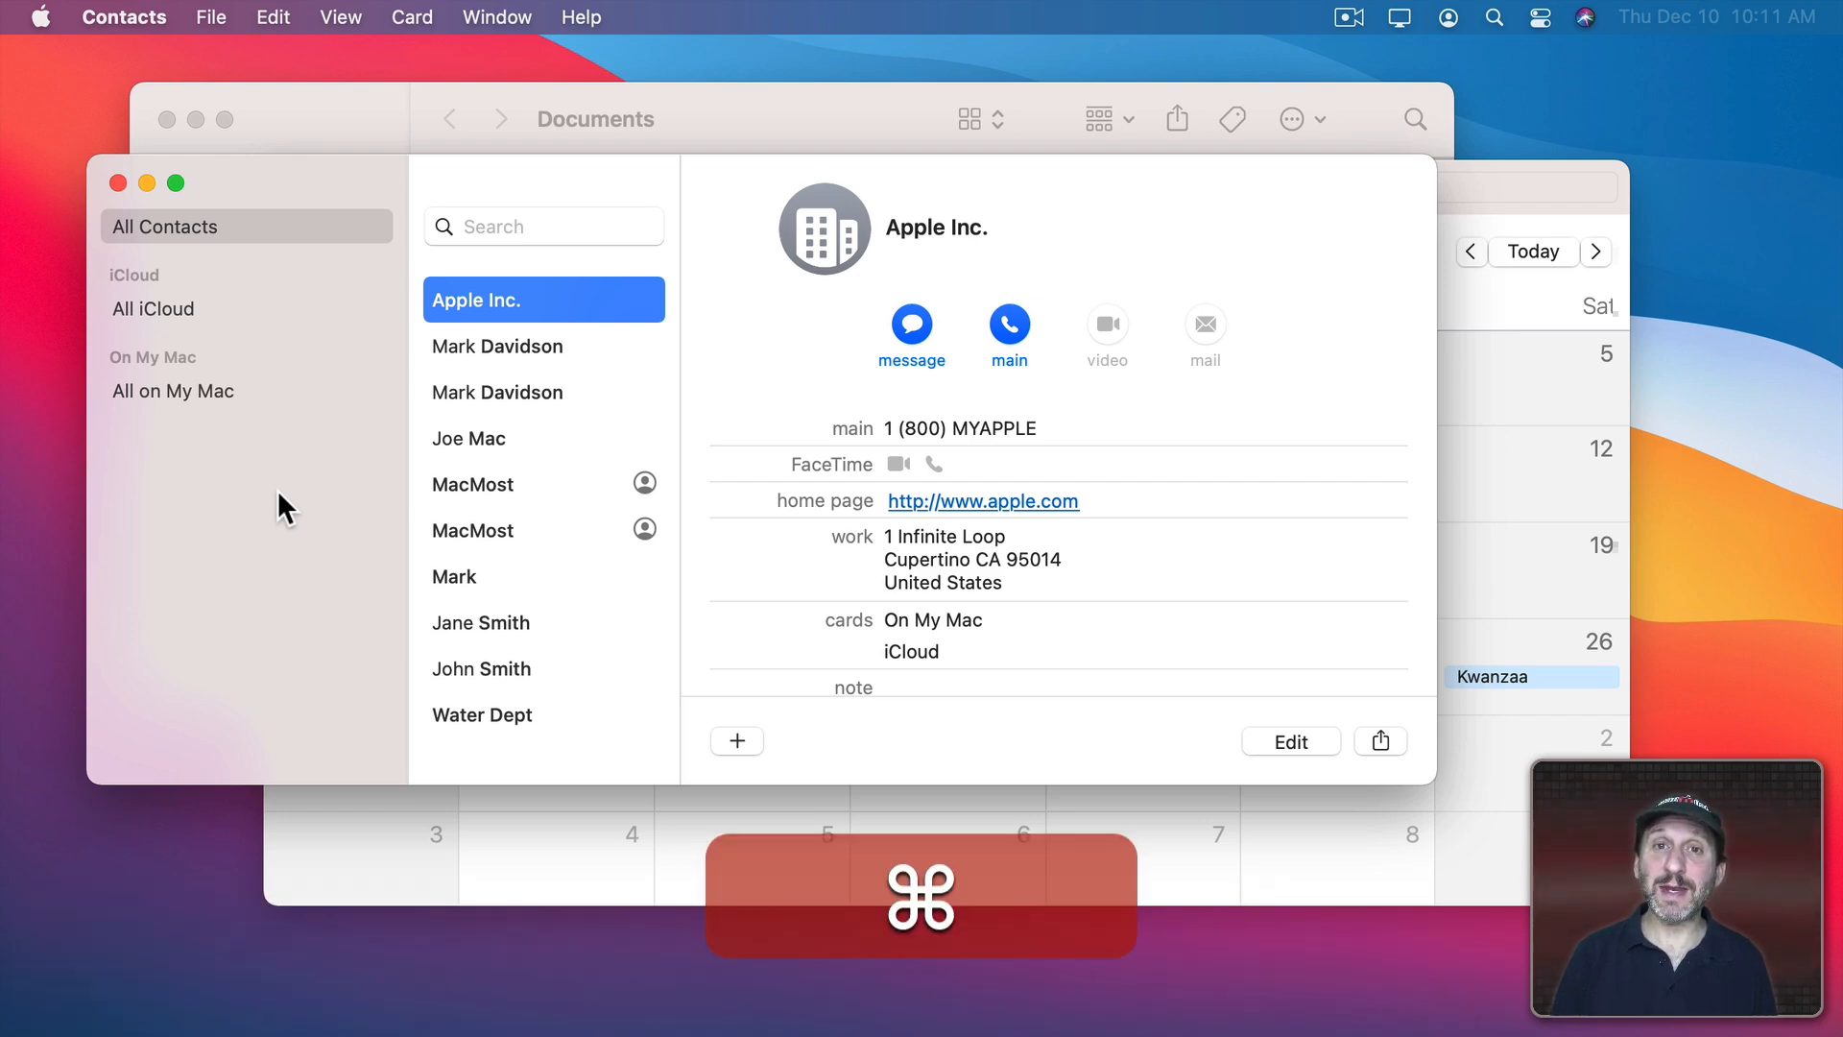
# - Cycle the App Switcher from Contacts to Pages with Command-Tab
pyautogui.press('cmd+tab')
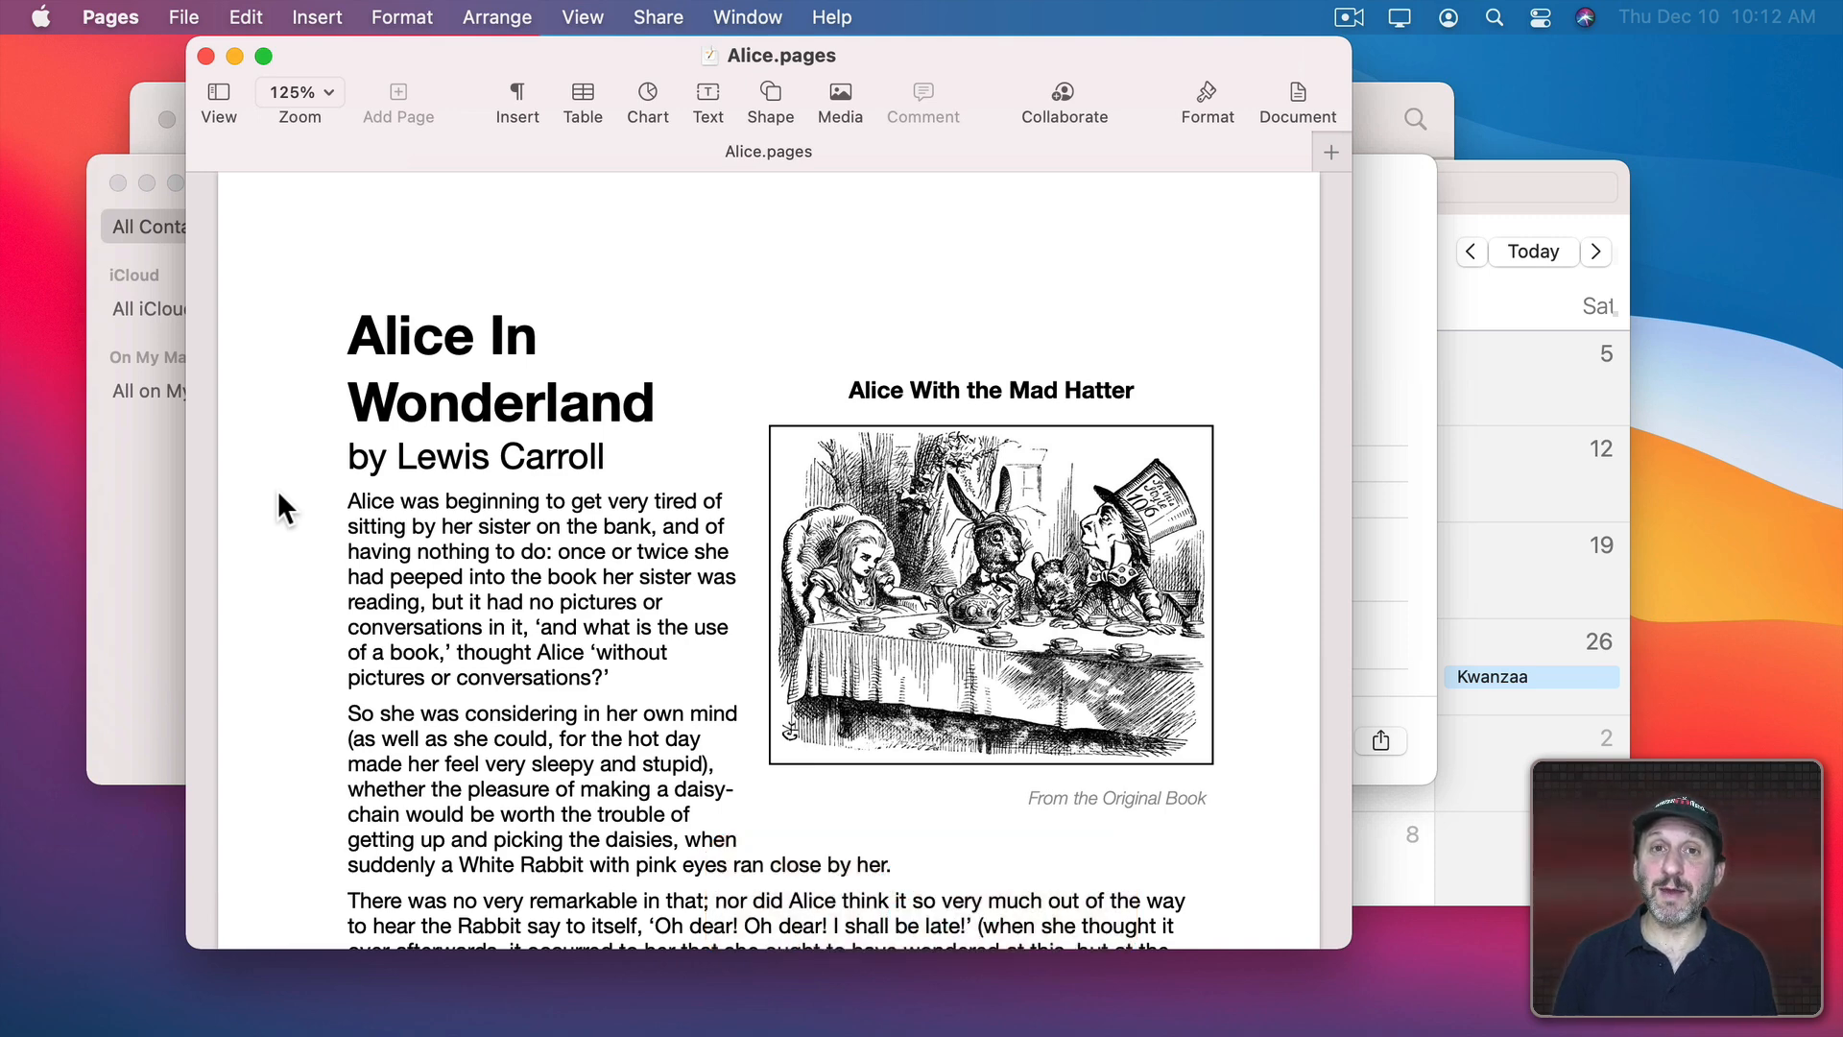
pyautogui.press('cmd+tab')
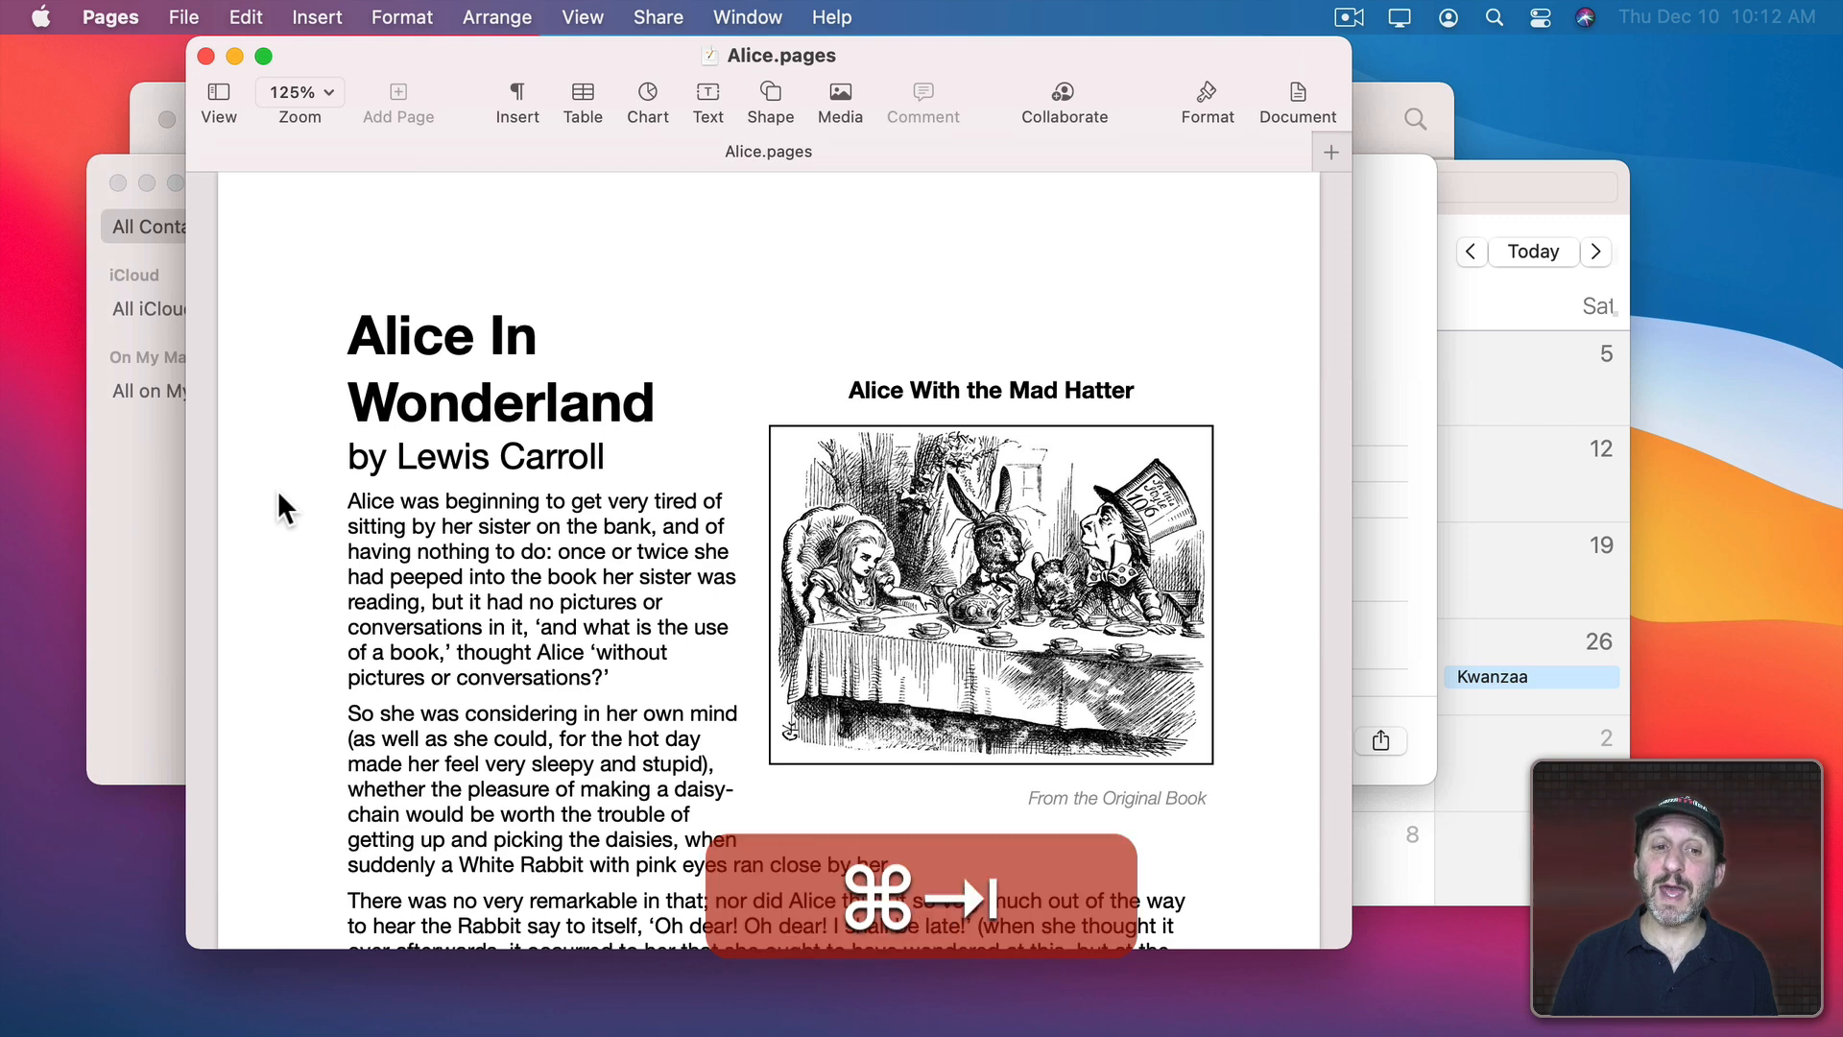
pyautogui.press('cmd+tab')
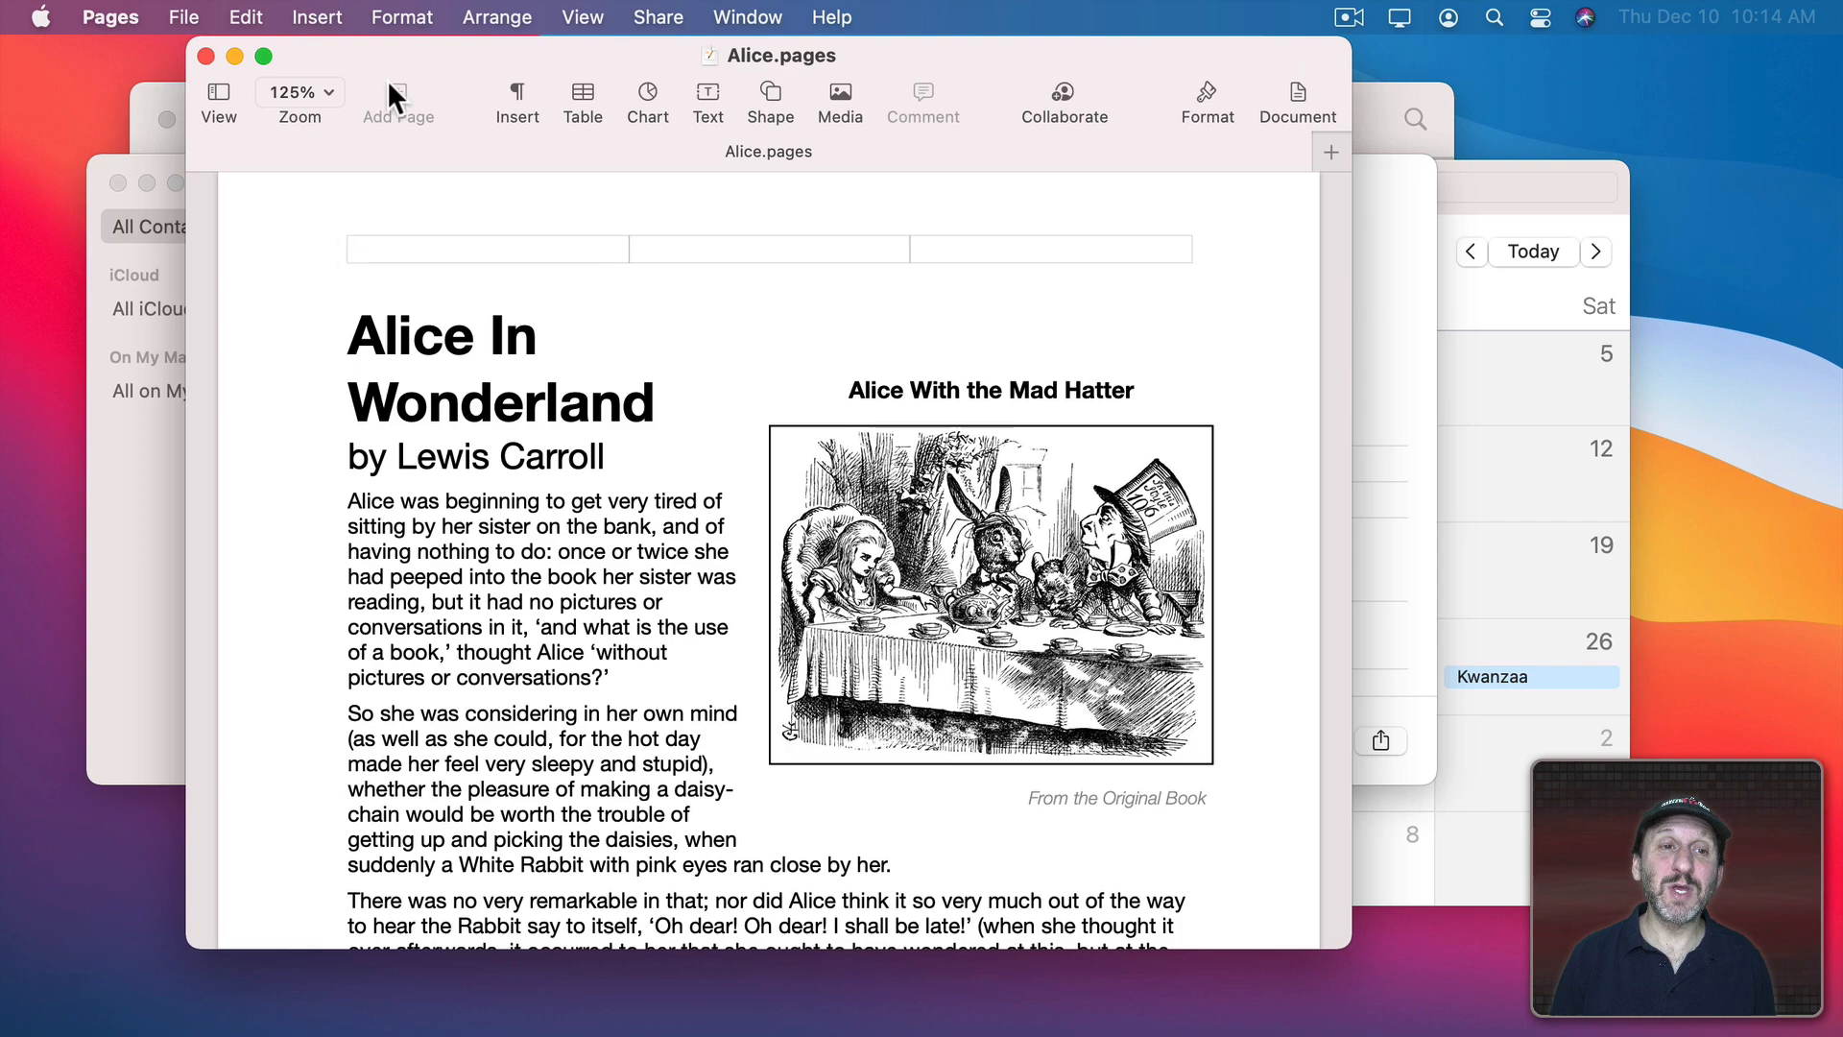
# - Drag the Alice window down and right, then bring Pages forward from the Dock
pyautogui.moveTo(770, 56); pyautogui.dragTo(852, 83)
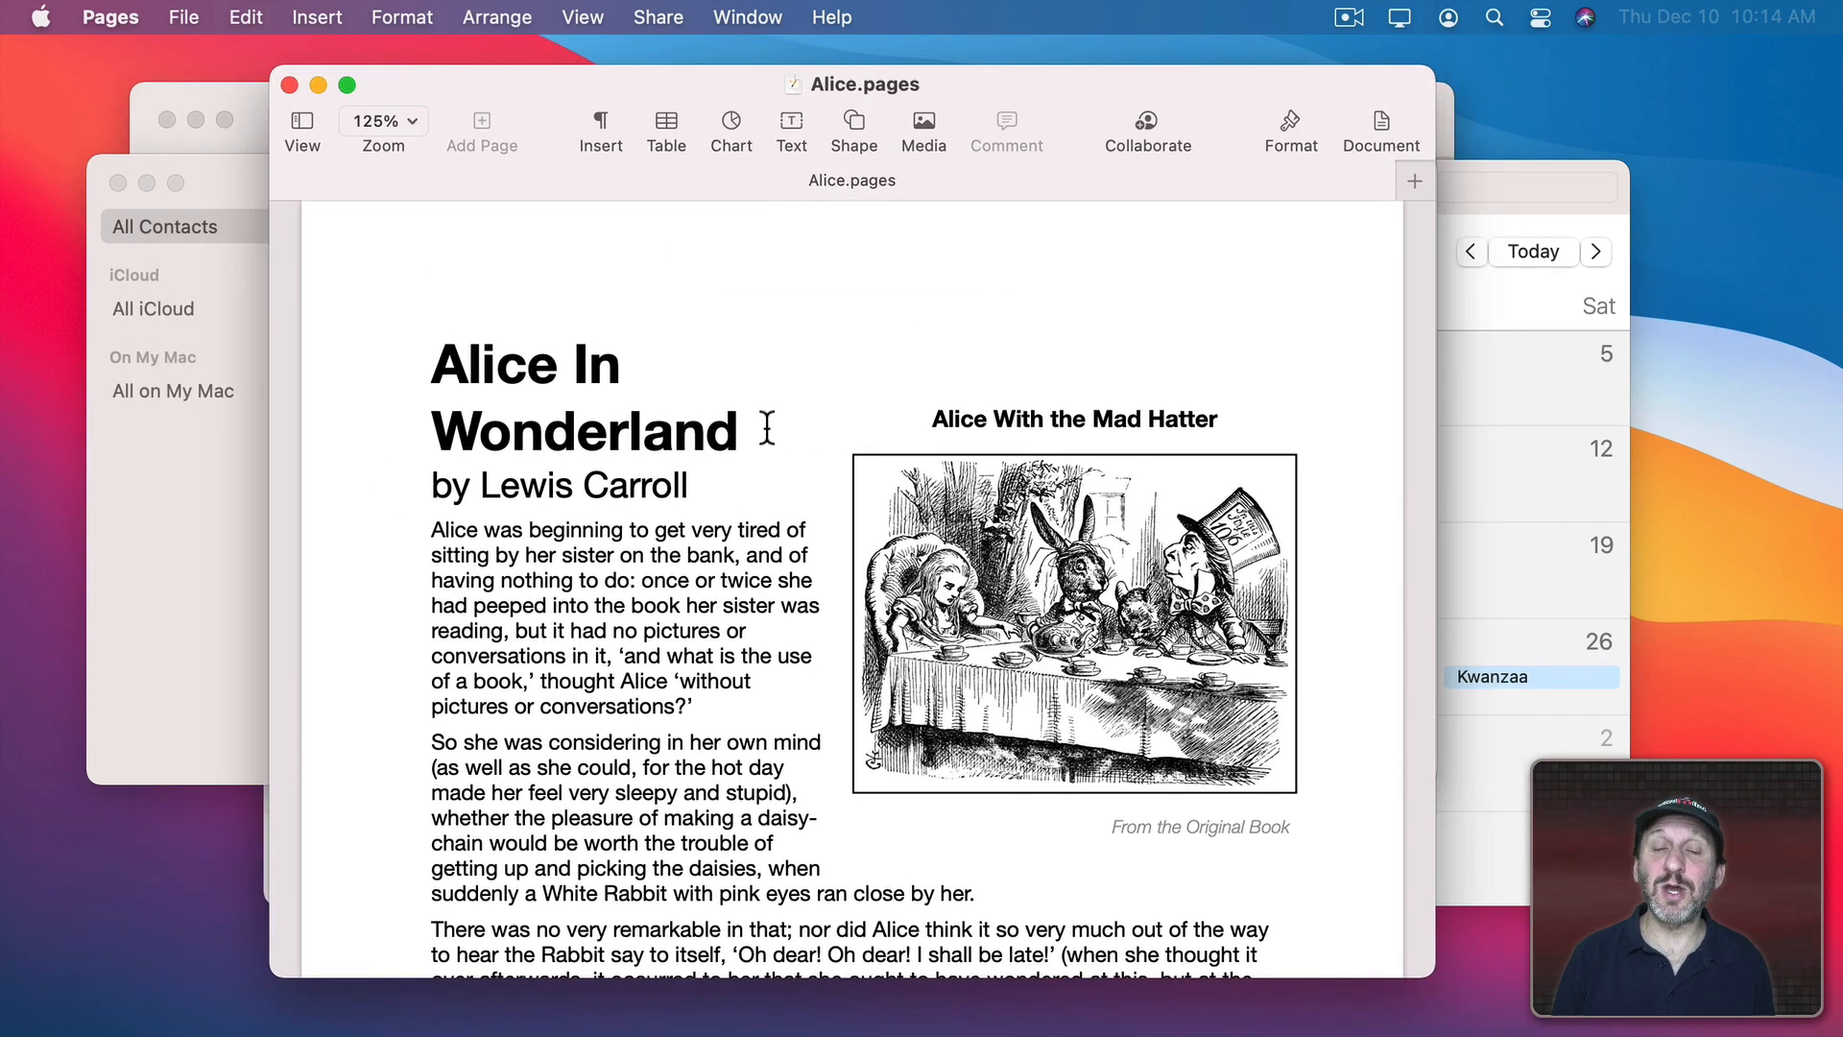
pyautogui.moveTo(806, 549)
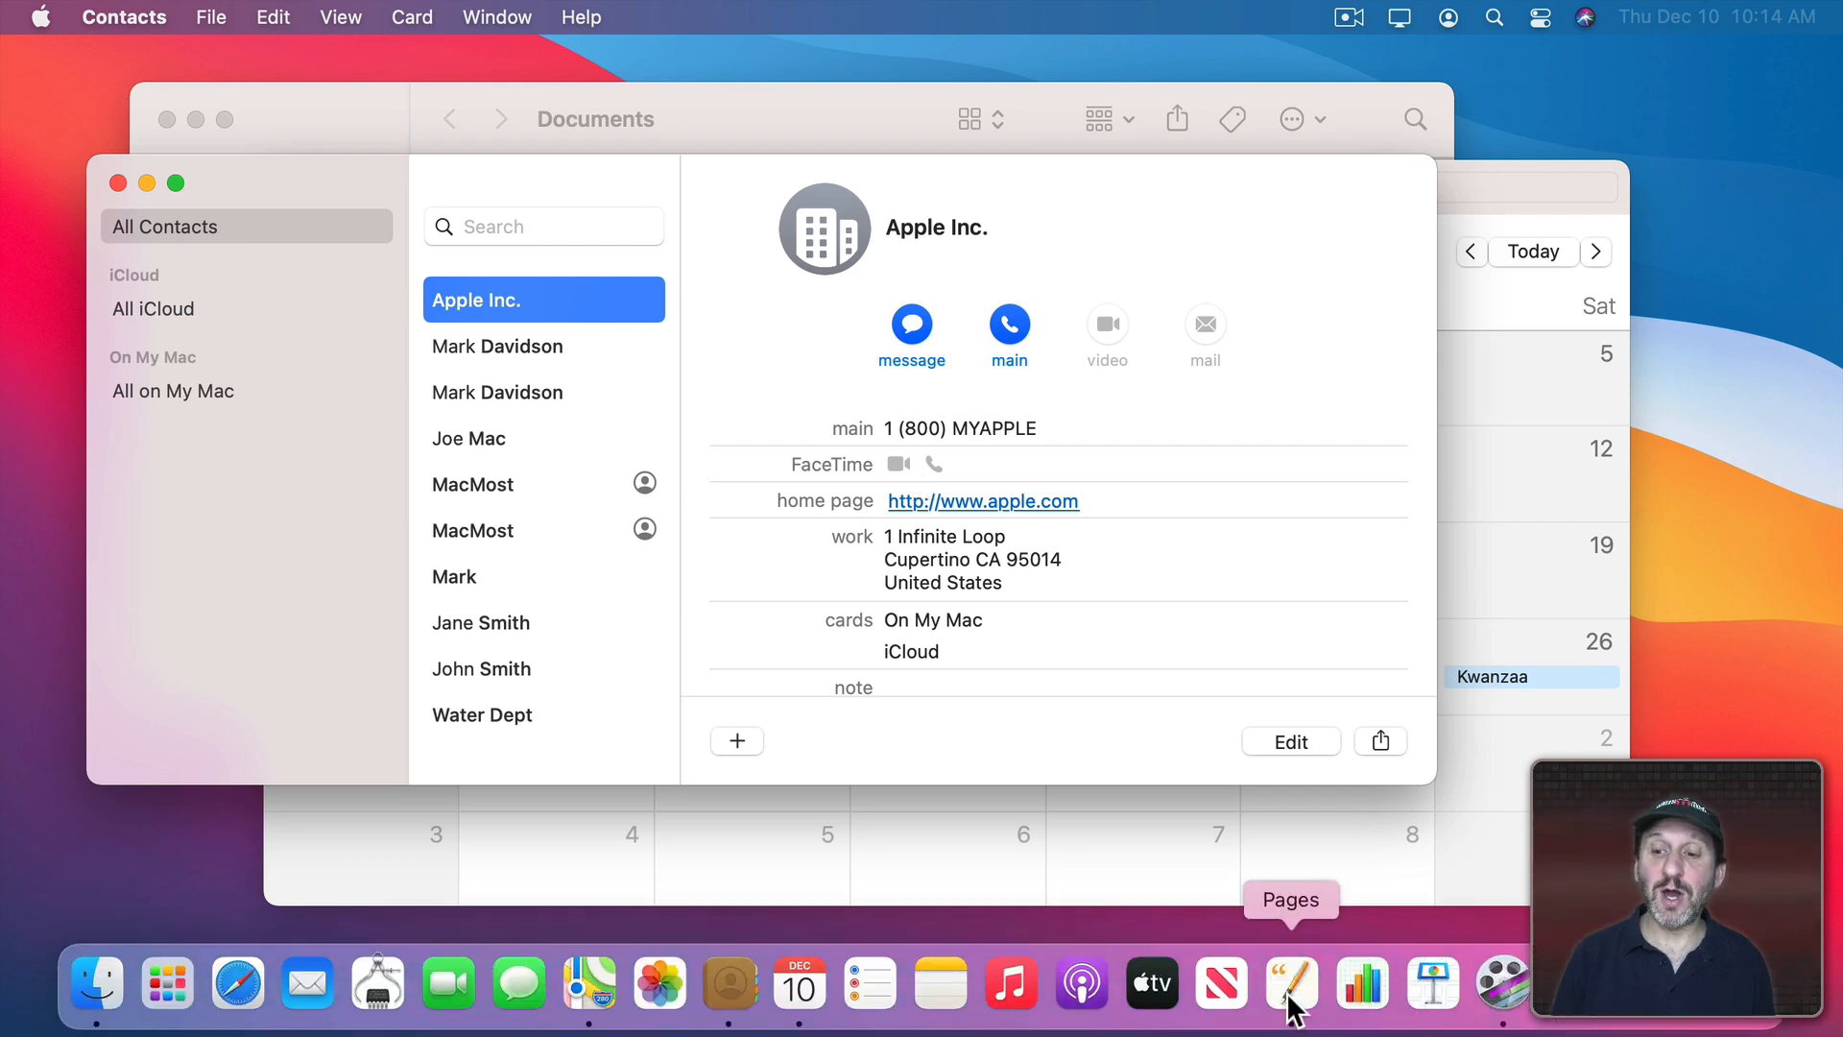
pyautogui.click(1290, 983)
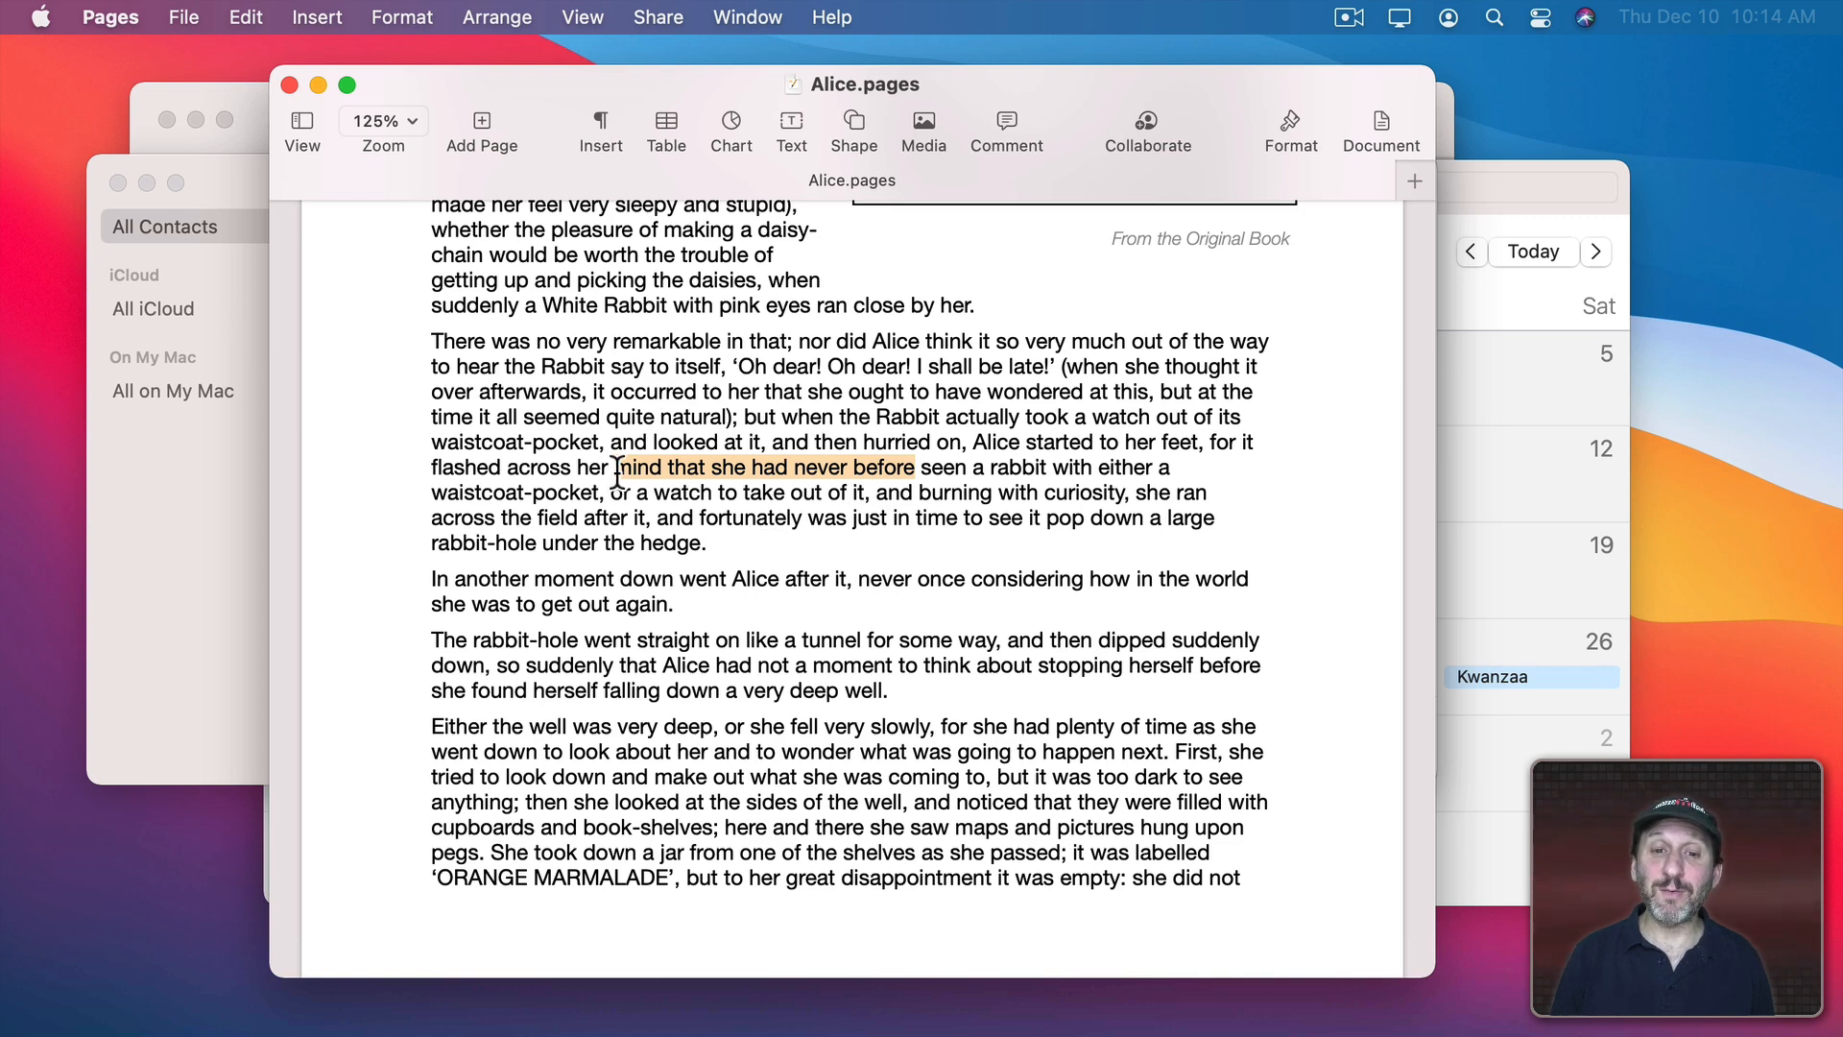
pyautogui.moveTo(645, 377)
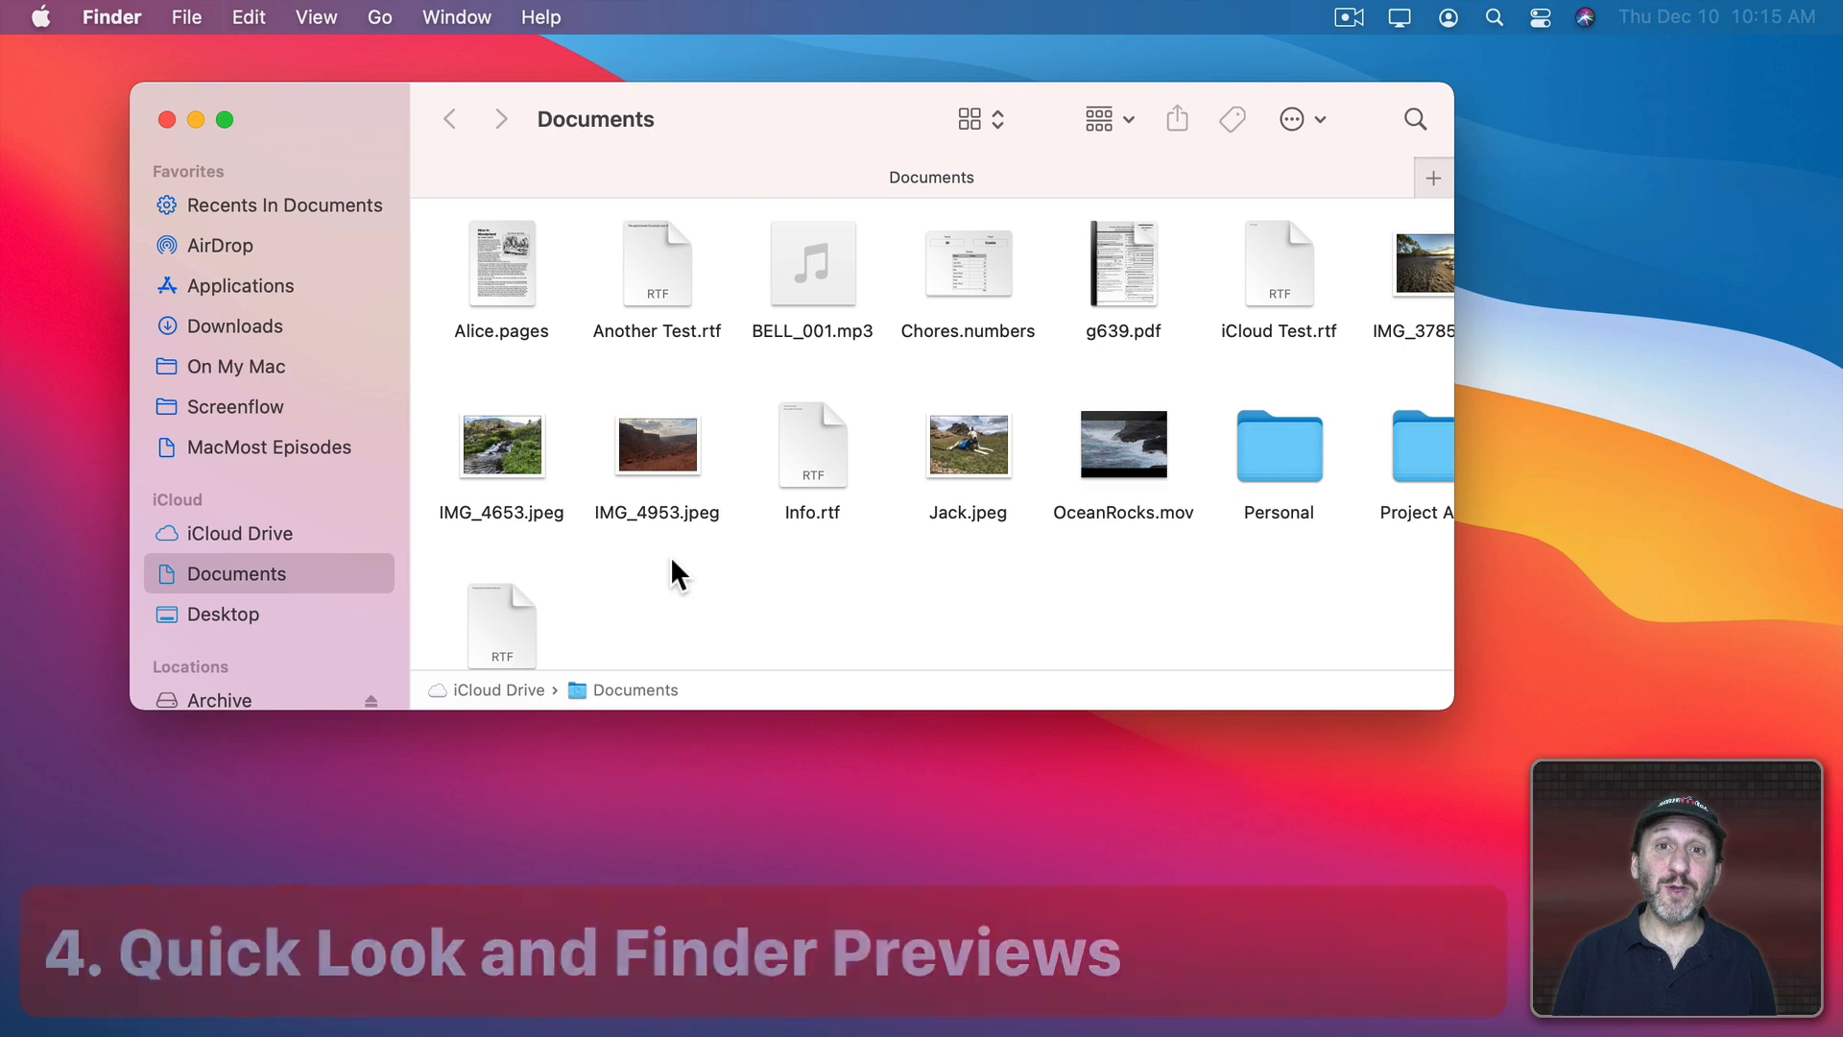
# - Quick Look the IMG_4653.jpeg photo enlarged, then close it and the Chores.numbers preview
pyautogui.click(502, 444)
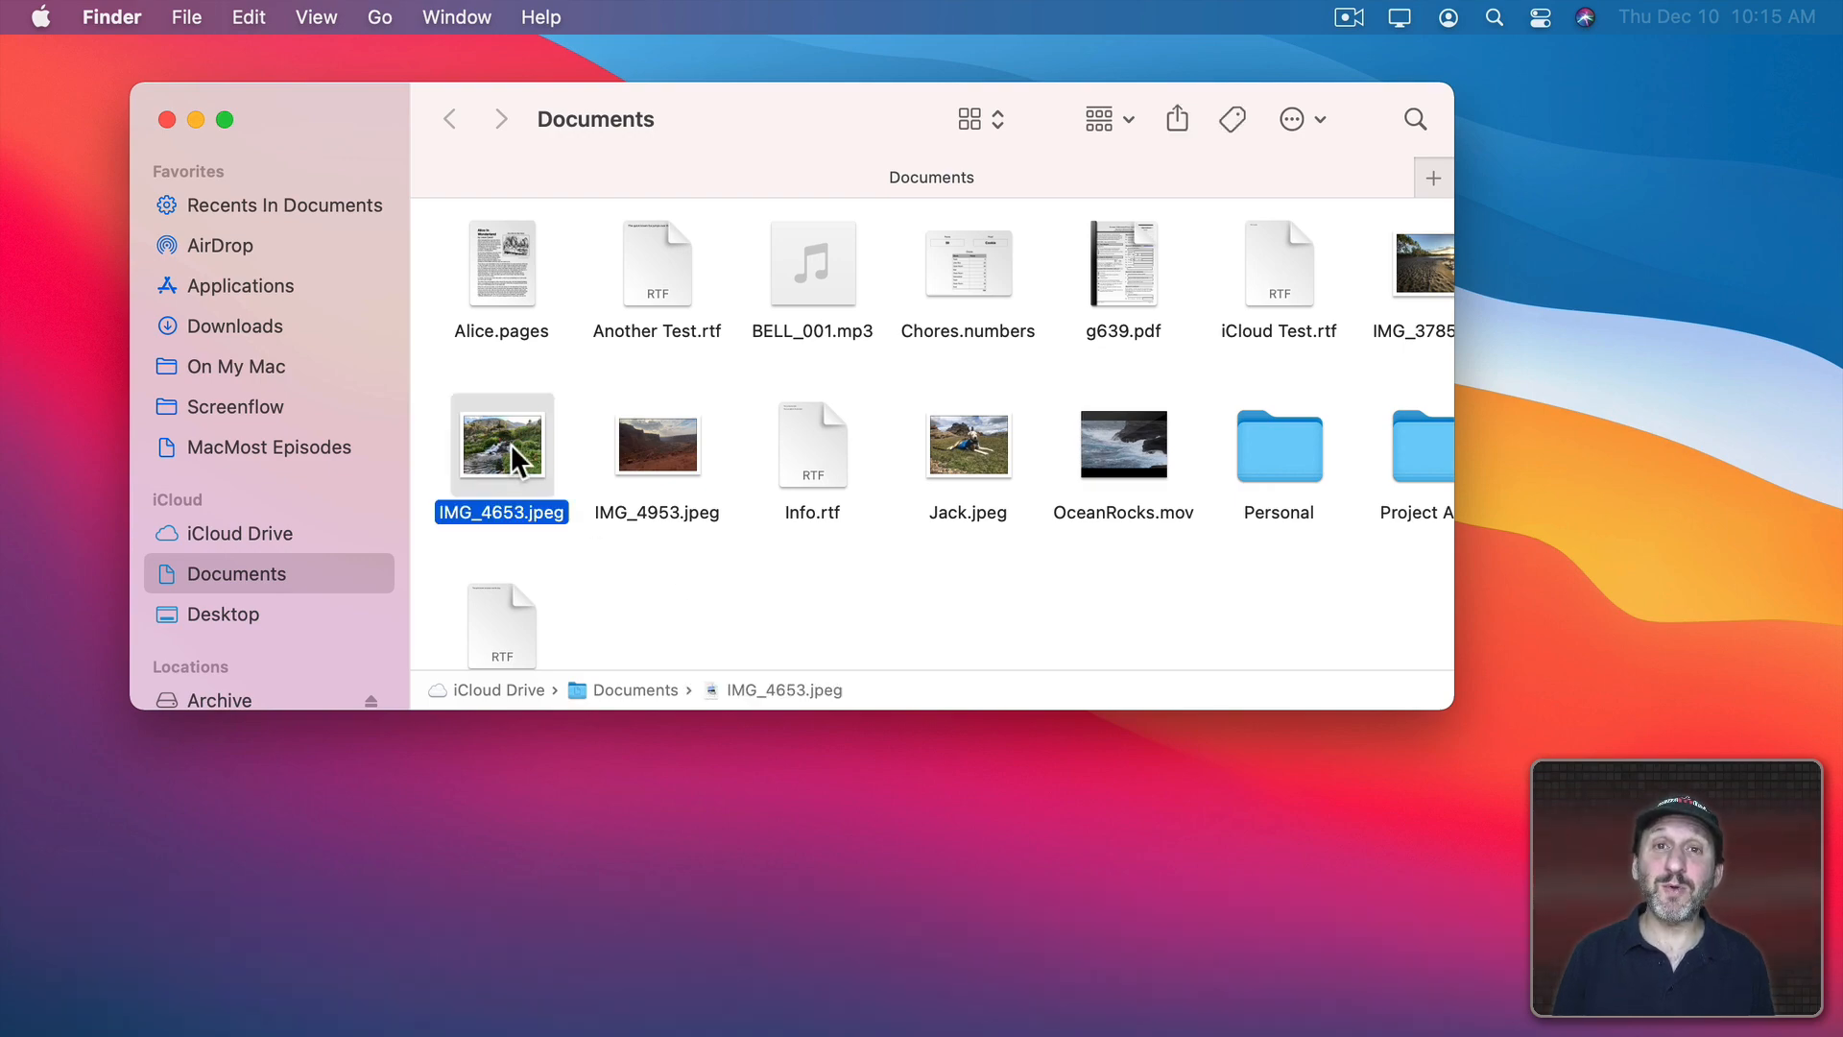
pyautogui.press('space')
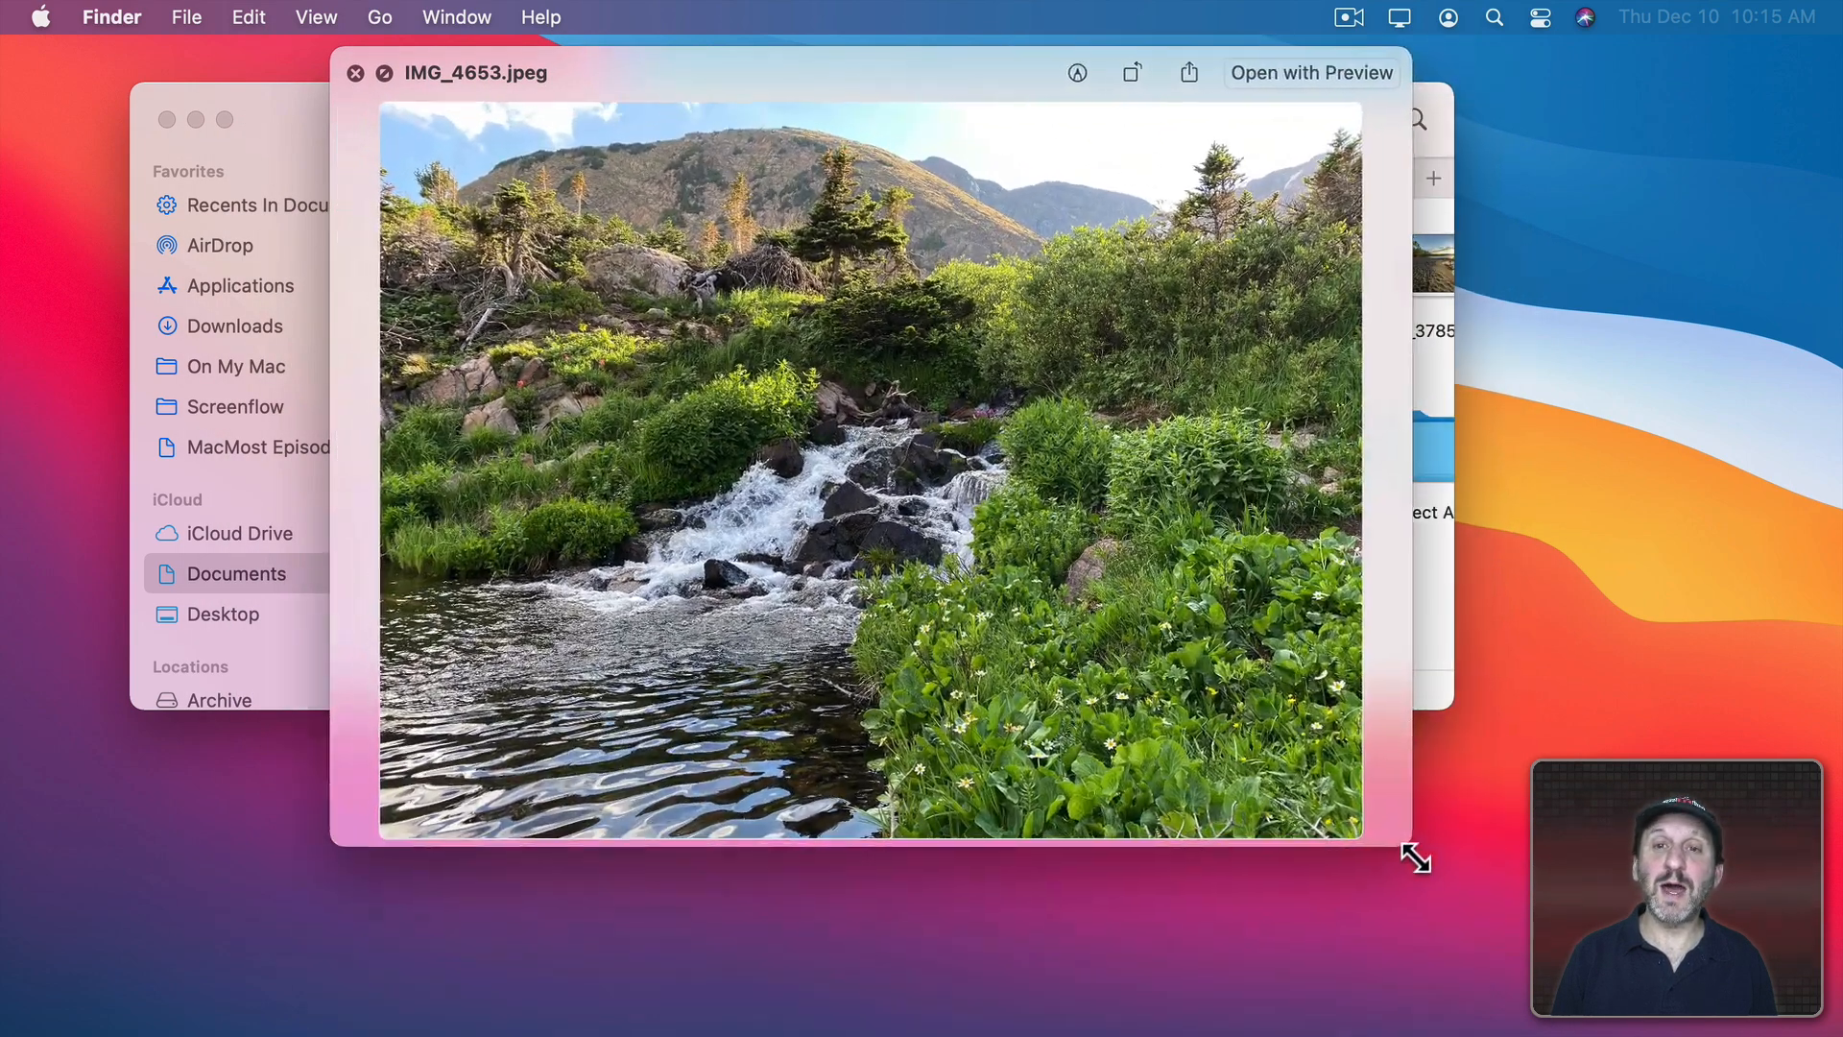
pyautogui.moveTo(1414, 854); pyautogui.dragTo(1439, 879)
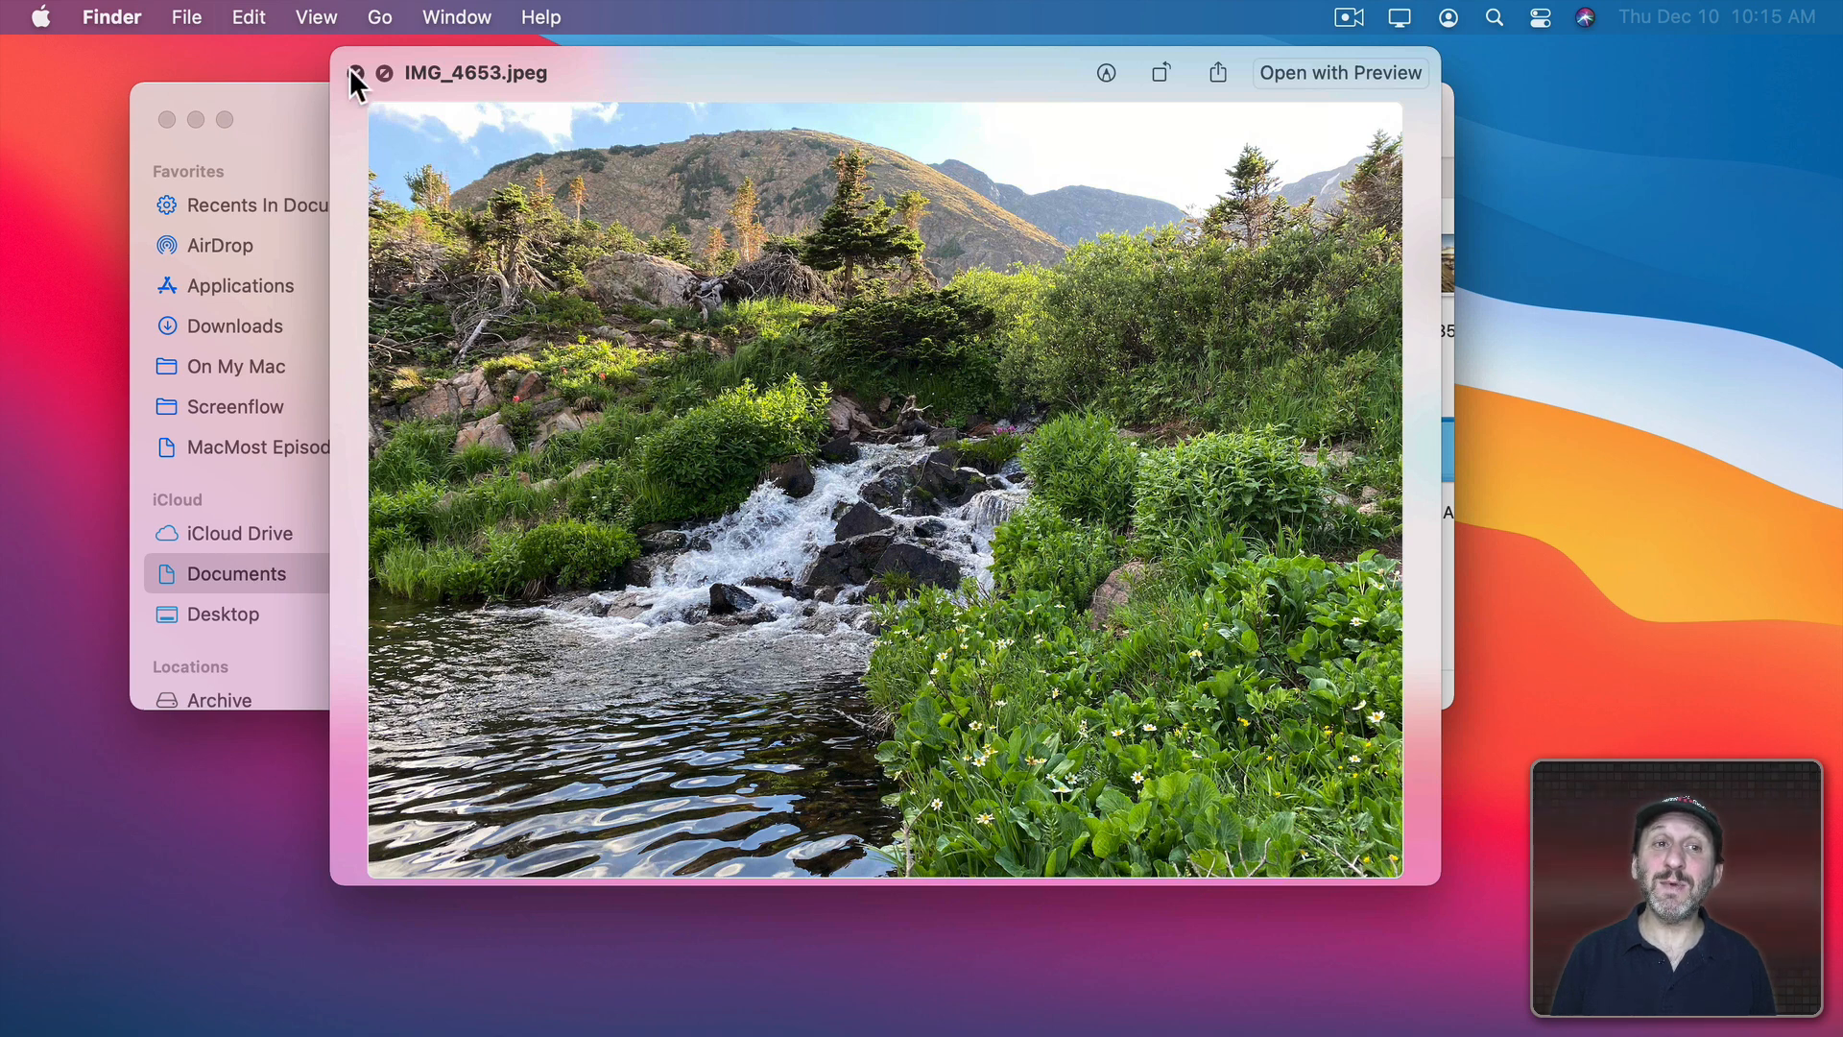
pyautogui.click(352, 79)
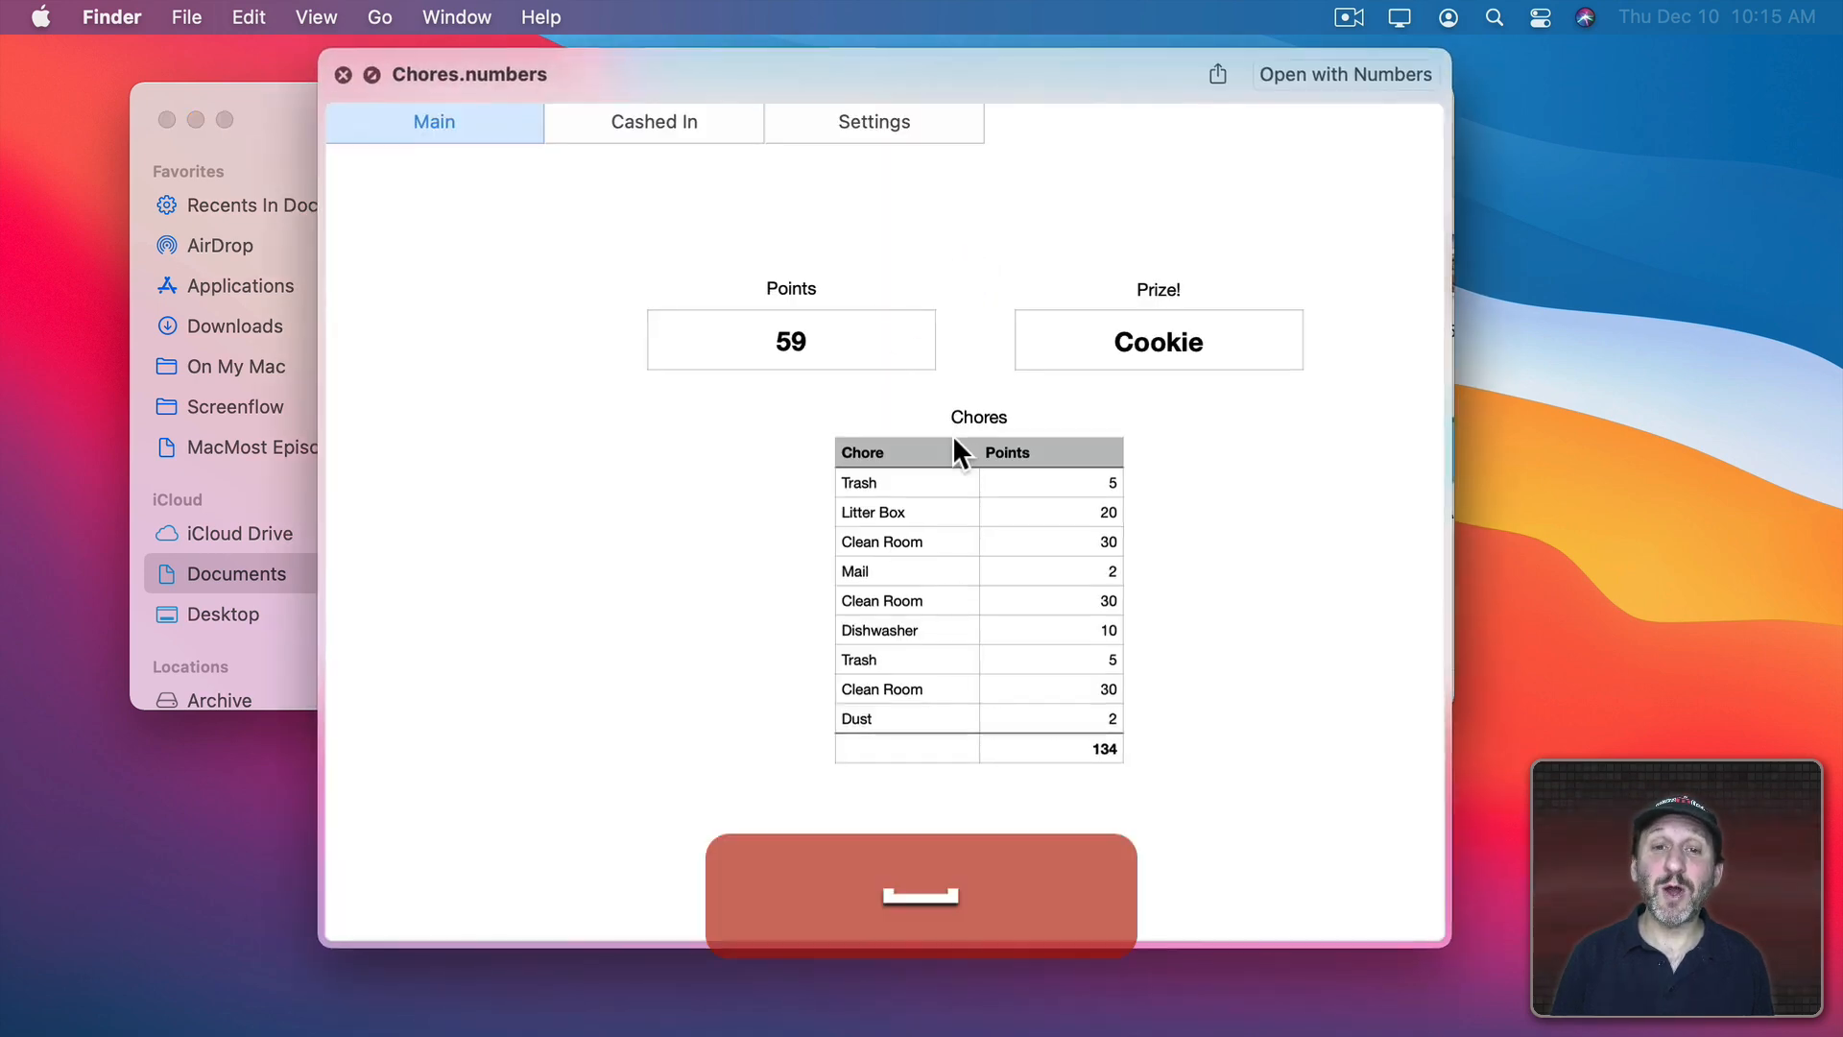
pyautogui.click(342, 74)
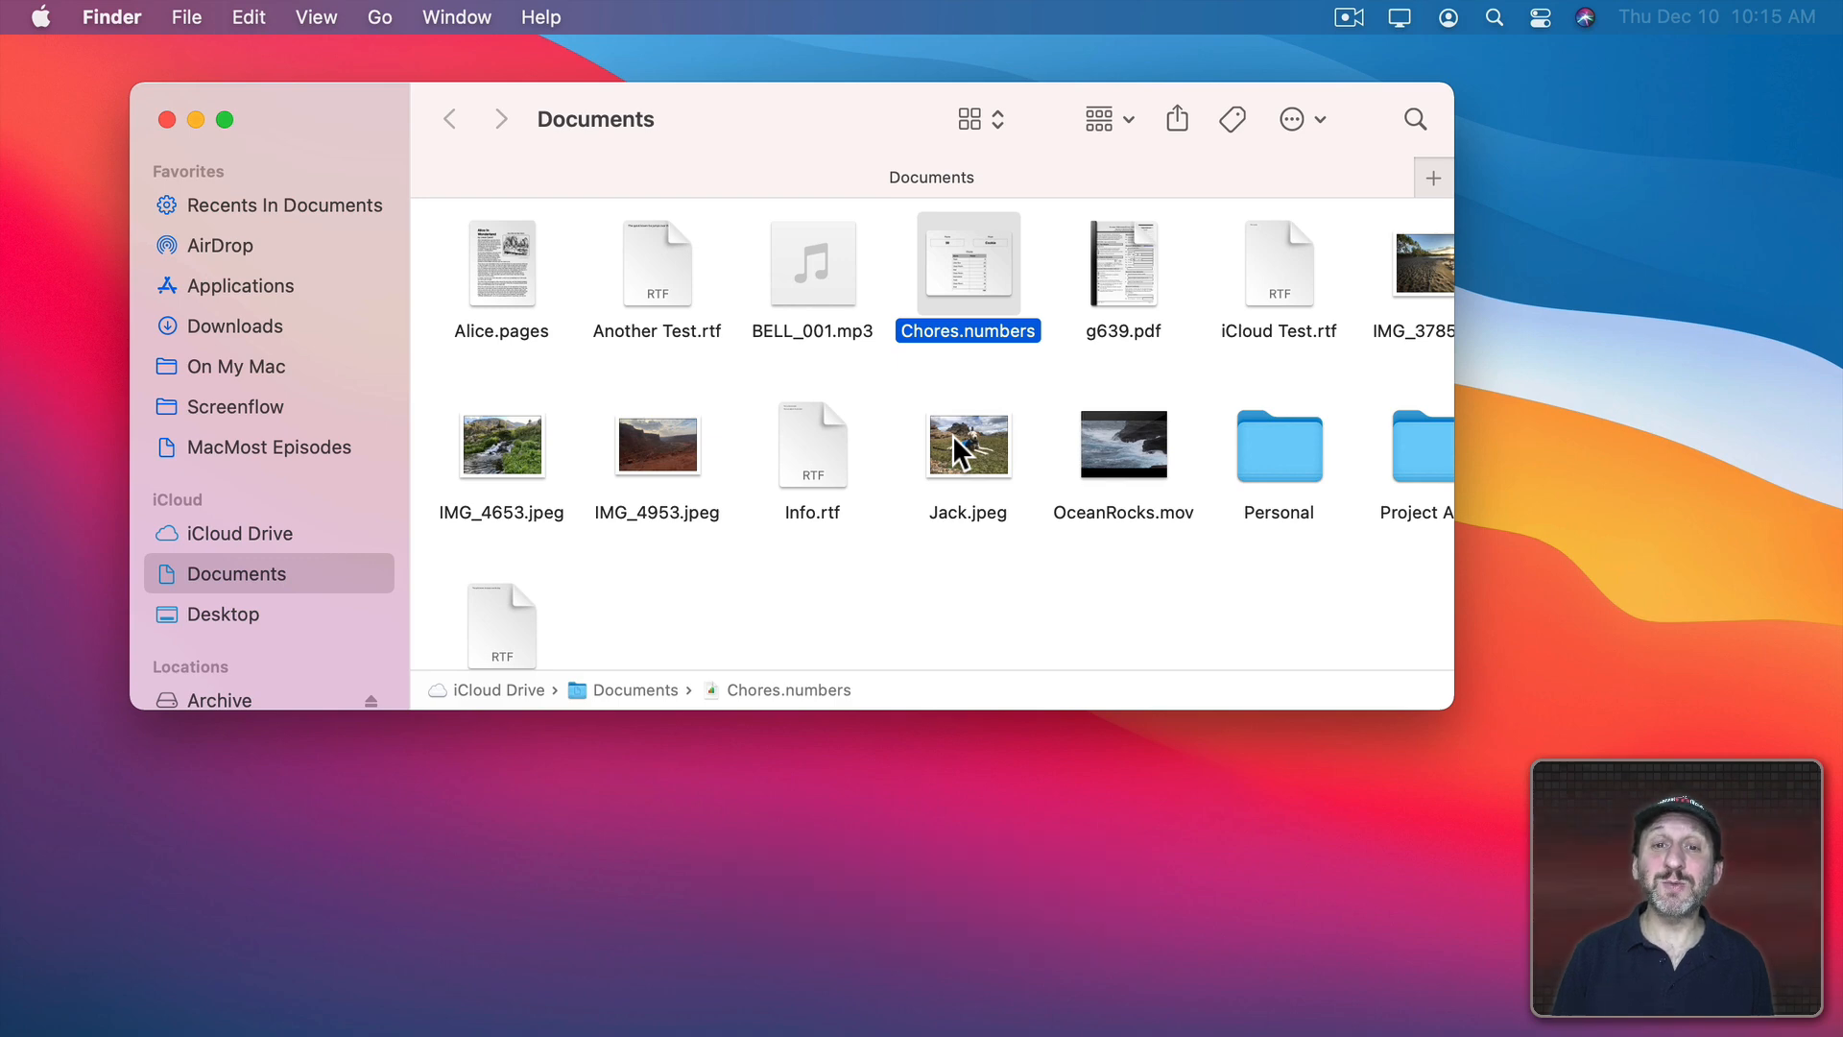
# - Select Jack.jpeg and Alice.pages, then show Documents as a list and select a file
pyautogui.click(812, 261)
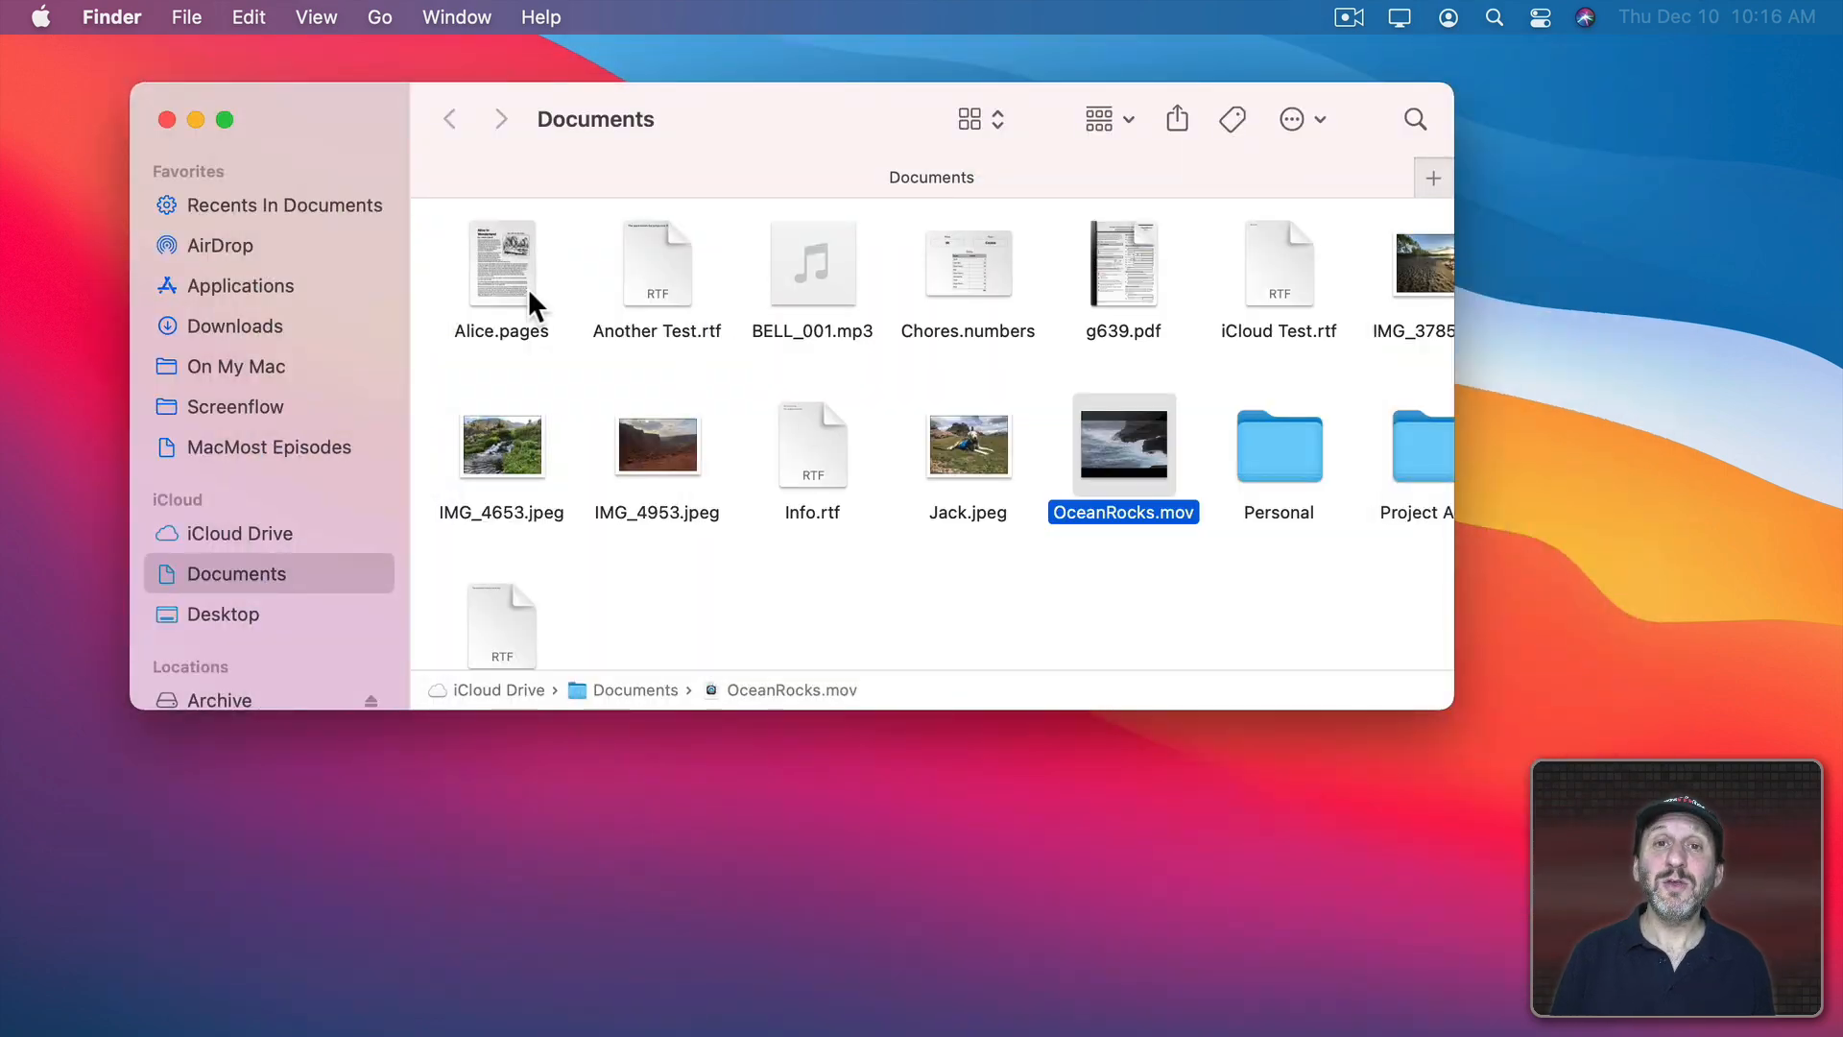
pyautogui.click(501, 265)
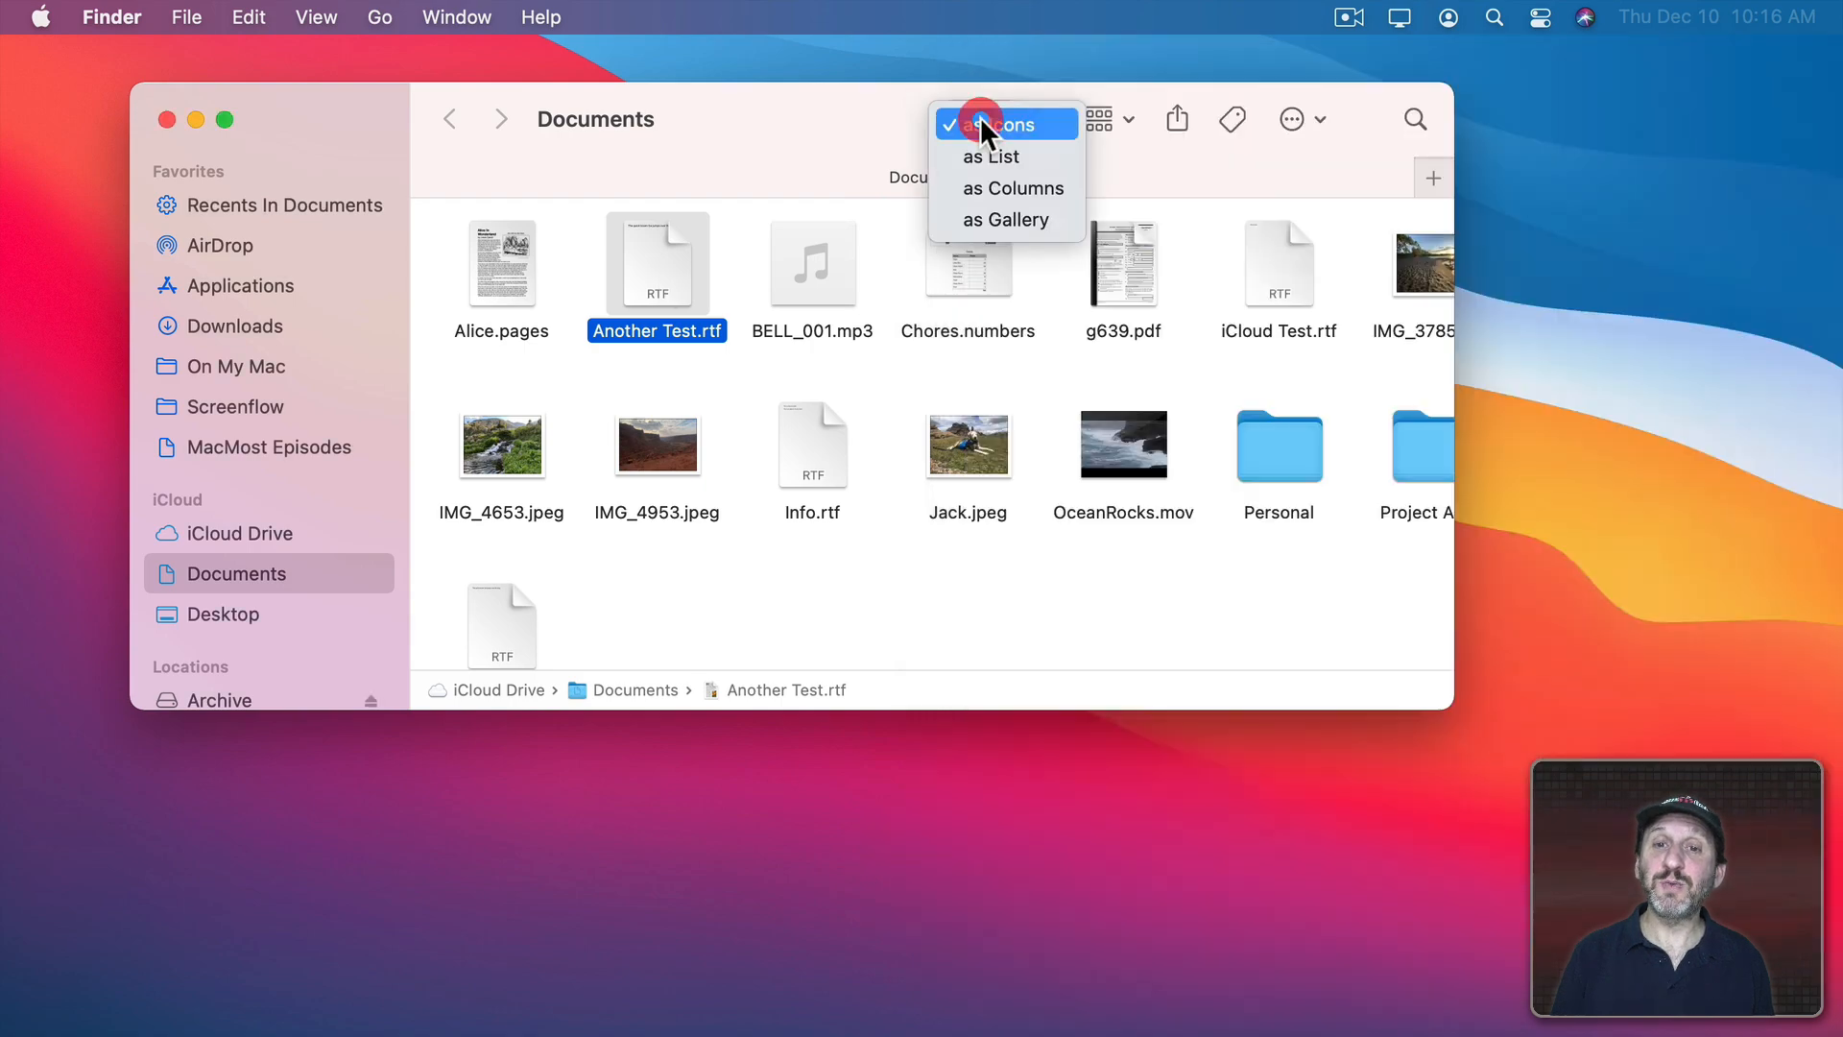
pyautogui.click(994, 157)
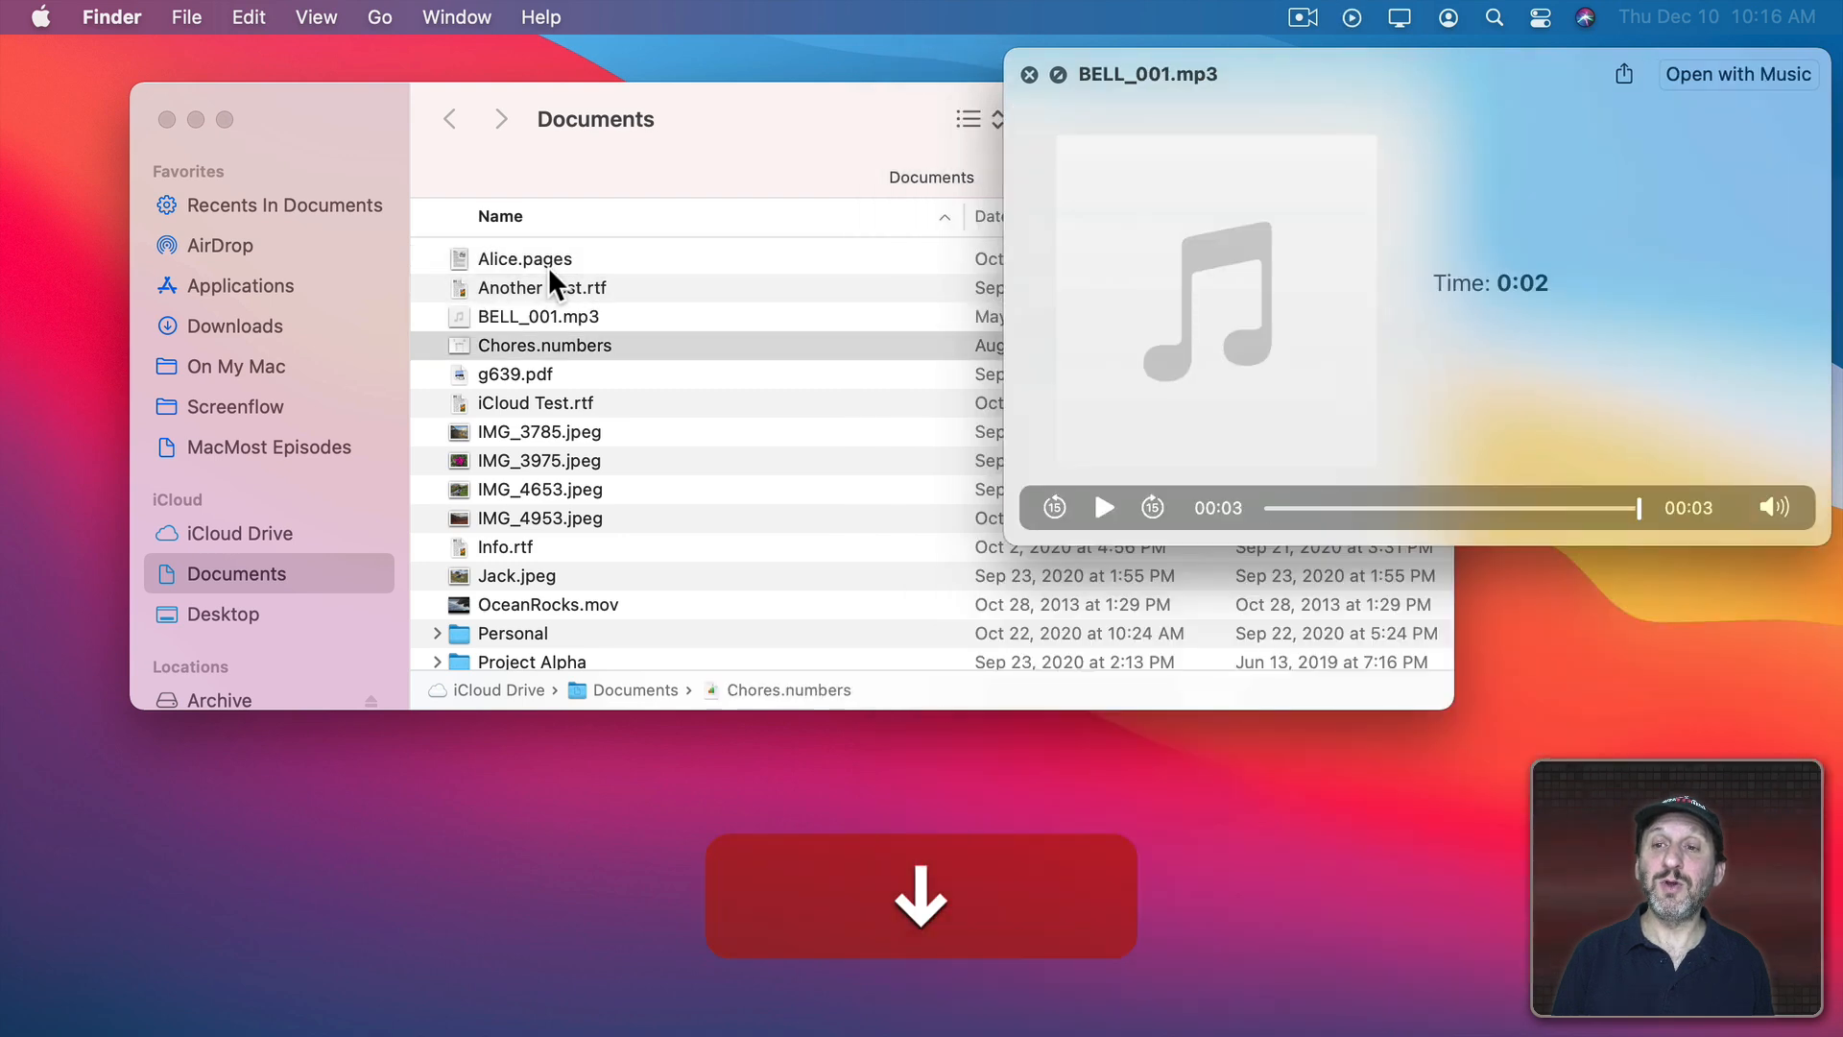
pyautogui.click(539, 431)
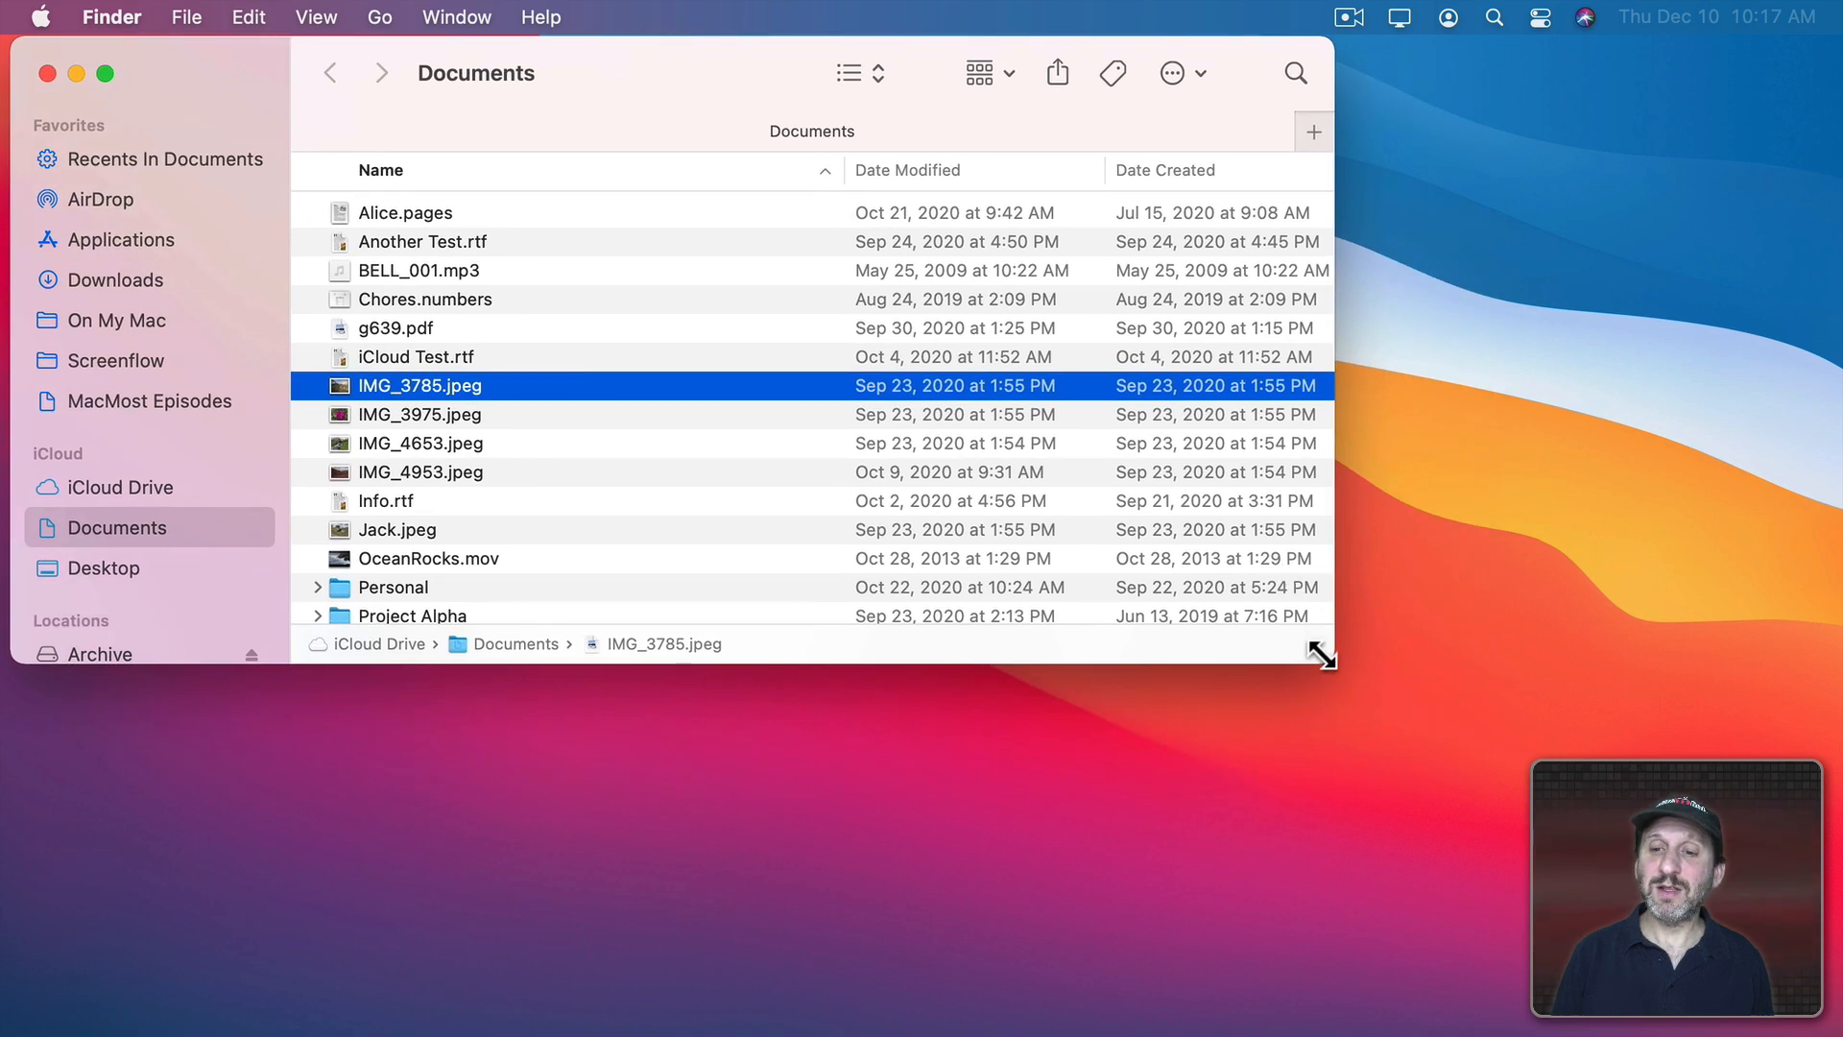
# - Show the preview pane, preview iCloud Test.rtf, then view Documents as columns and icons
pyautogui.click(314, 17)
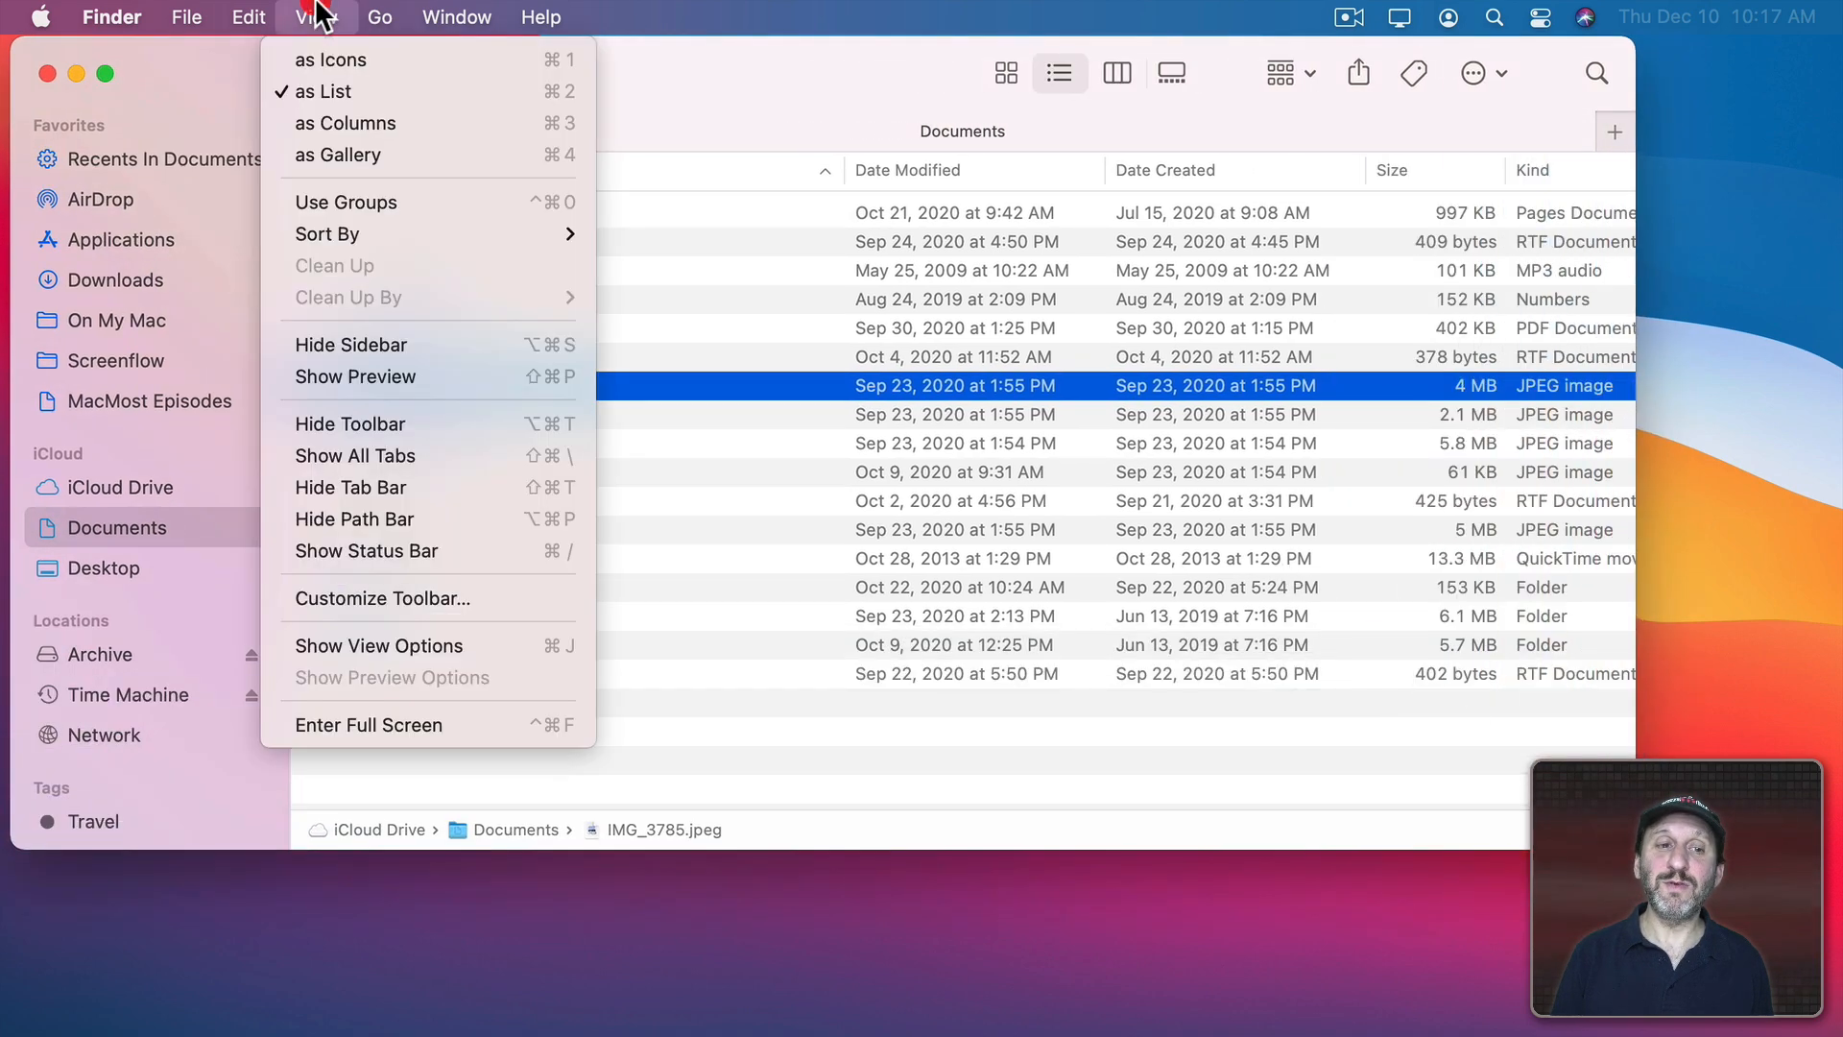
pyautogui.click(355, 376)
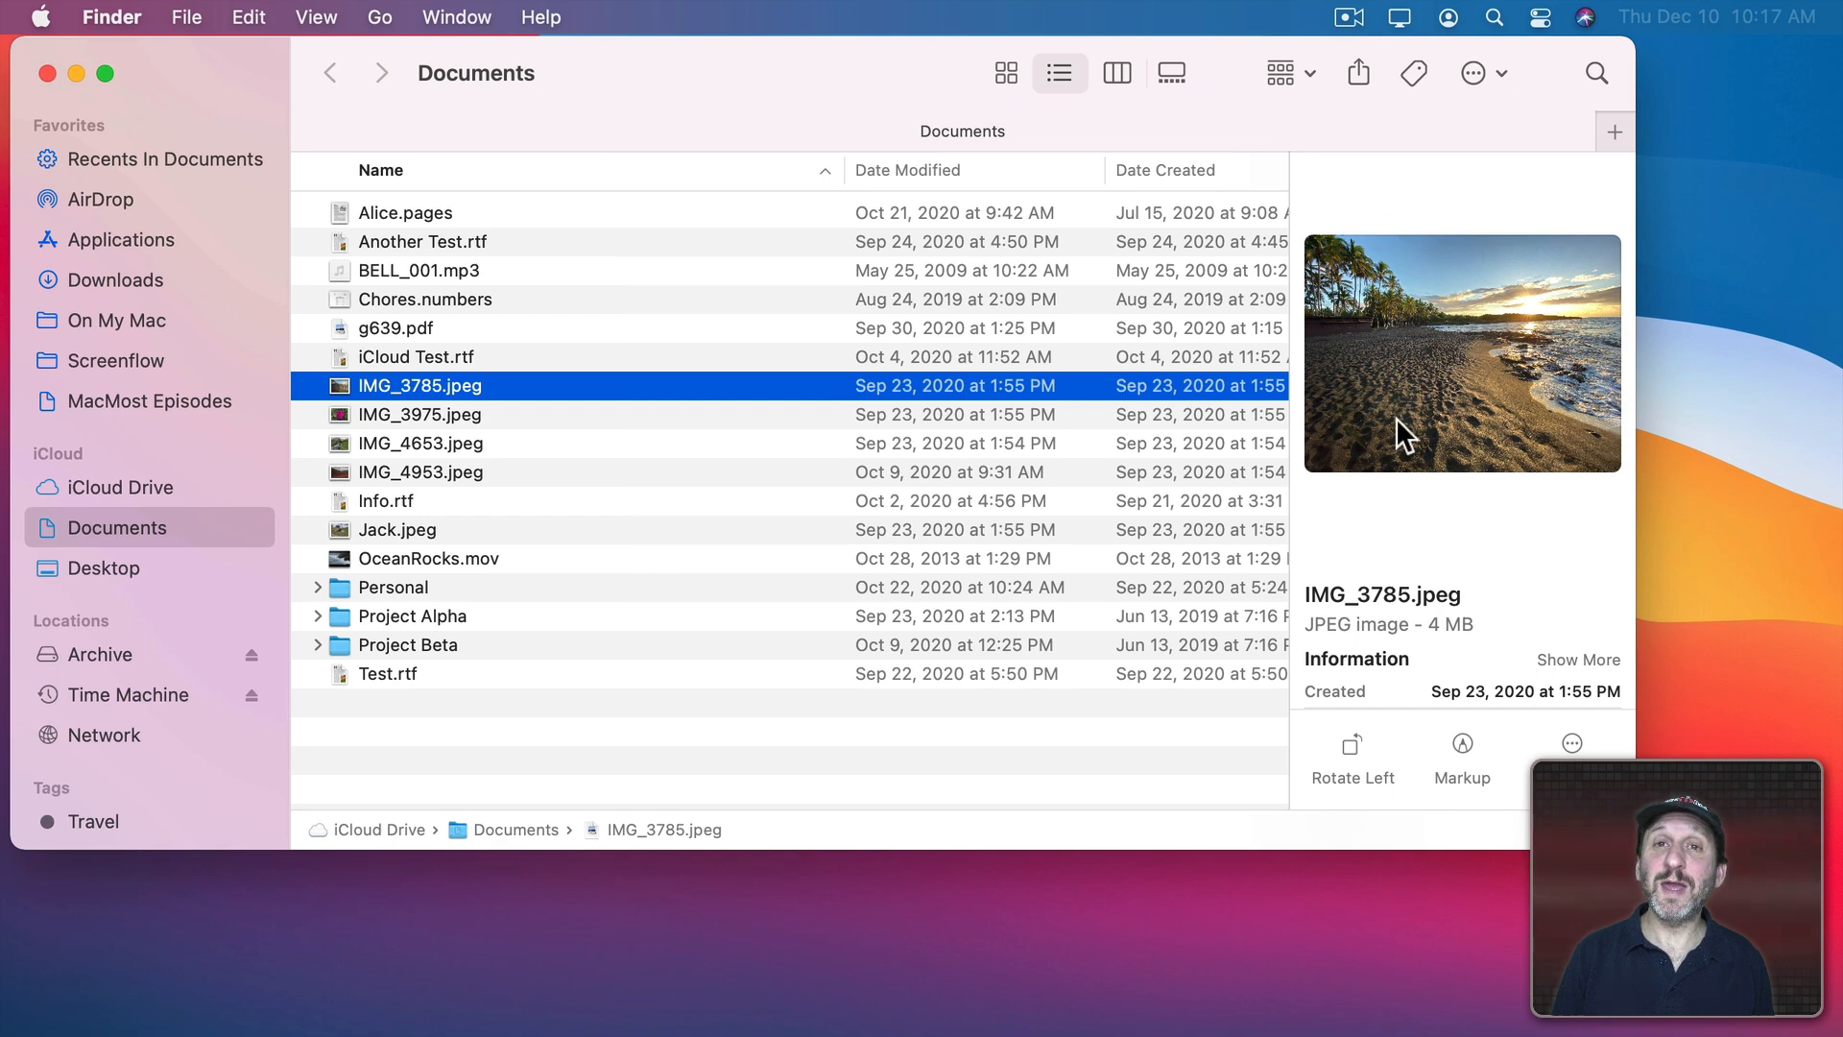
pyautogui.moveTo(1437, 270)
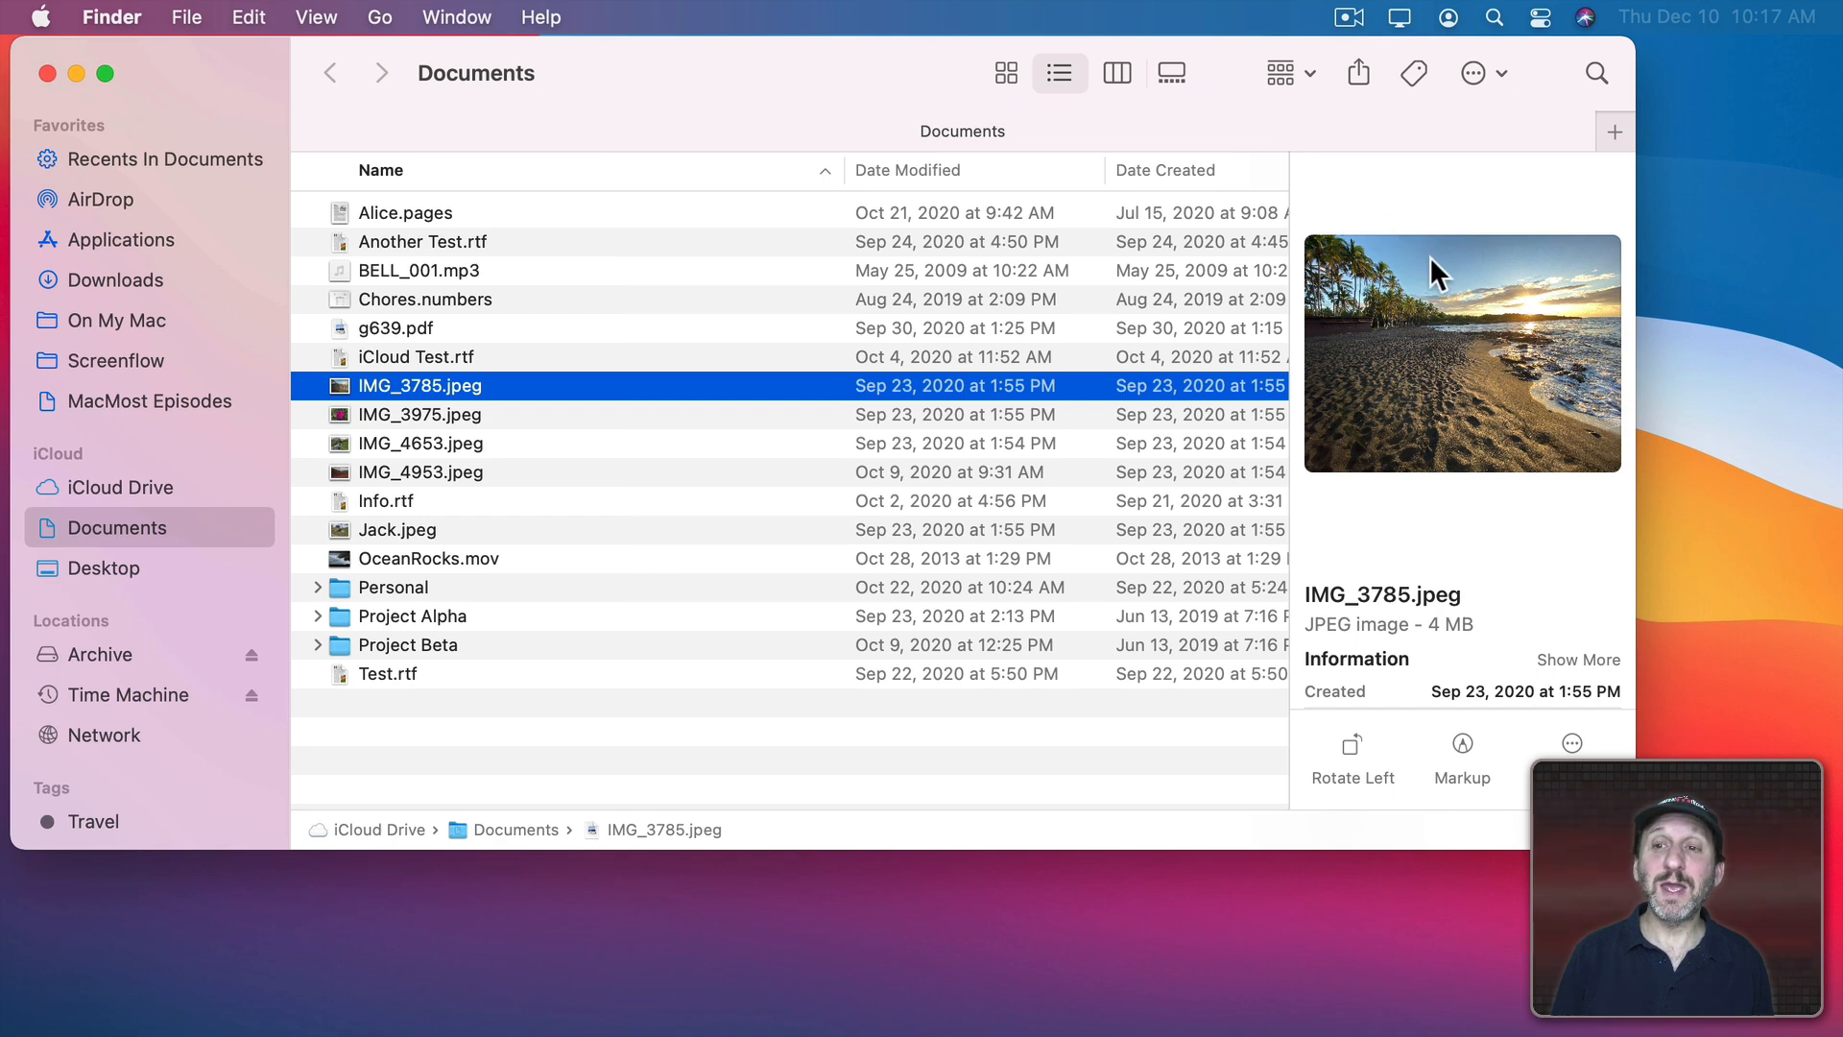
pyautogui.click(416, 356)
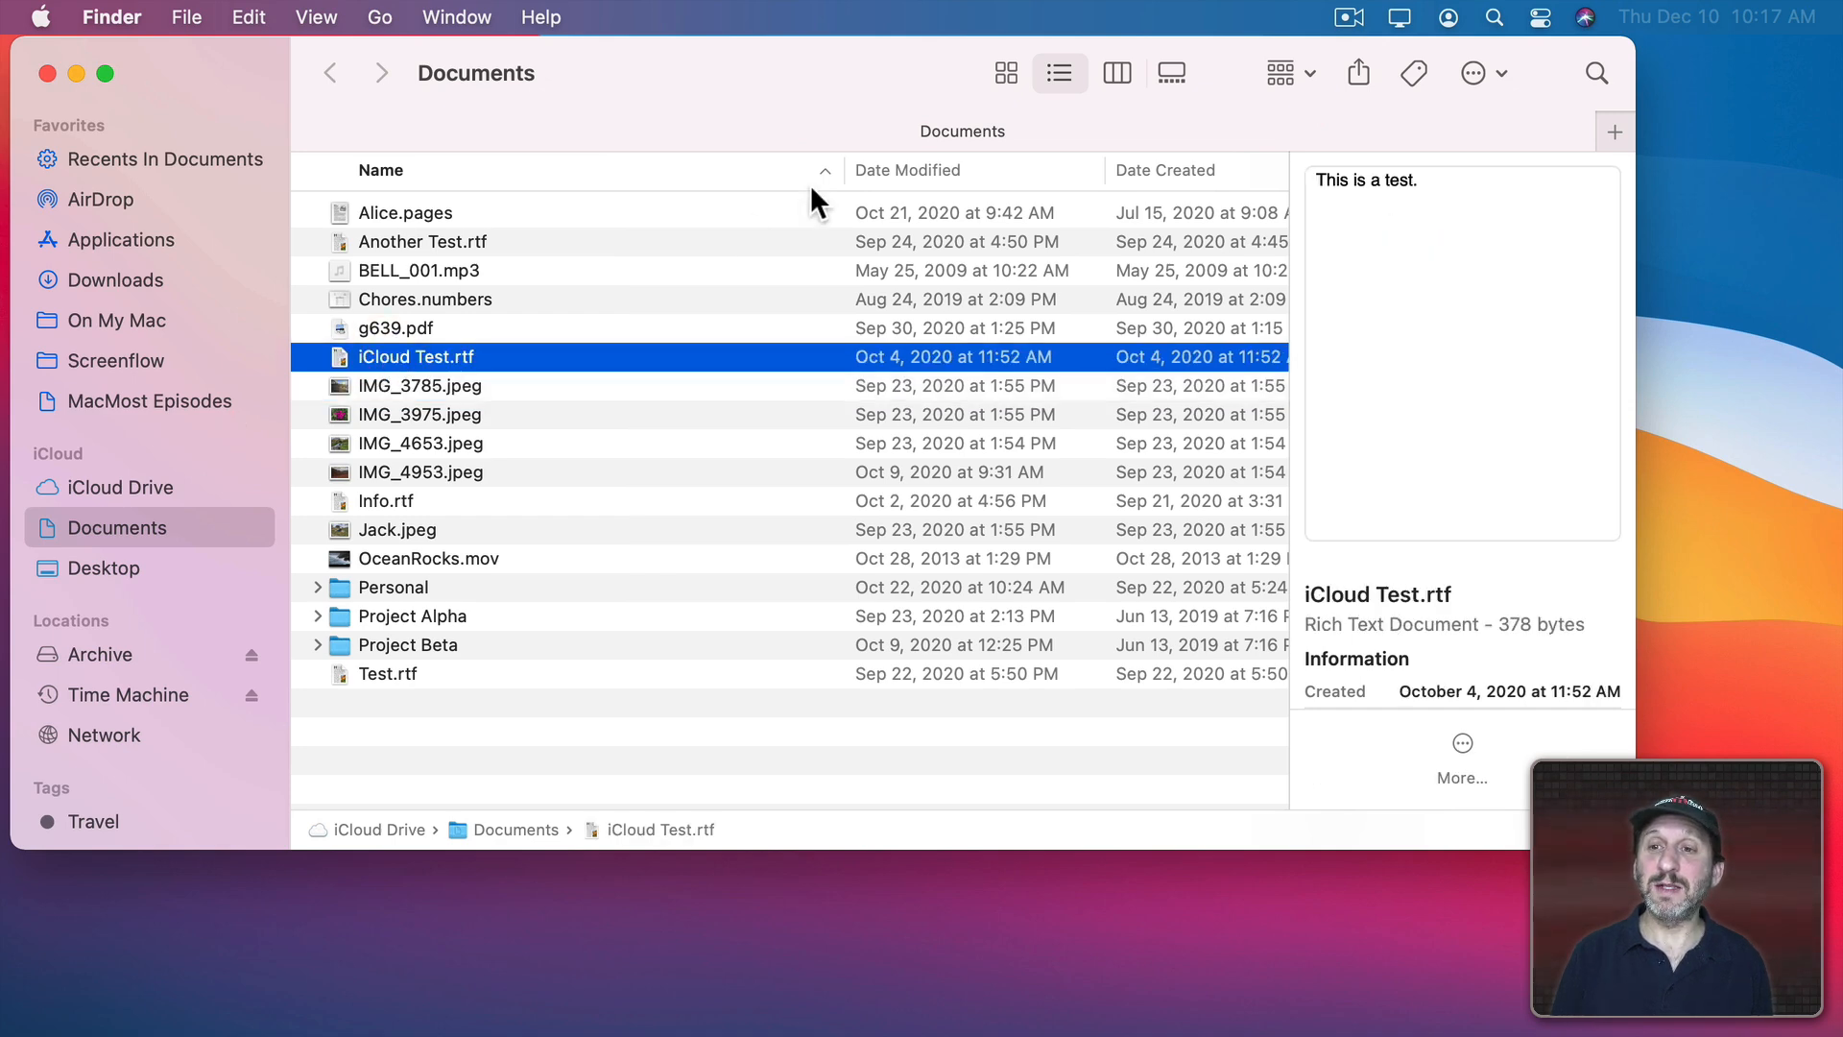
pyautogui.click(1114, 73)
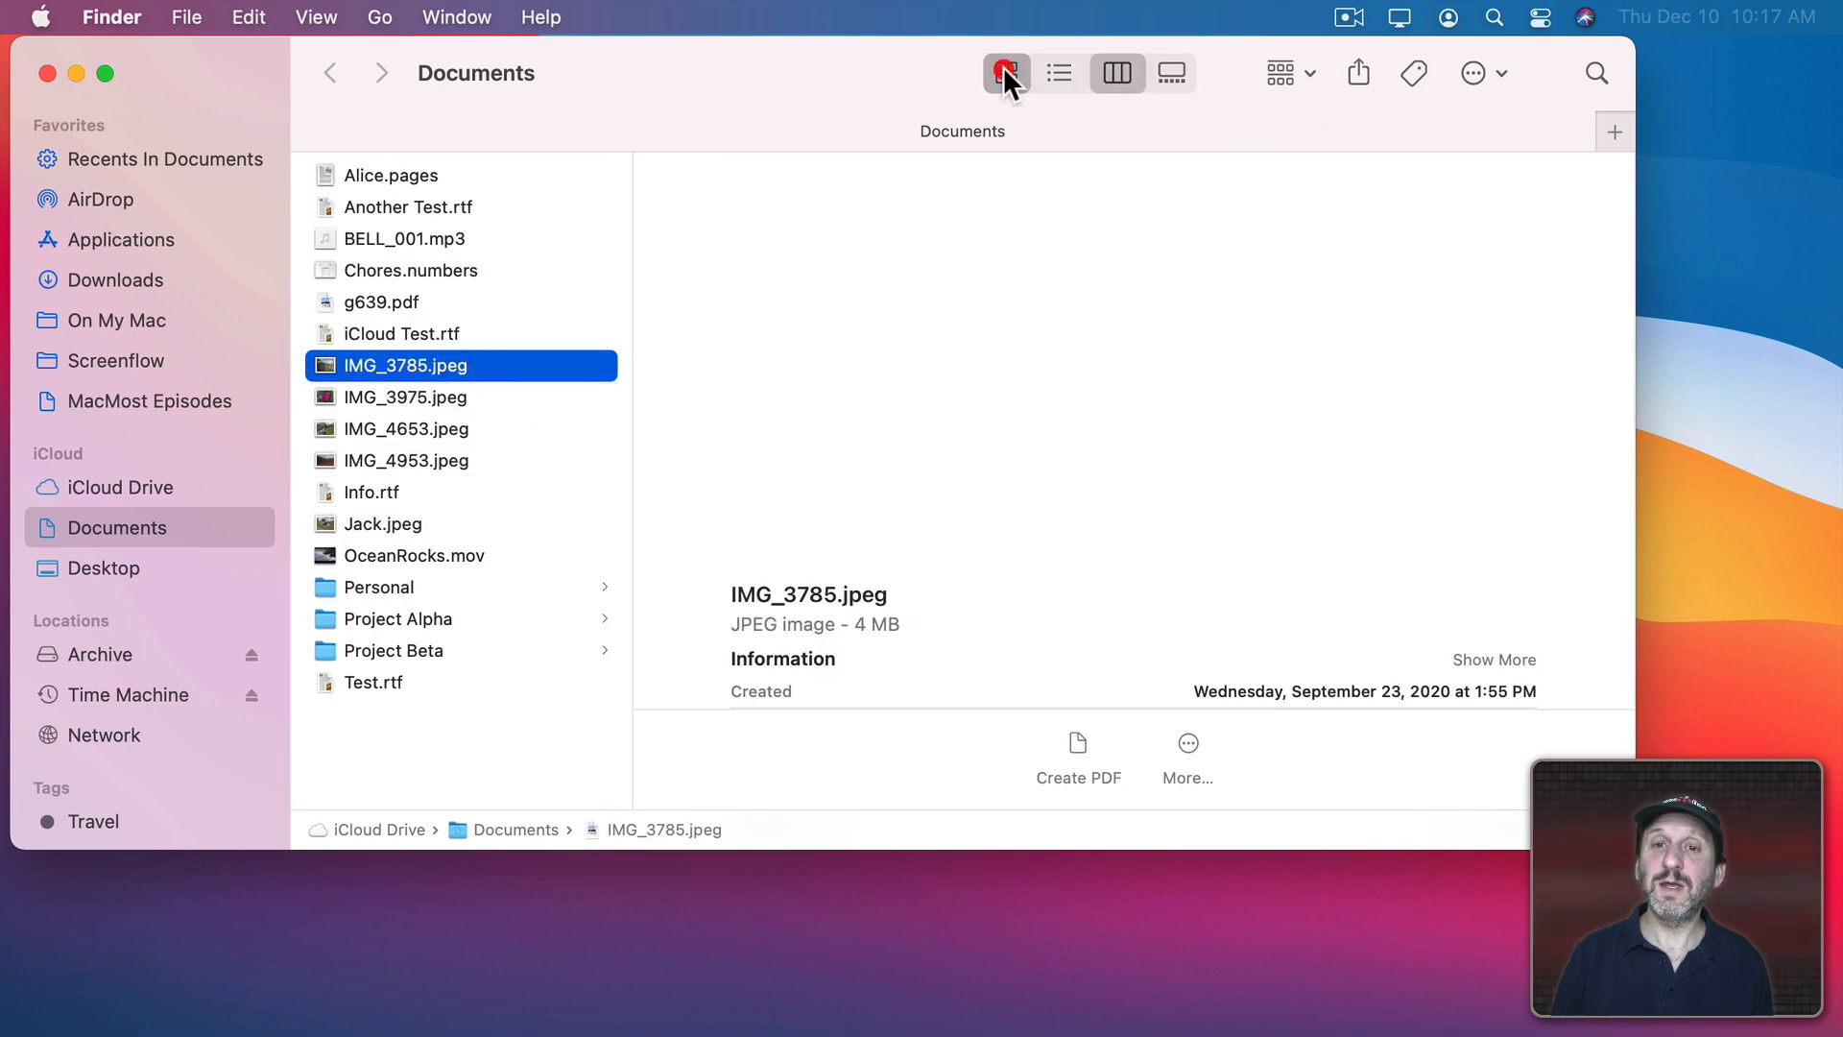
pyautogui.click(1005, 73)
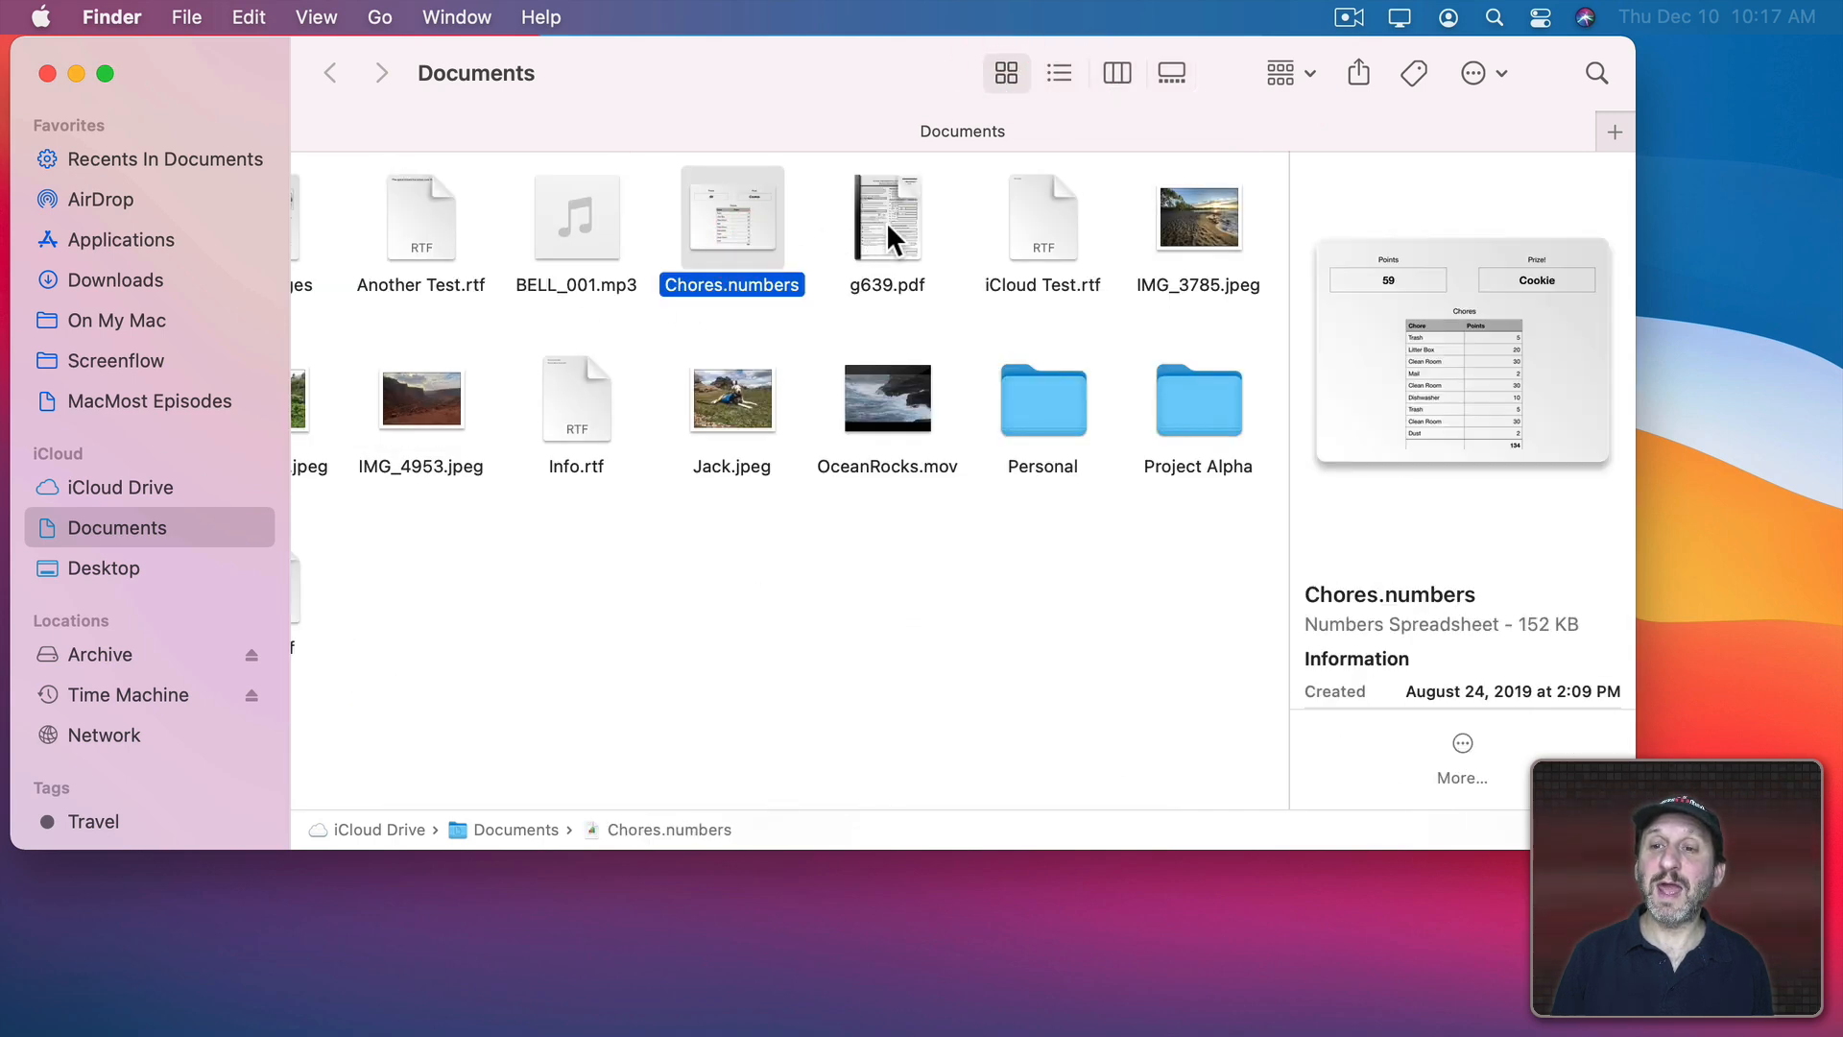
pyautogui.click(315, 16)
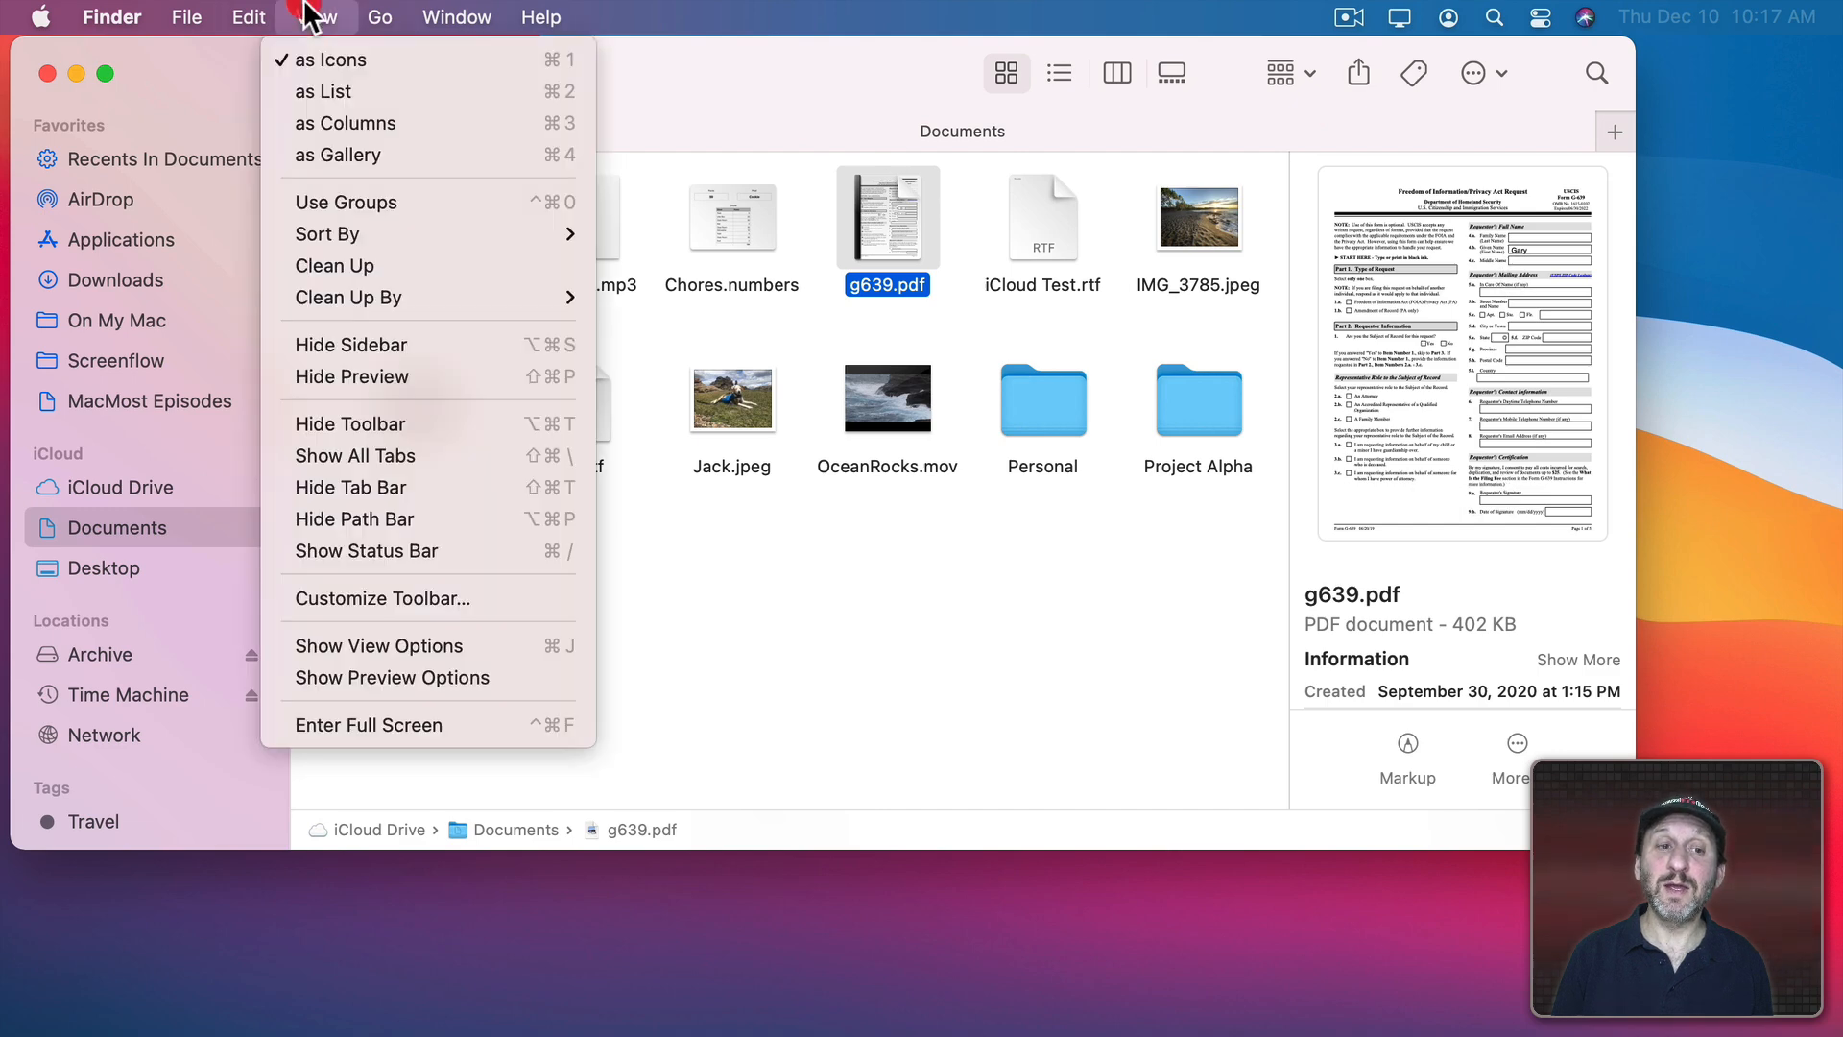
pyautogui.moveTo(358, 376)
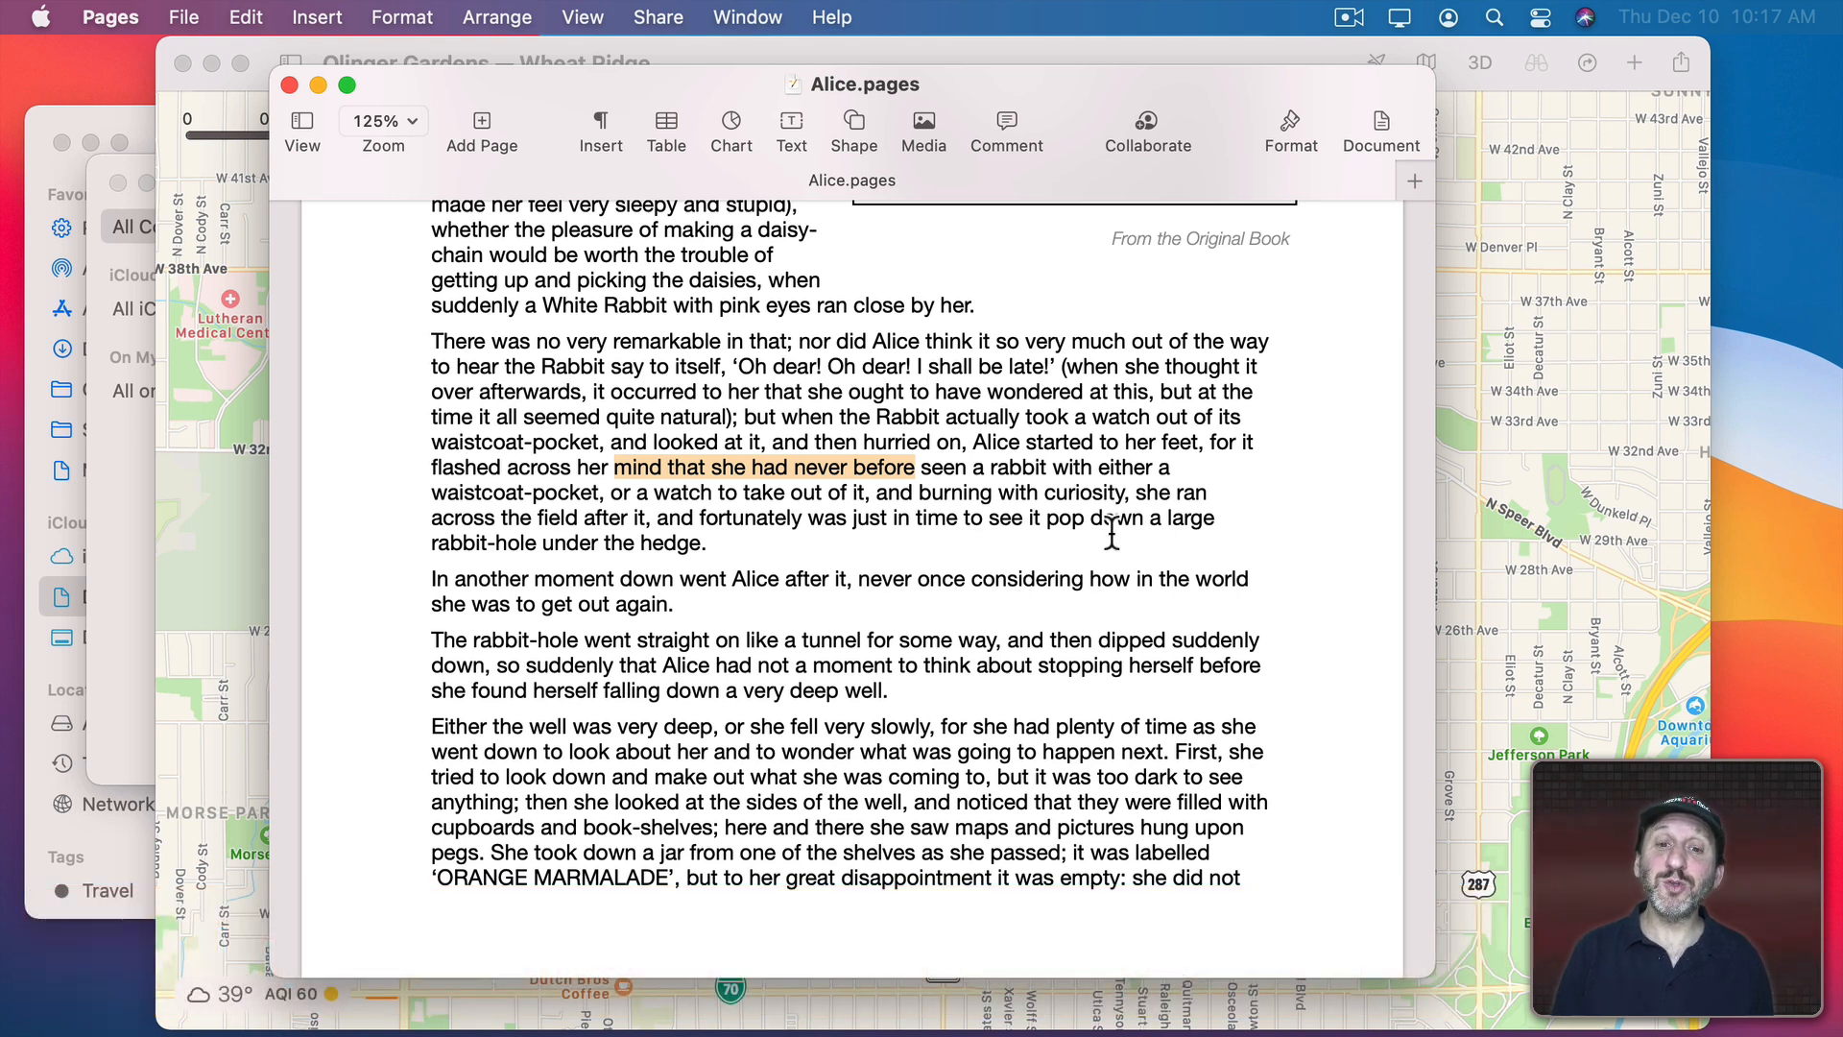
pyautogui.moveTo(1163, 506)
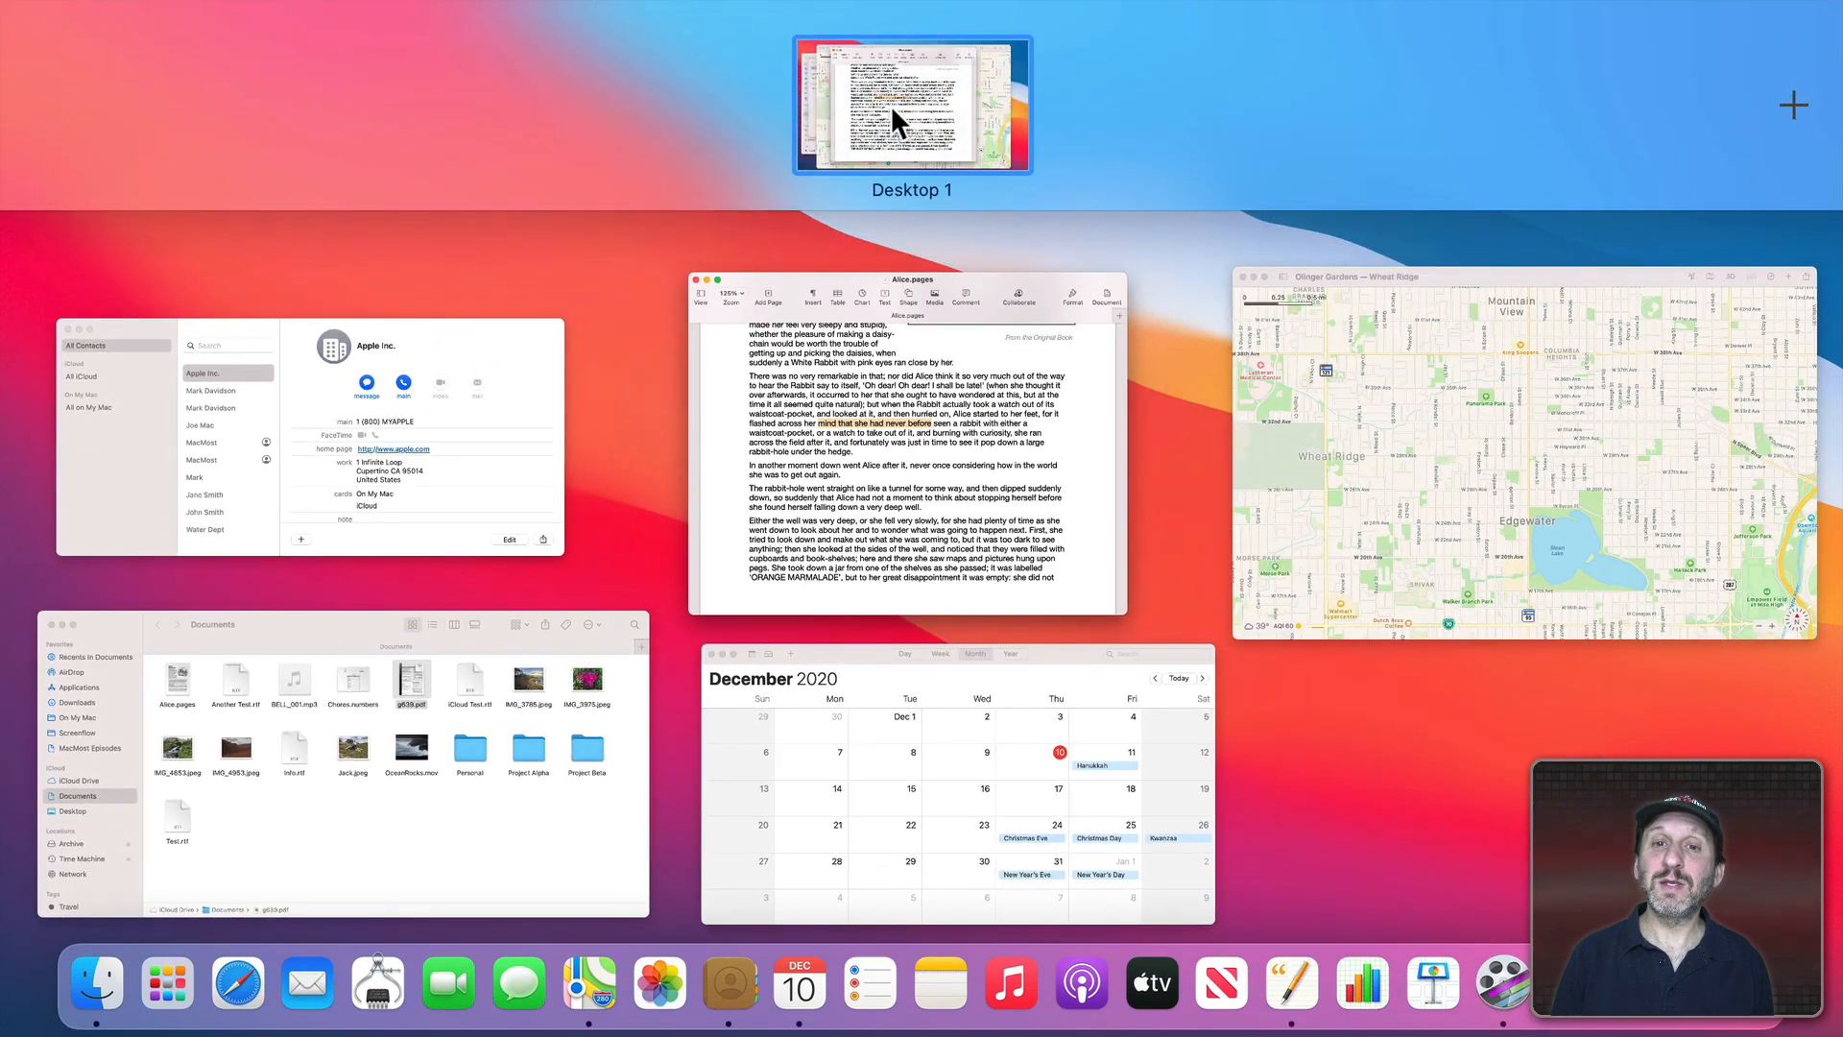
pyautogui.moveTo(1529, 117)
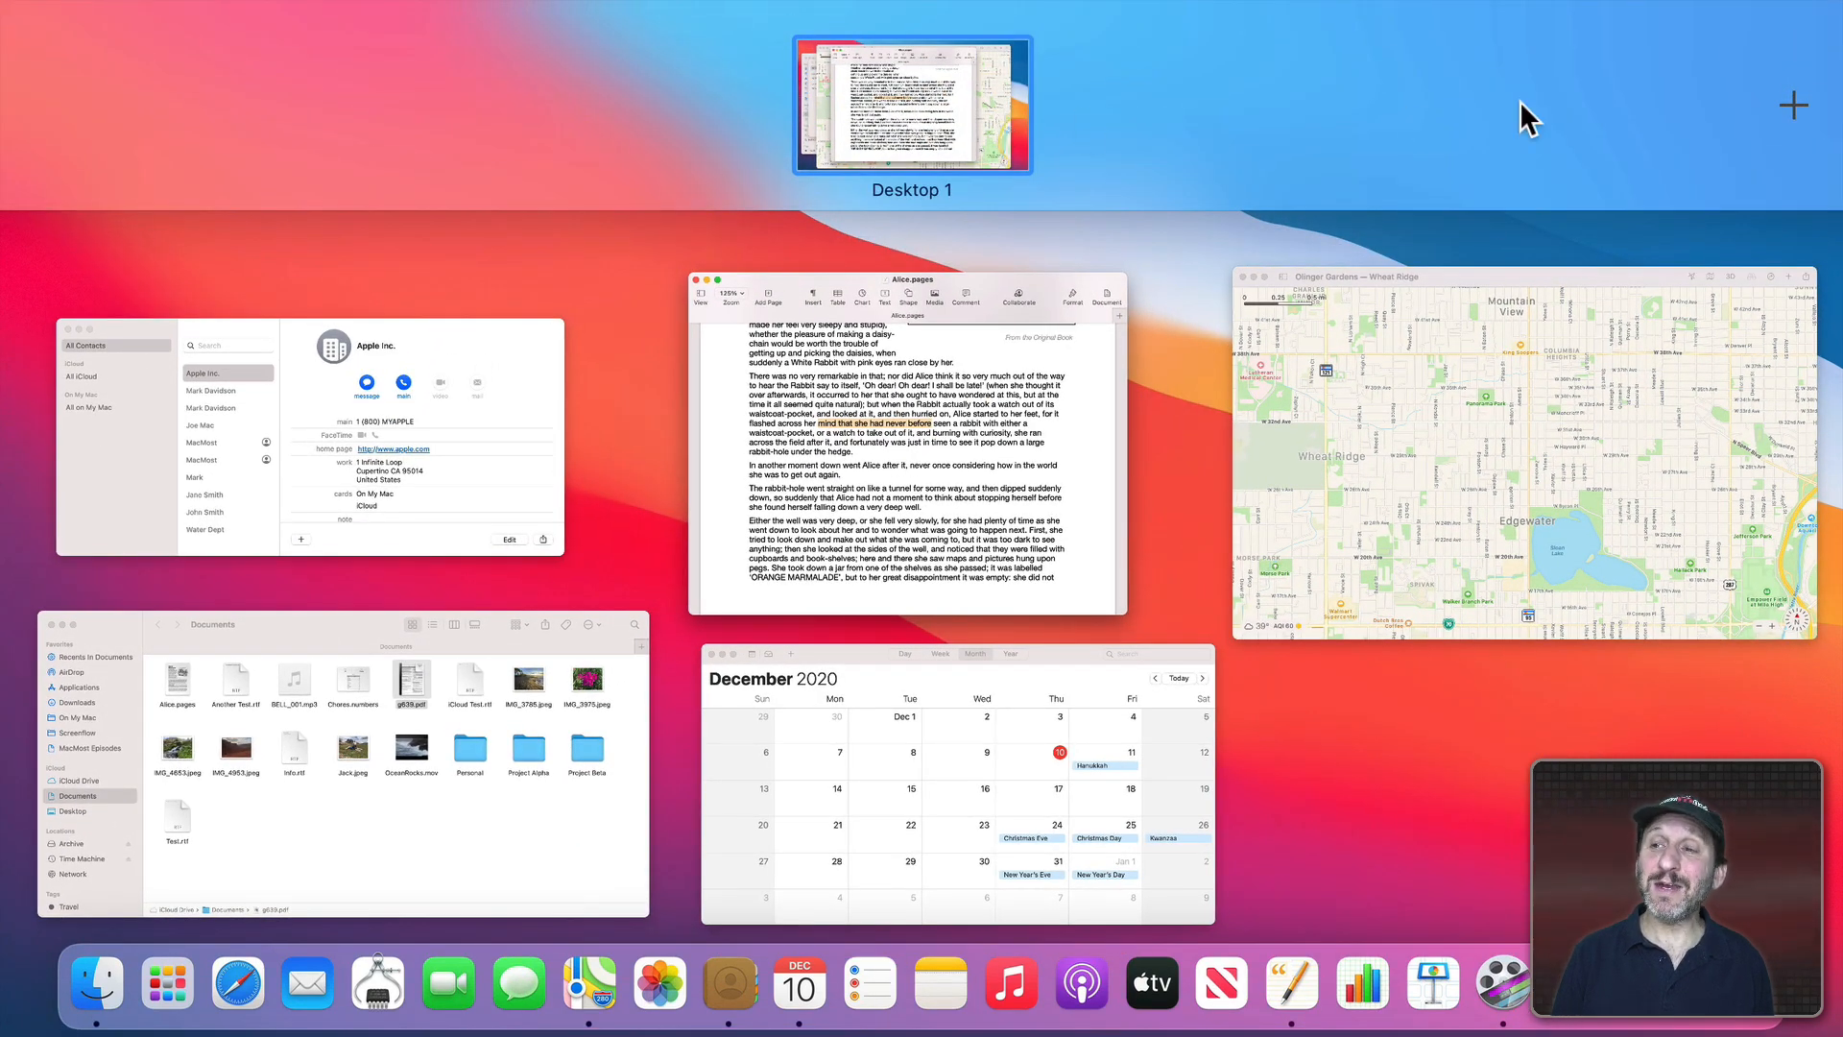
# - Add Desktop 2 using the + button in Mission Control's Spaces bar
pyautogui.click(1795, 104)
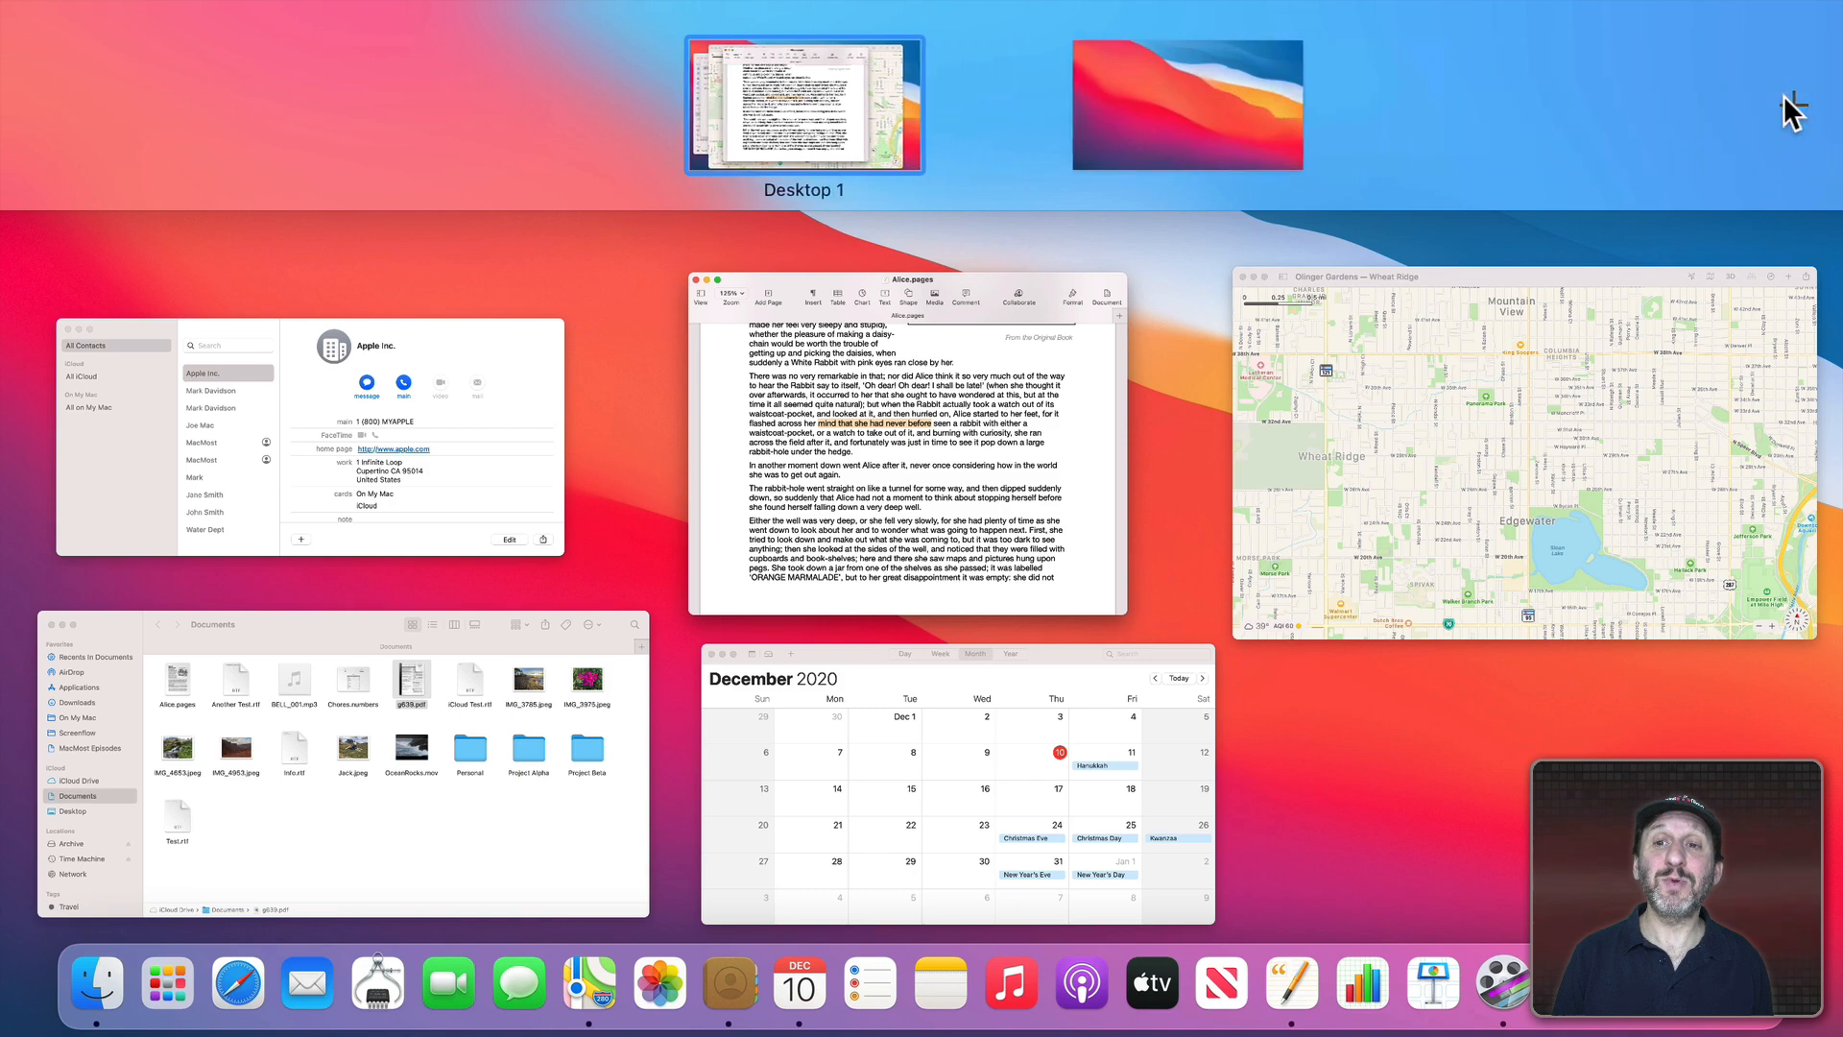
pyautogui.click(1793, 105)
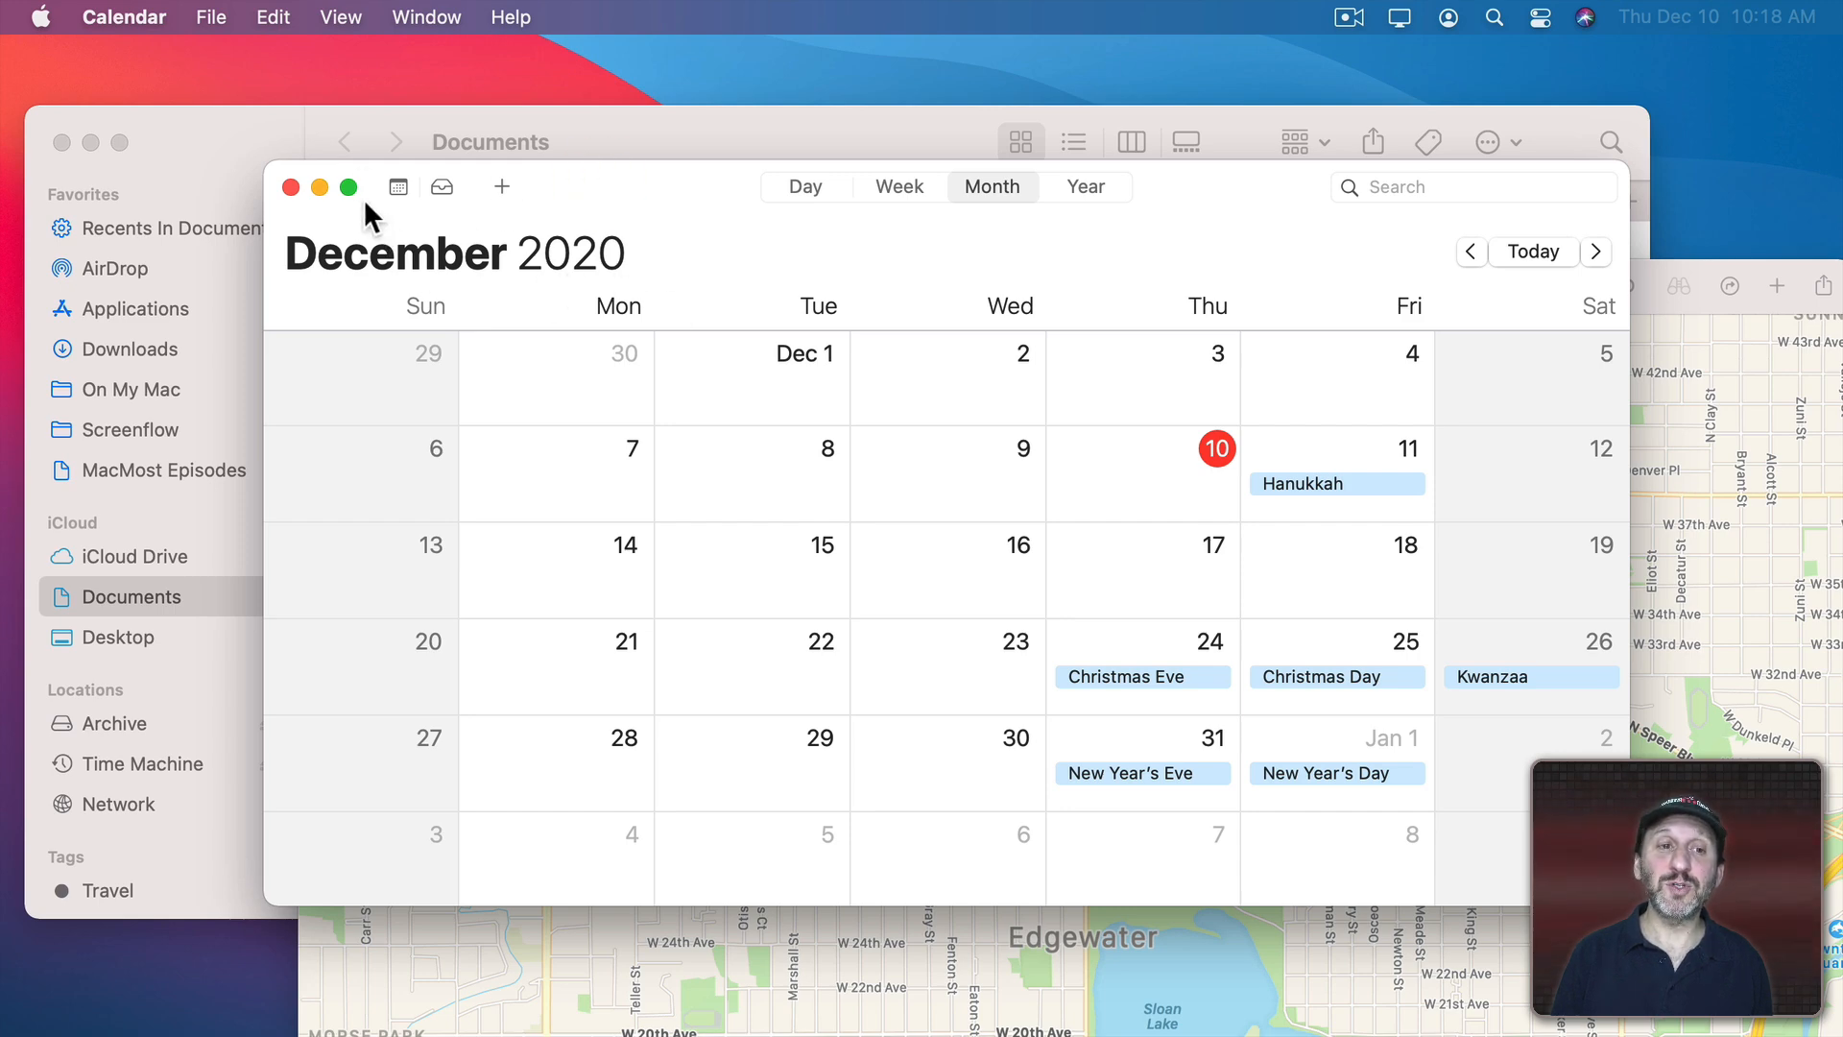
# - Make the December 2020 Calendar window full screen with its green button
pyautogui.click(348, 187)
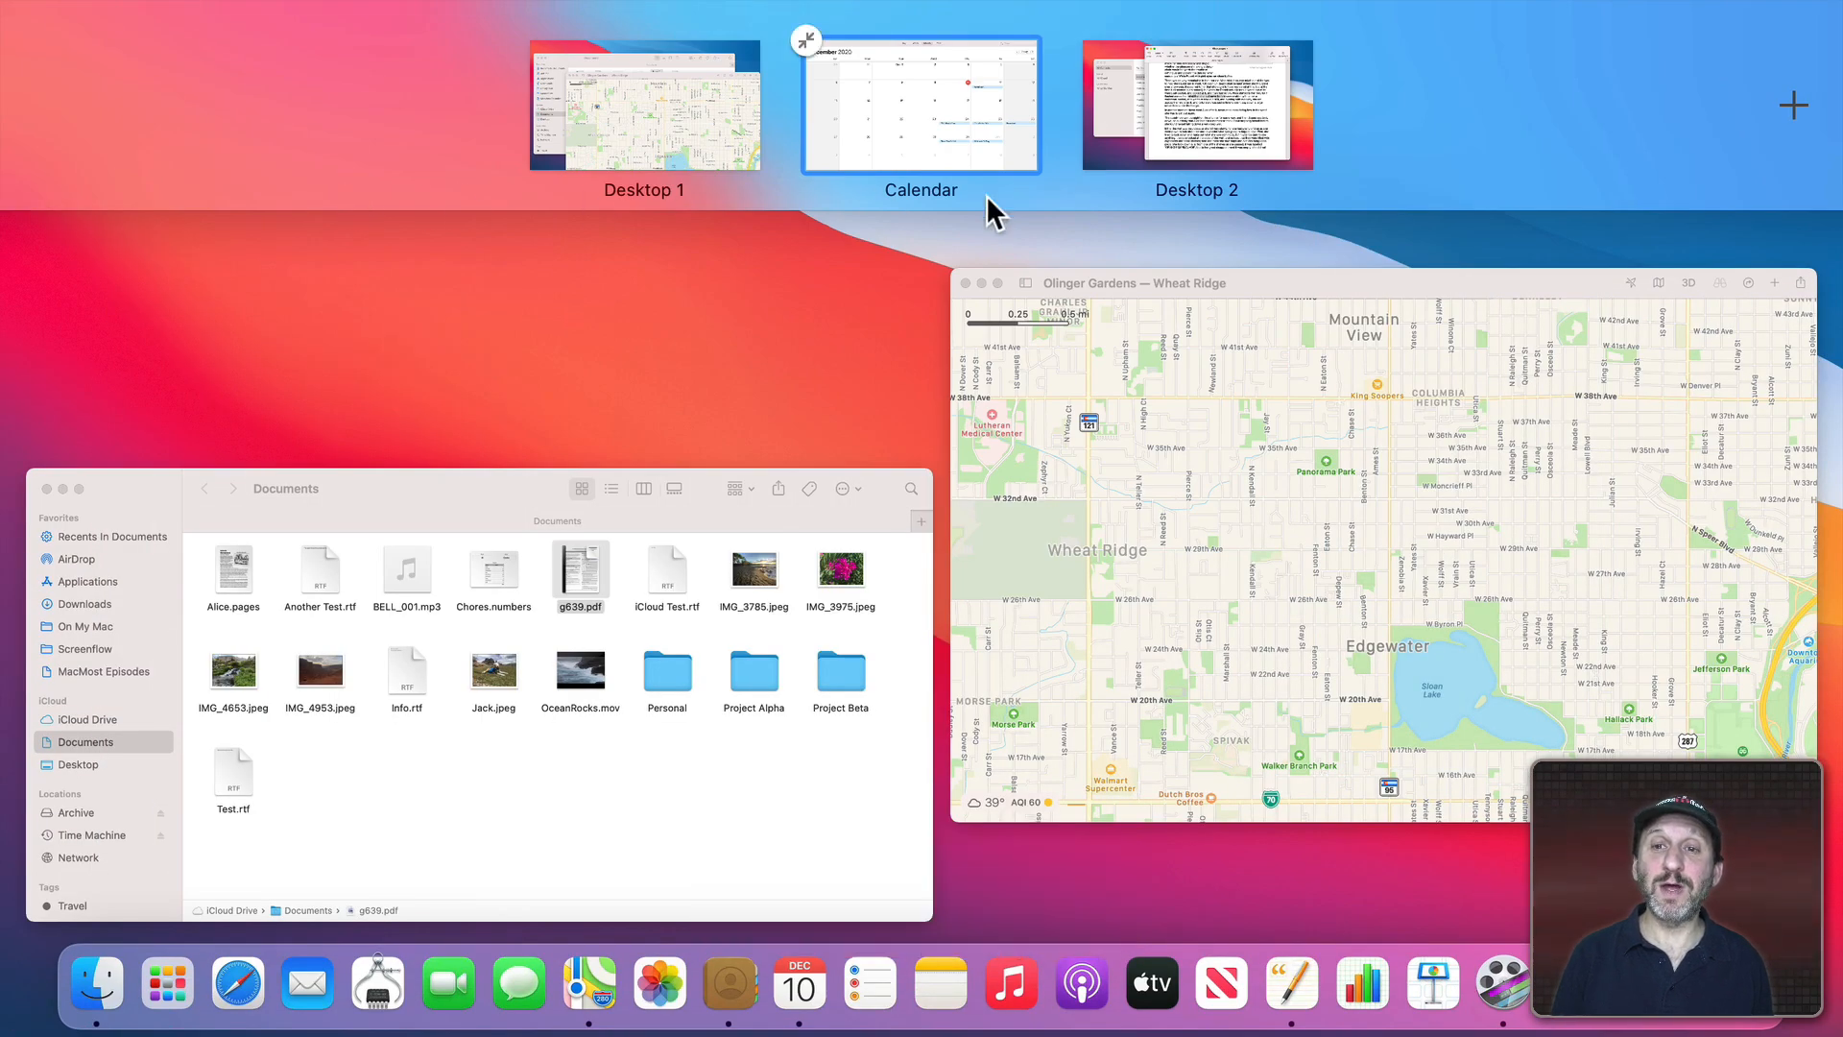
pyautogui.moveTo(946, 121)
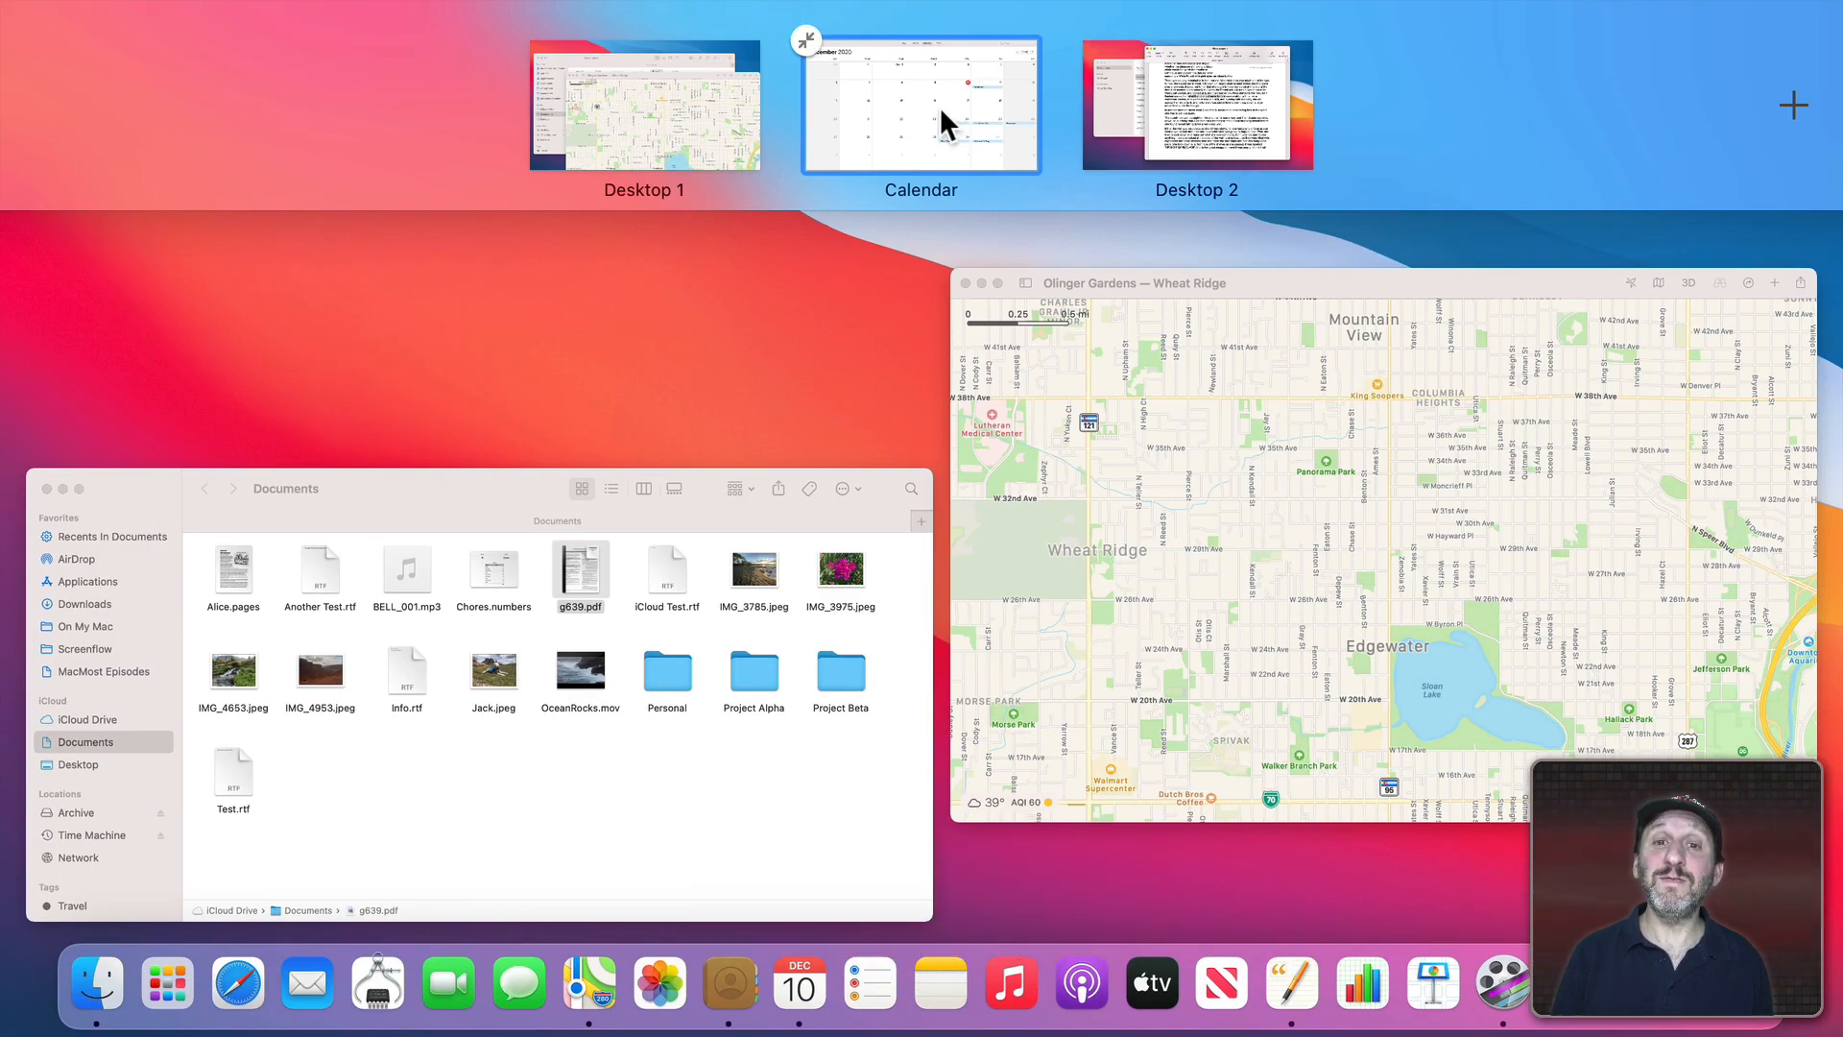
pyautogui.moveTo(1027, 117)
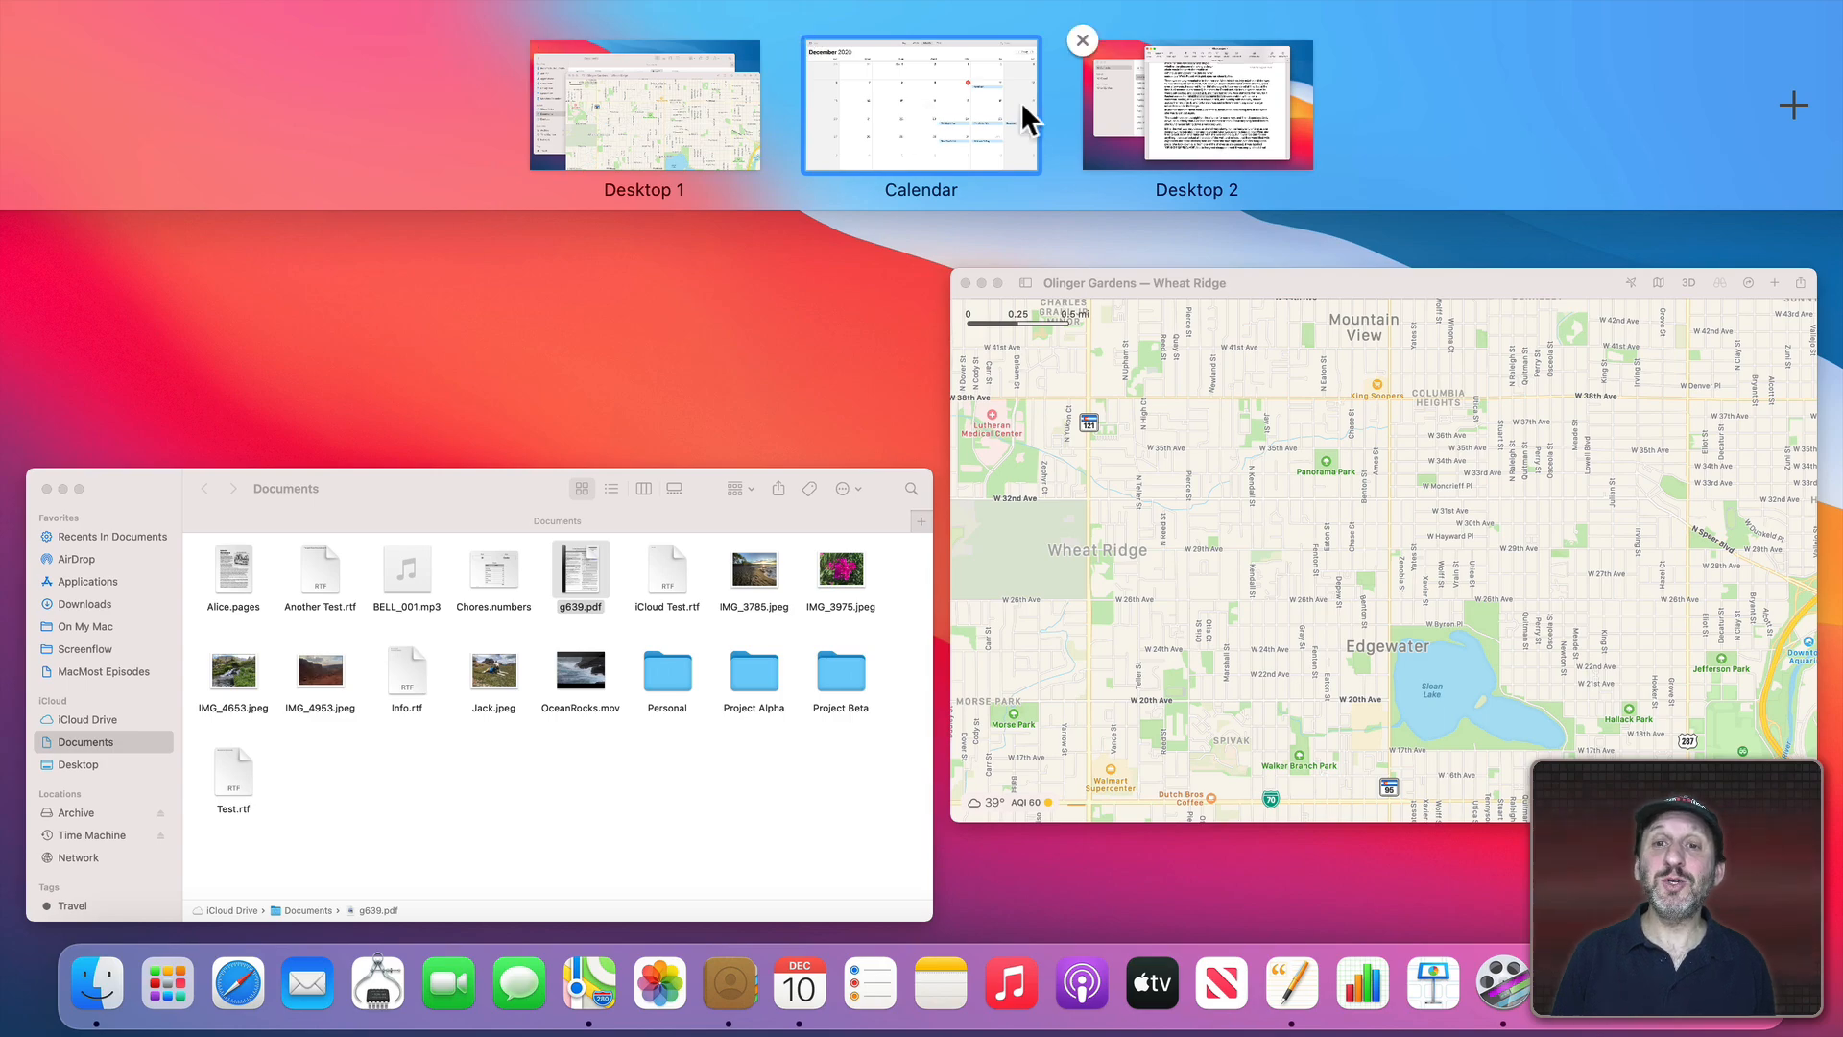